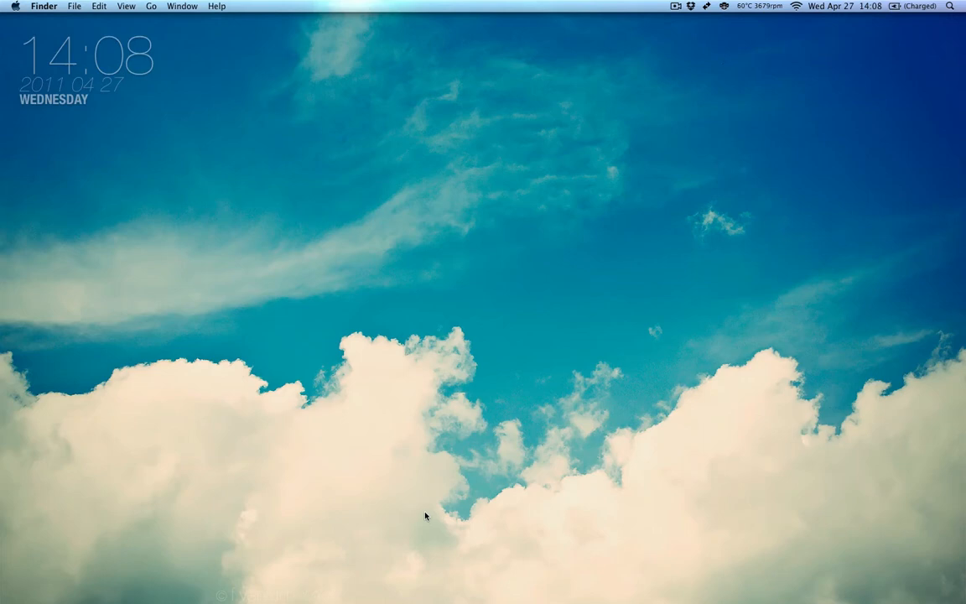
pyautogui.moveTo(340, 583)
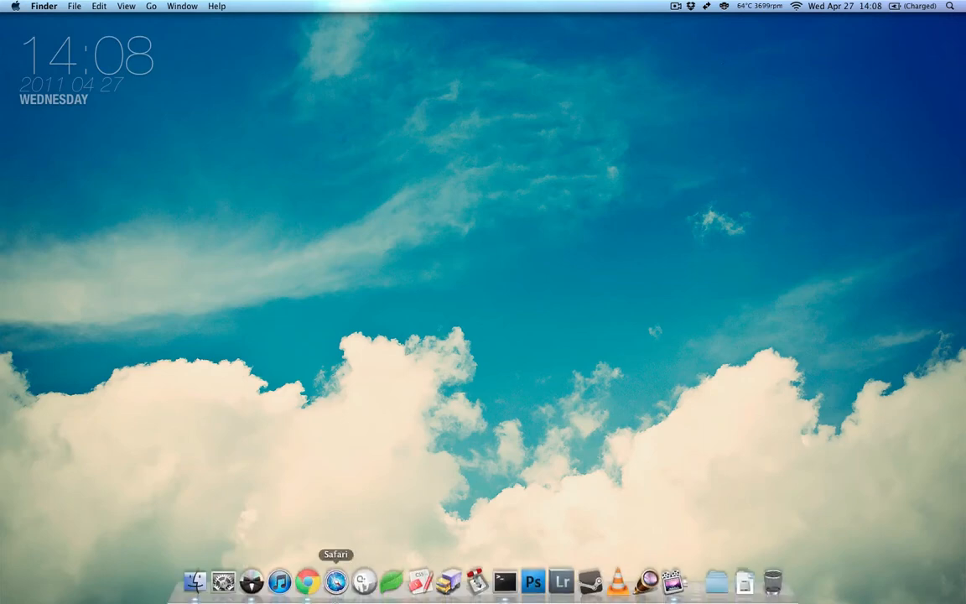
# Launch Google Chrome from the Dock to reach minecraft.net.
pyautogui.click(321, 580)
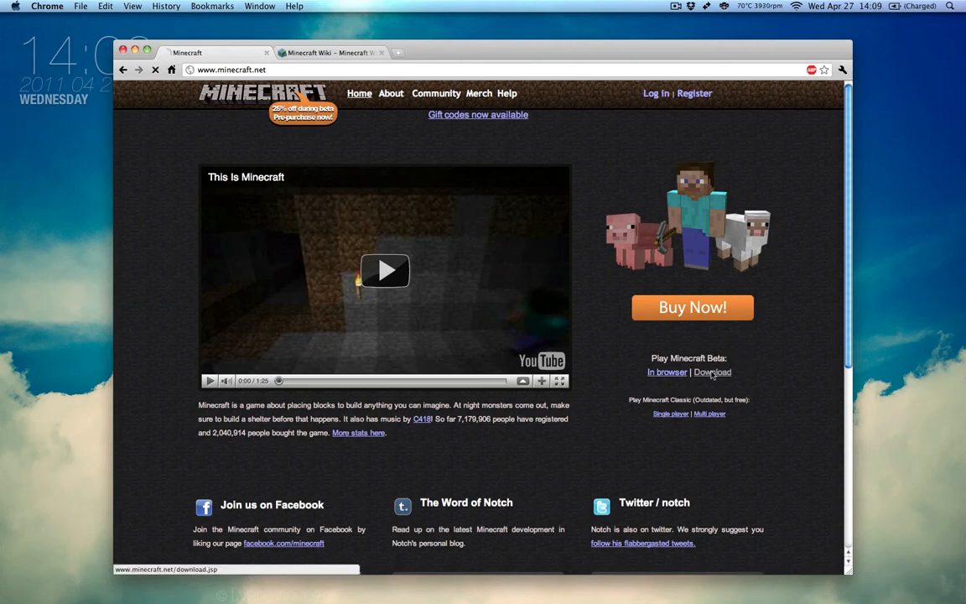
# Go to the Minecraft download page and scroll to the multiplayer server software section.
pyautogui.click(712, 372)
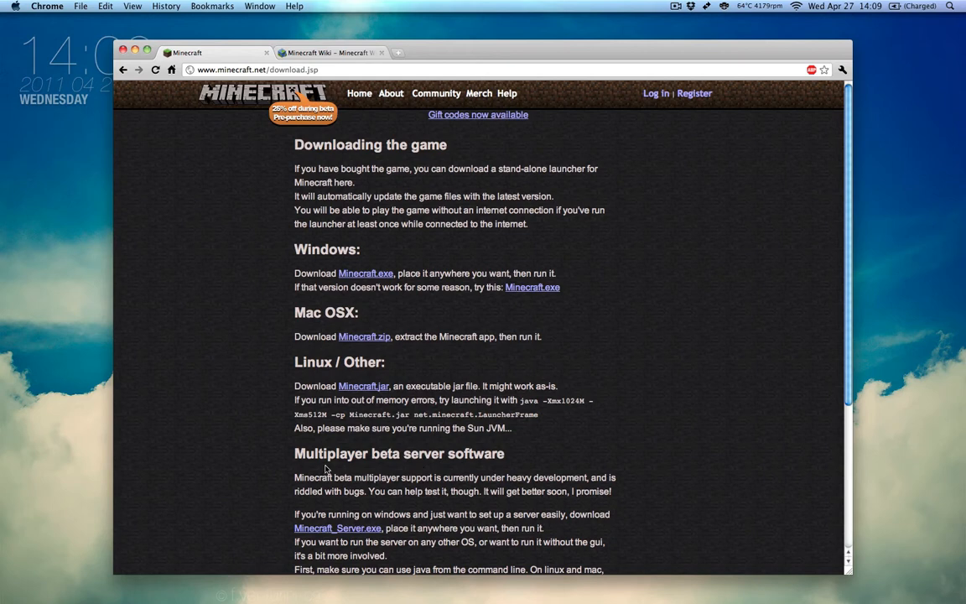
pyautogui.moveTo(529, 462)
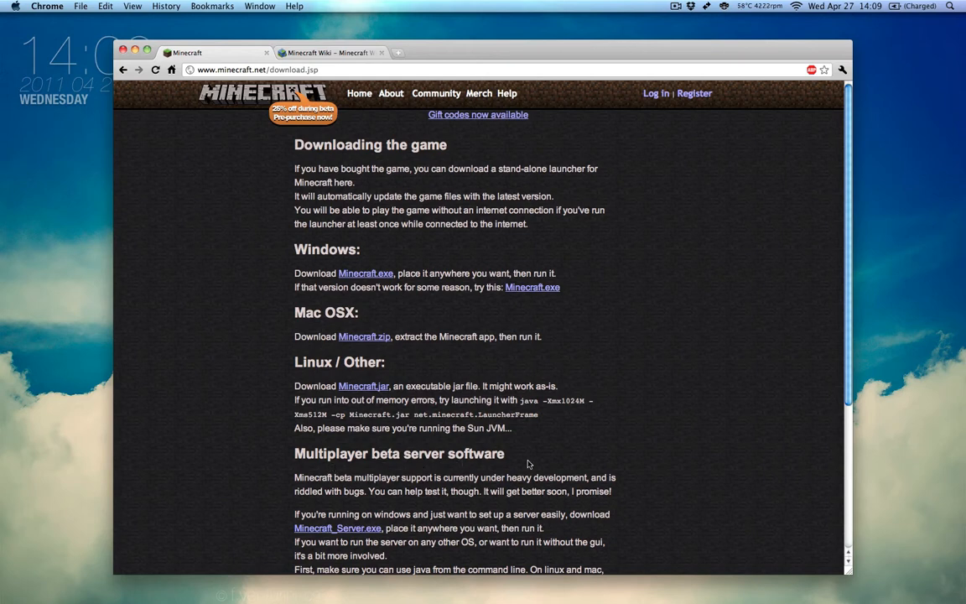
pyautogui.moveTo(375, 375)
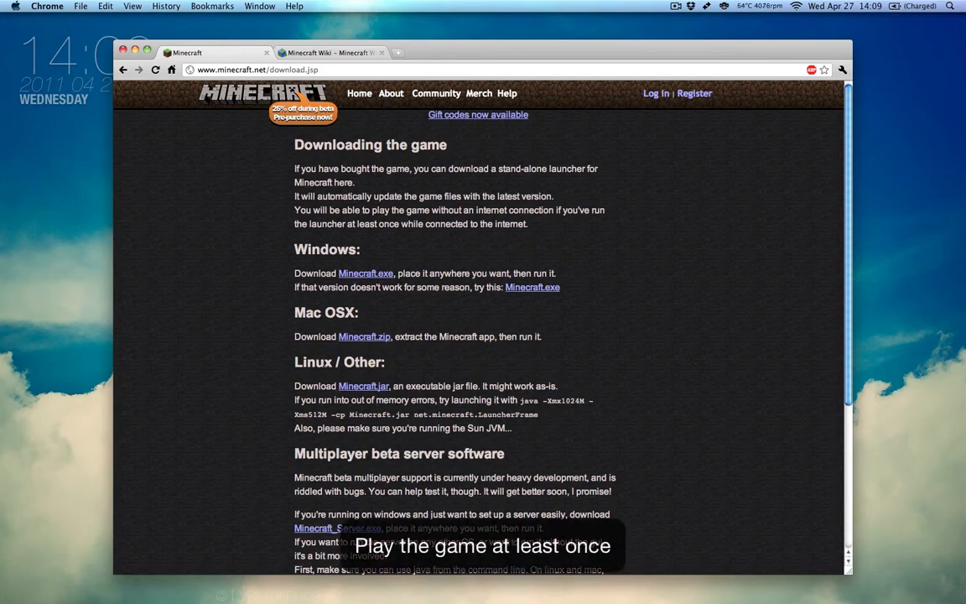
pyautogui.scroll(-3)
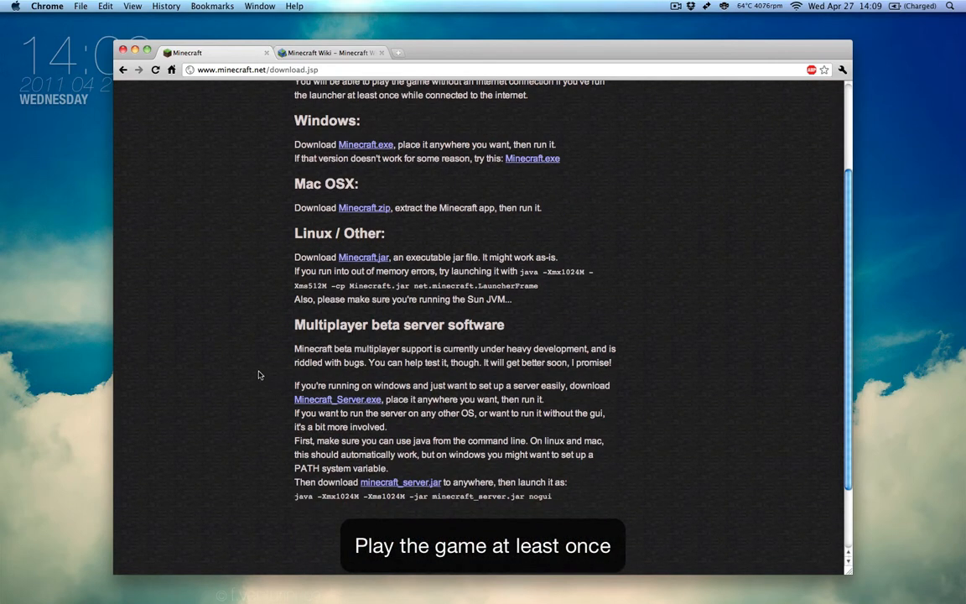
pyautogui.scroll(-3)
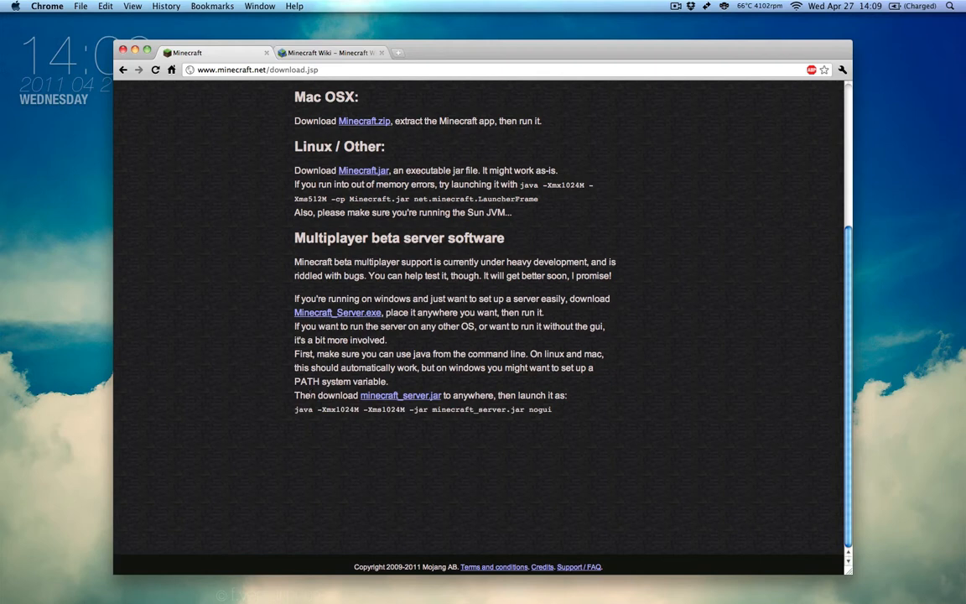
pyautogui.moveTo(400, 395)
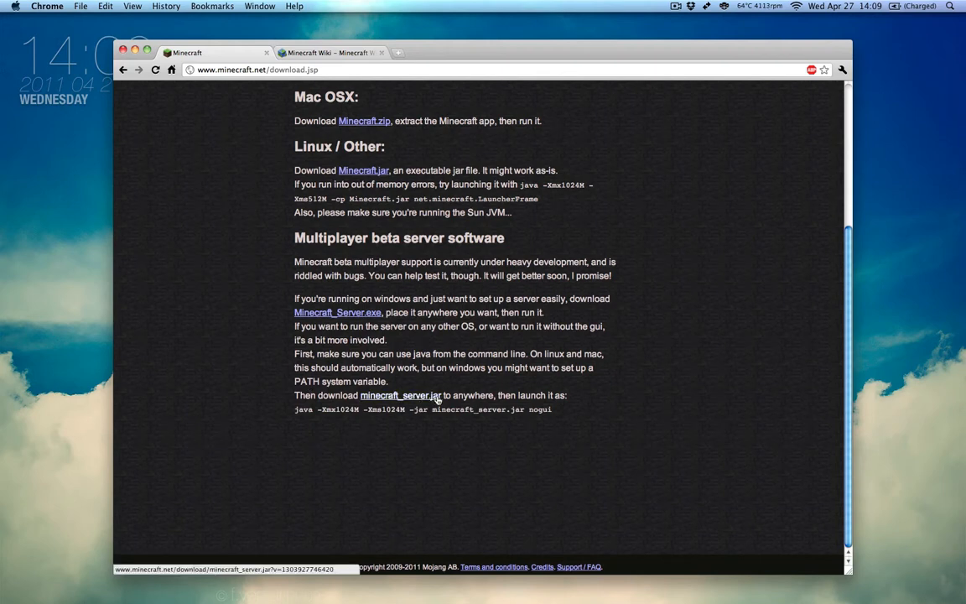
pyautogui.moveTo(393, 398)
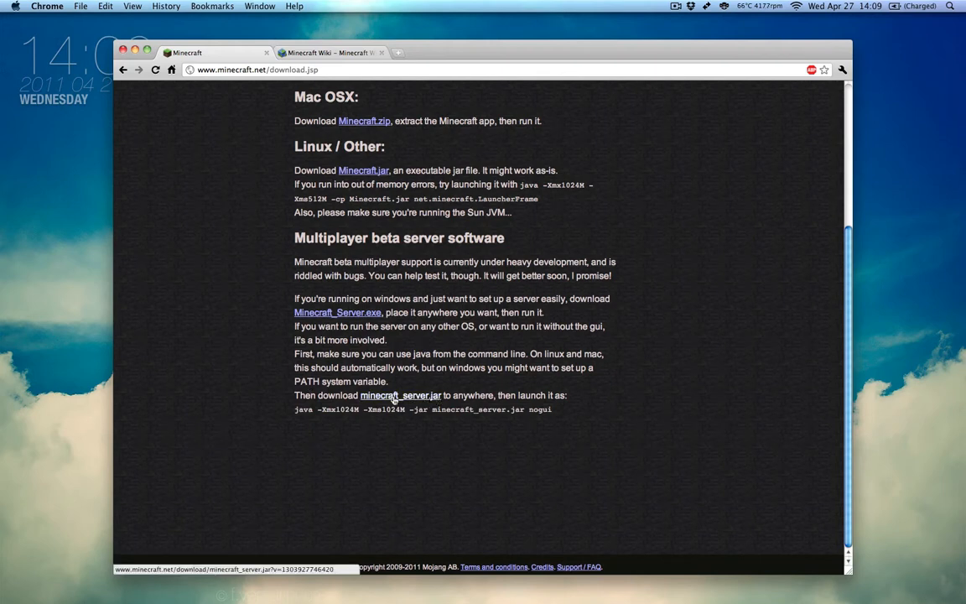
# Save the minecraft_server.jar link to the Desktop with Save Link As.
pyautogui.rightClick(399, 395)
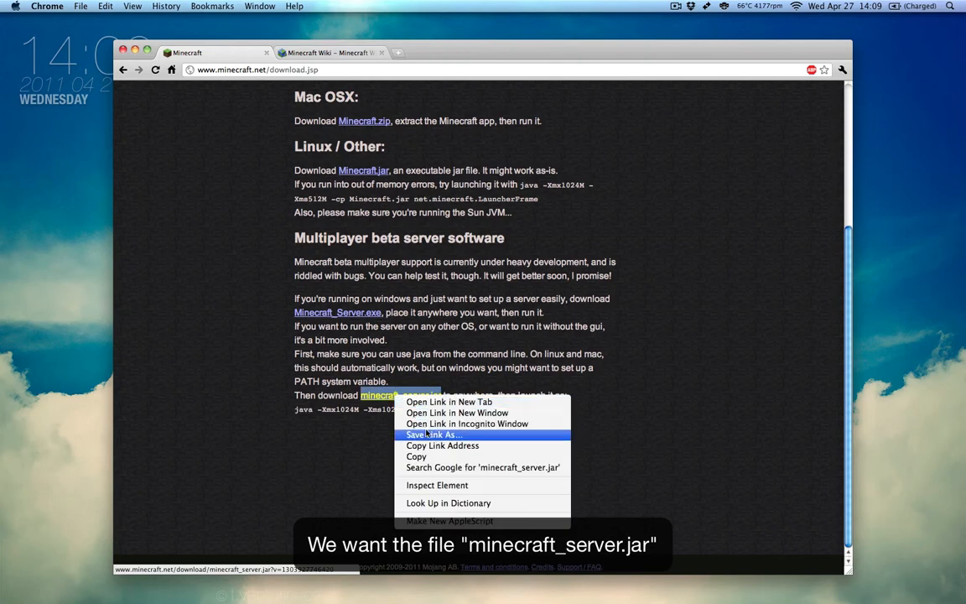
pyautogui.click(434, 434)
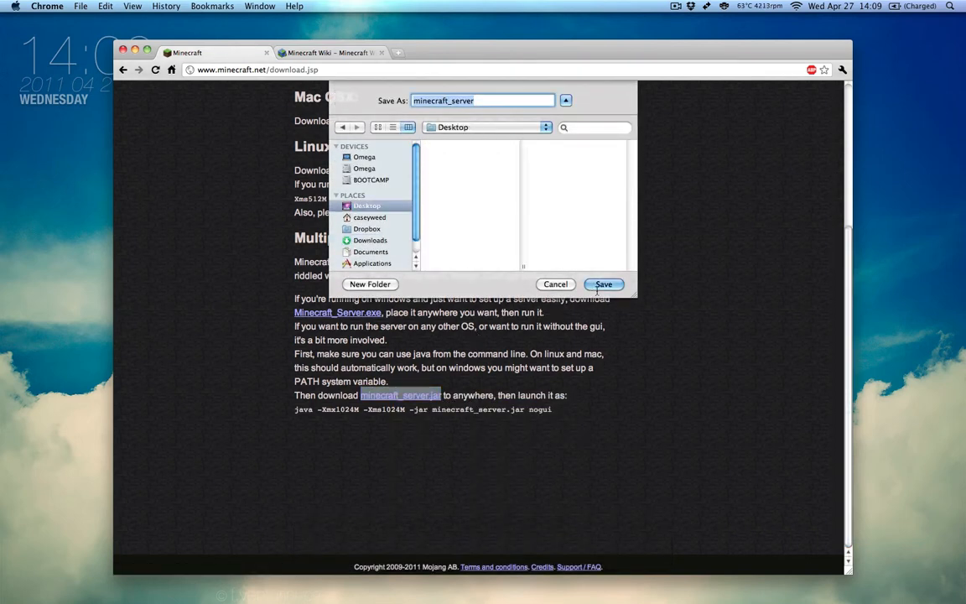
pyautogui.click(603, 284)
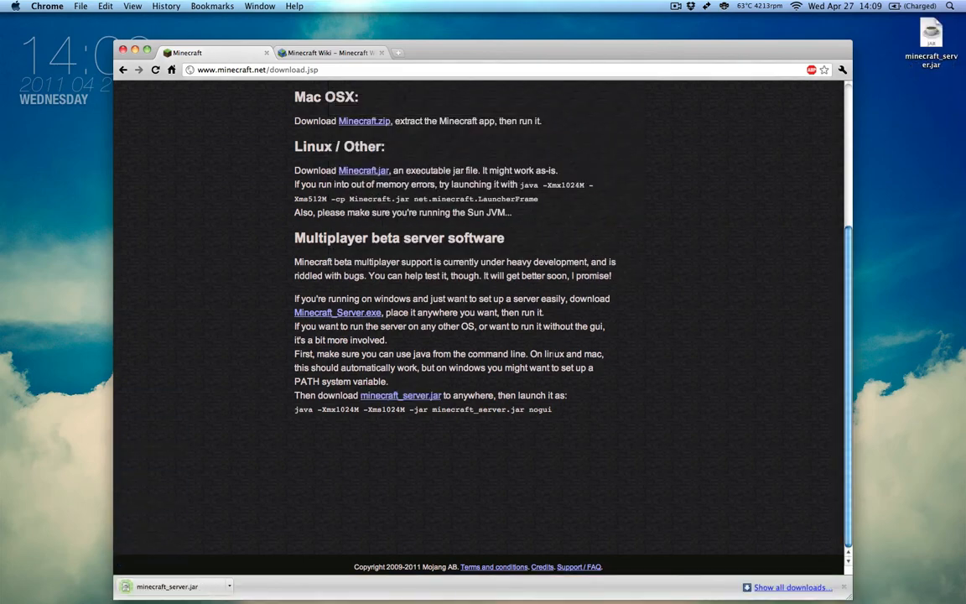
pyautogui.moveTo(563, 419)
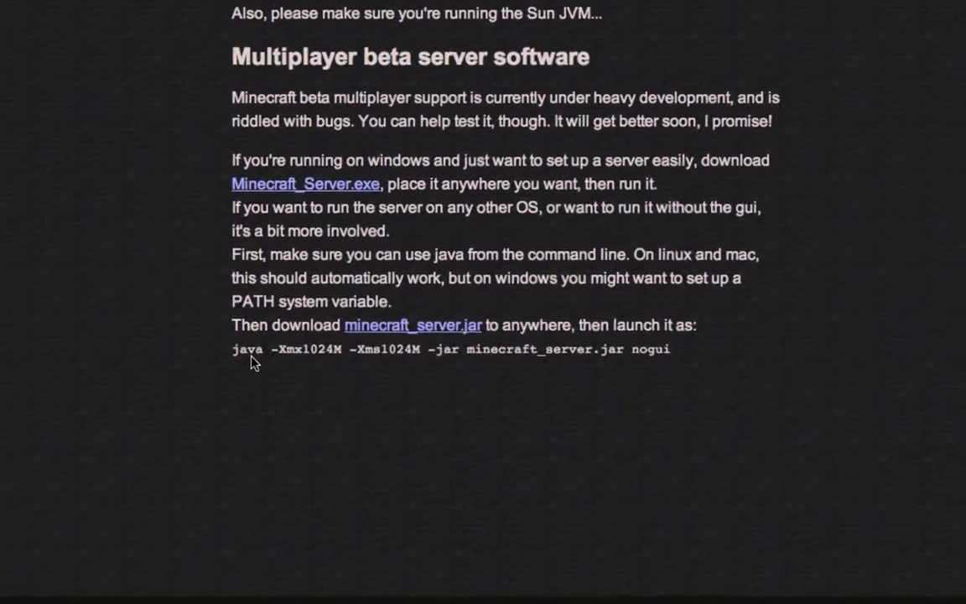
pyautogui.scroll(-3)
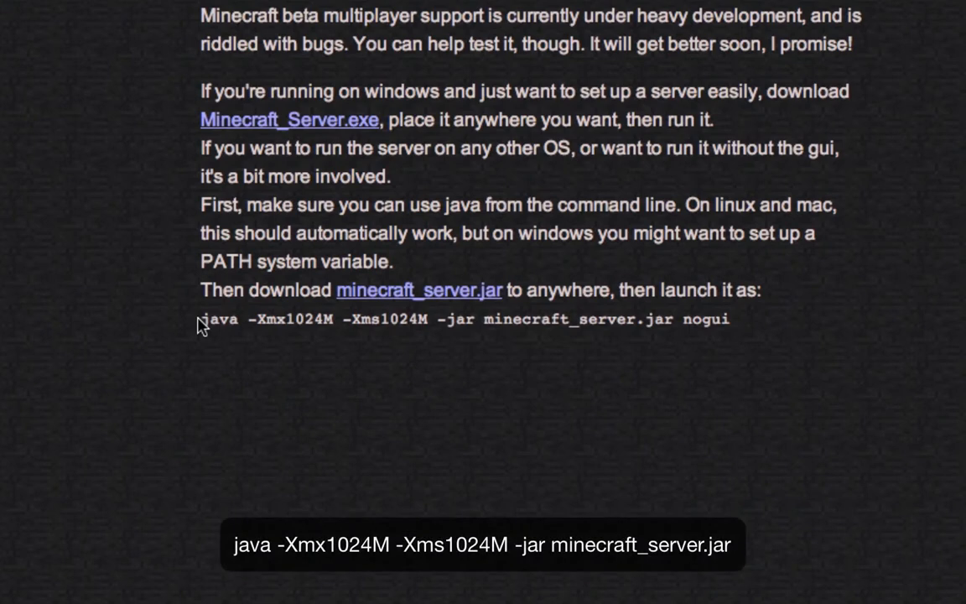
pyautogui.moveTo(743, 328)
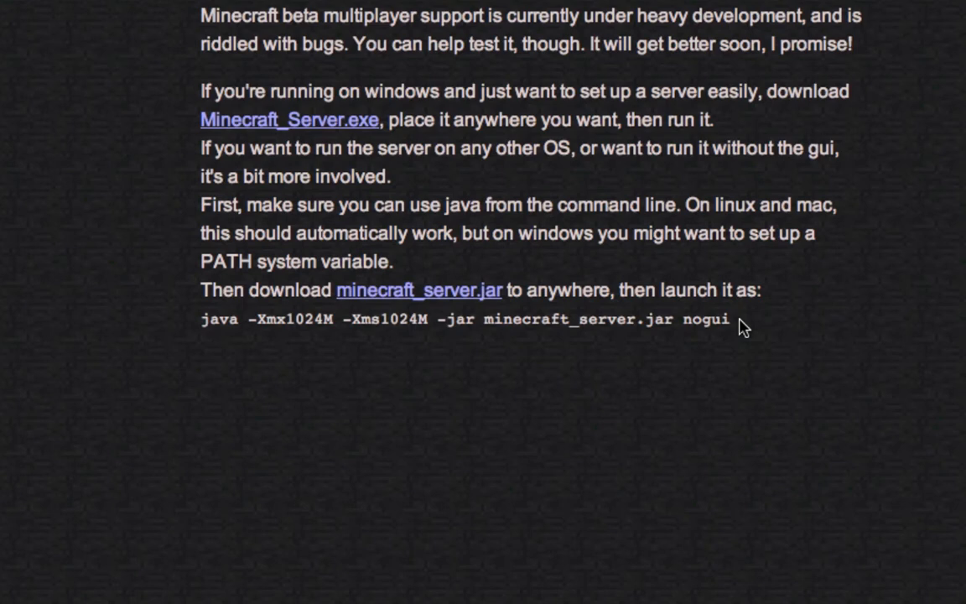
pyautogui.moveTo(914, 483)
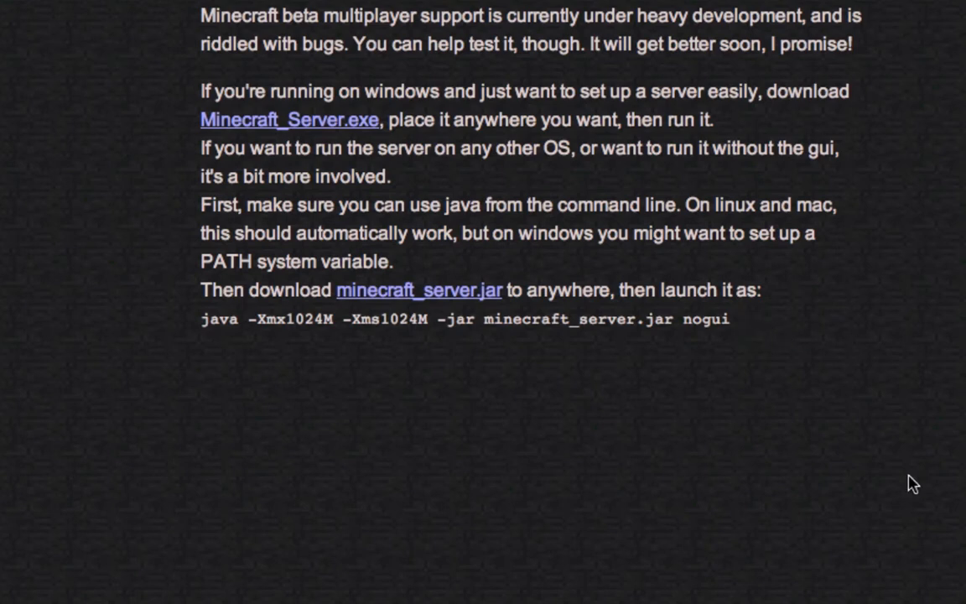
pyautogui.moveTo(589, 394)
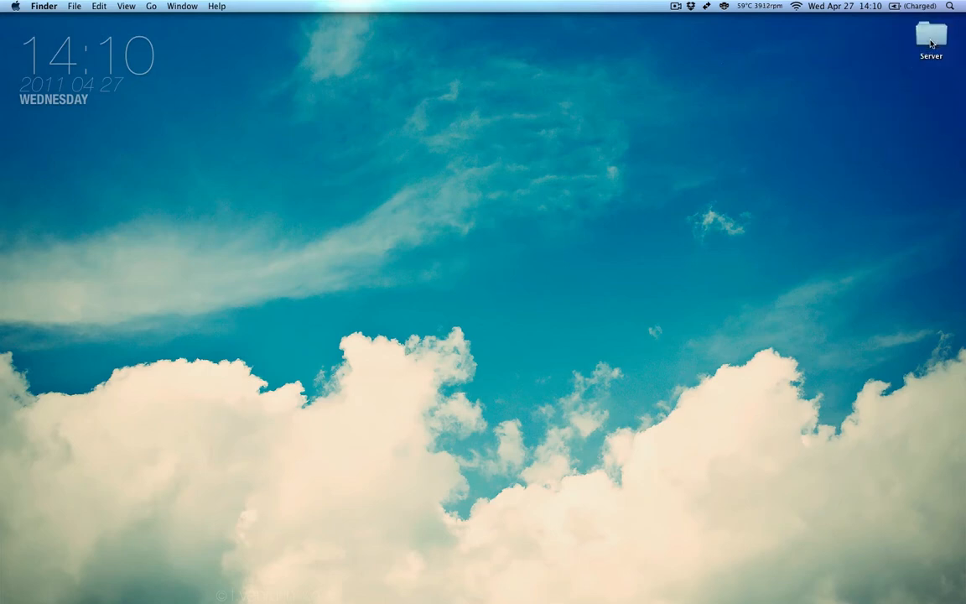
# Open the Desktop's Server folder holding minecraft_server.jar (459 KB) in Finder.
pyautogui.doubleClick(931, 40)
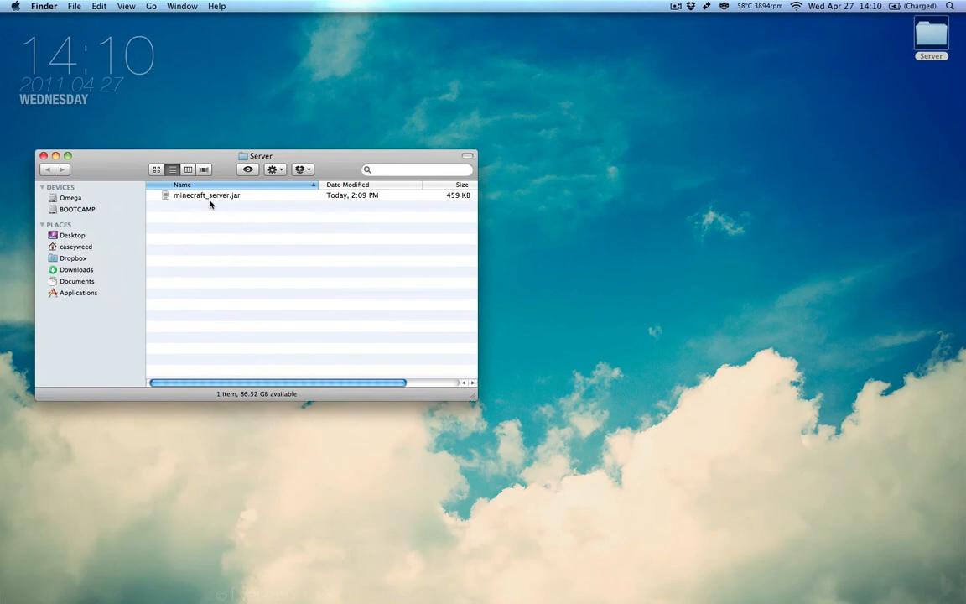
pyautogui.moveTo(186, 214)
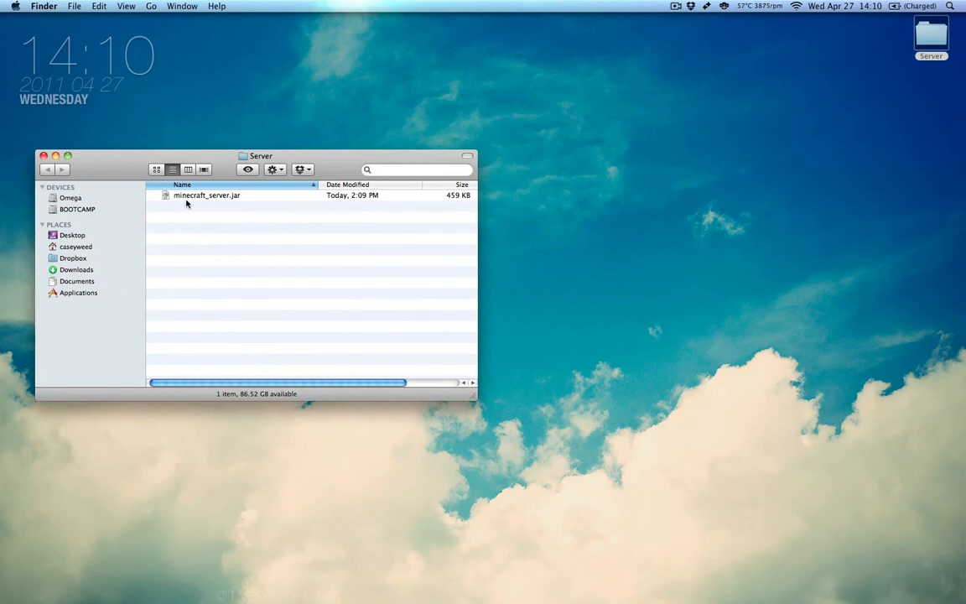
pyautogui.moveTo(554, 296)
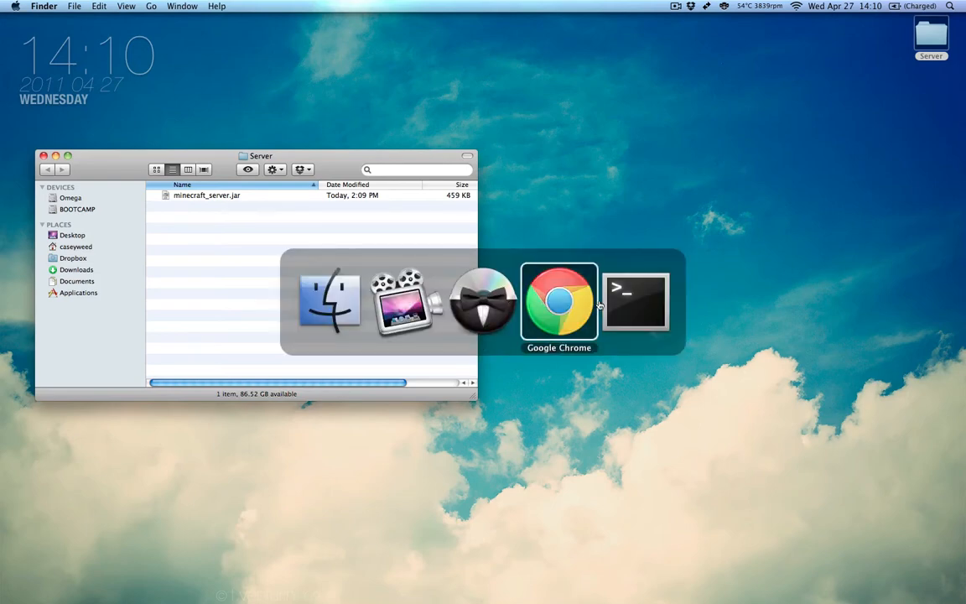
# Change Terminal's working directory to /Users/caseyweed/Desktop/Server.
pyautogui.click(636, 302)
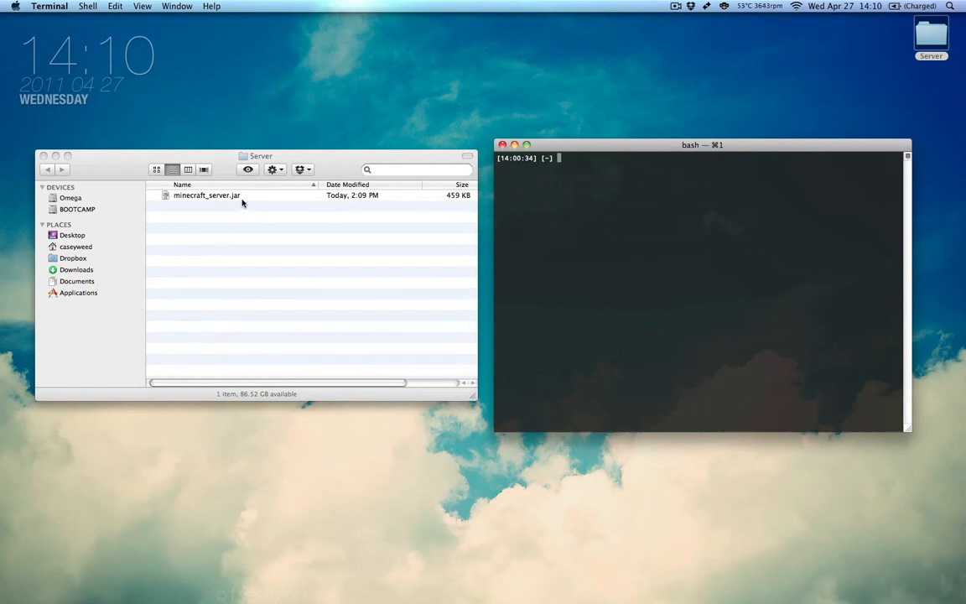
pyautogui.write('cd')
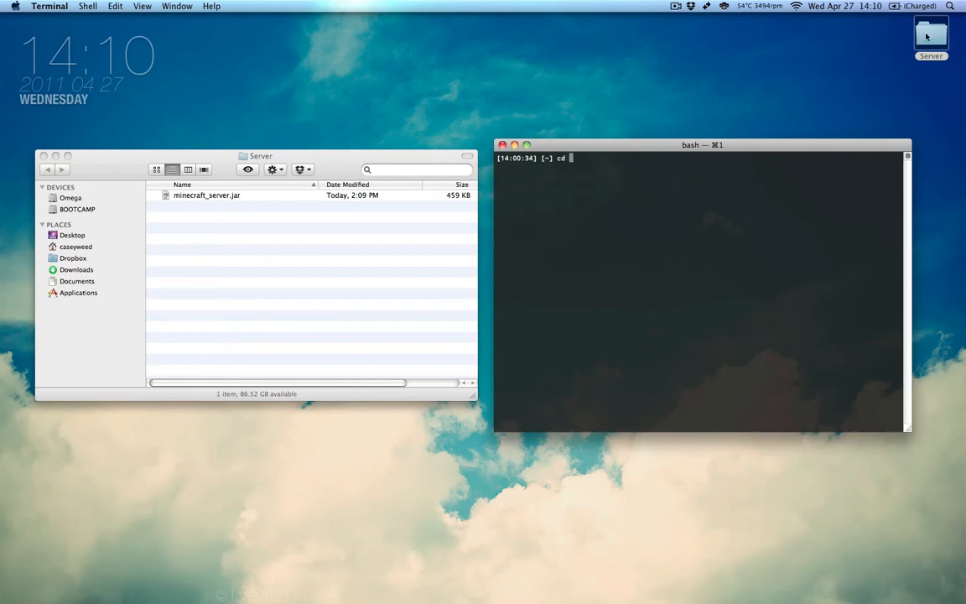
pyautogui.write('/Users/caseyweed/Desktop/Server')
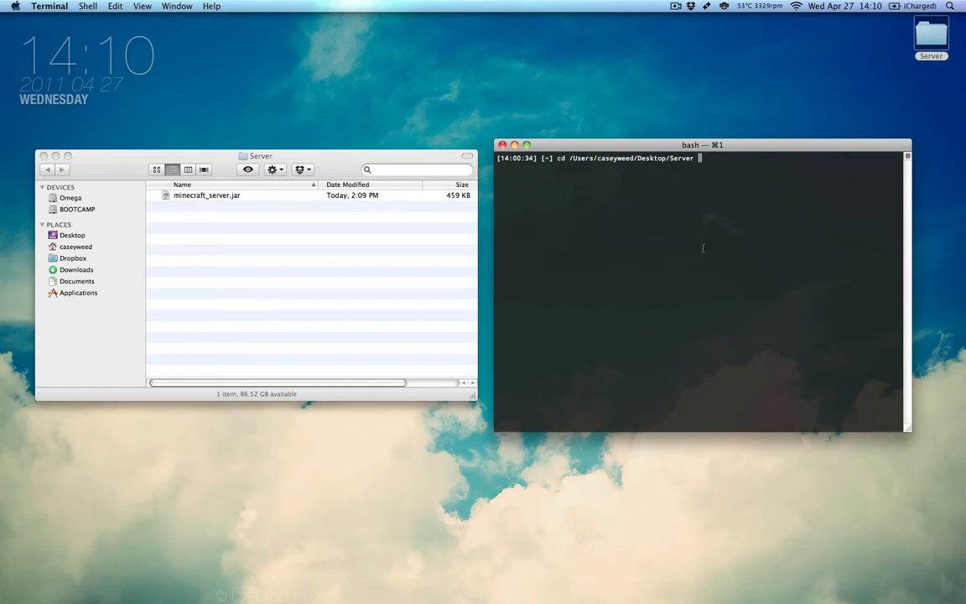
pyautogui.press('Return')
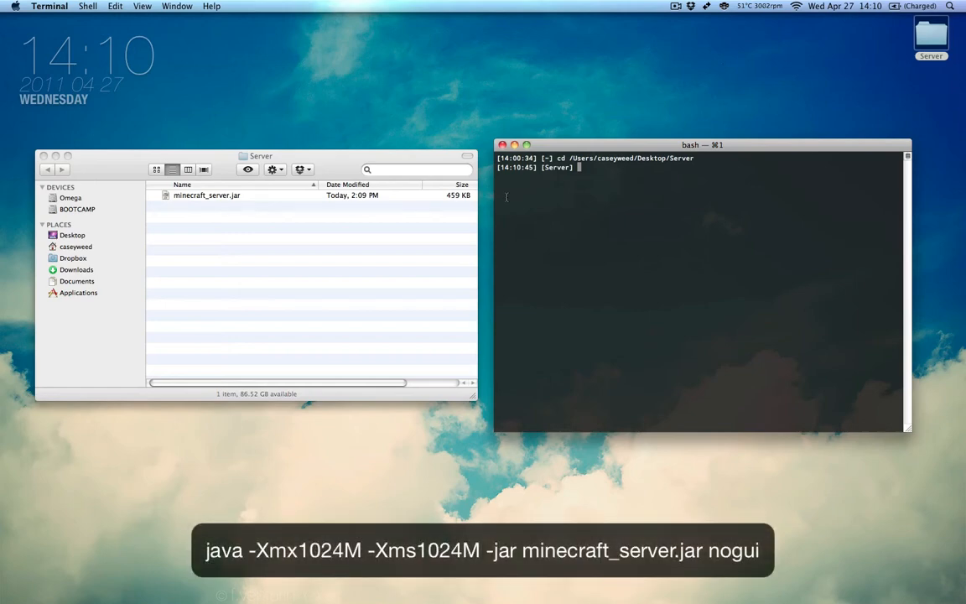
# Type java -Xmx1024M -Xms1024M -jar minecraft_server.jar at the Server prompt.
pyautogui.write('java -')
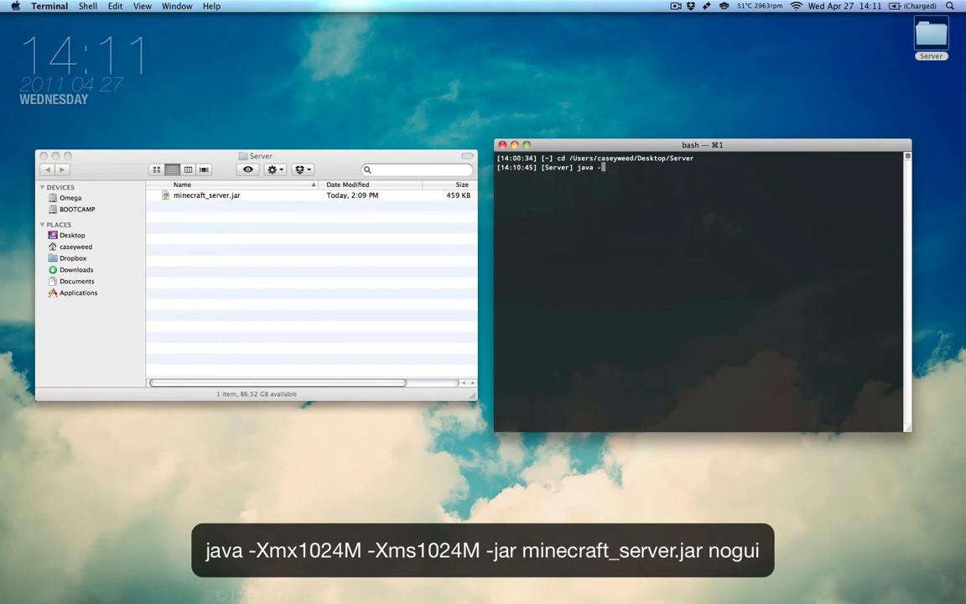
pyautogui.write('Xmx1024')
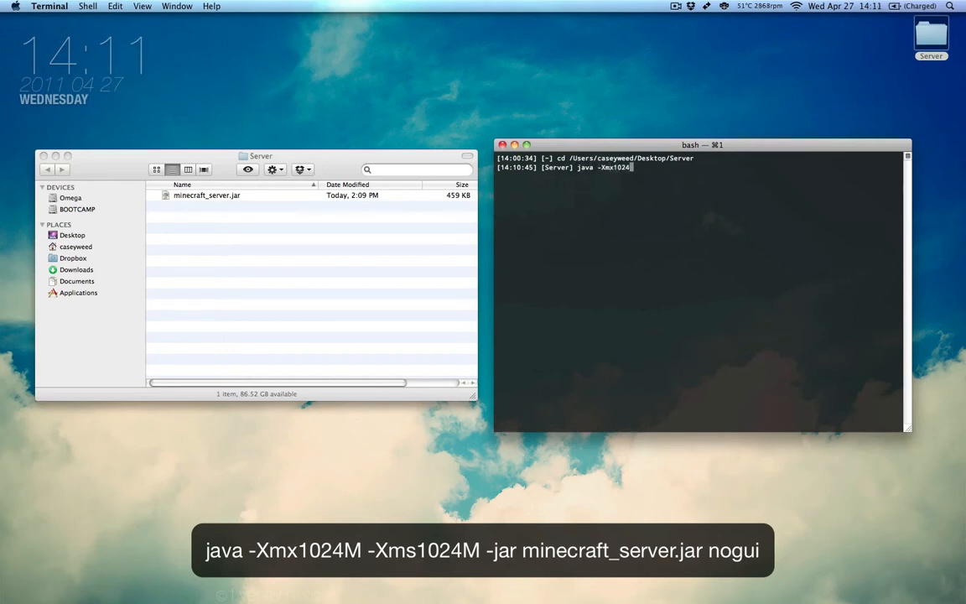
pyautogui.write('M -Xms1024M -jar minecraft_server.jar')
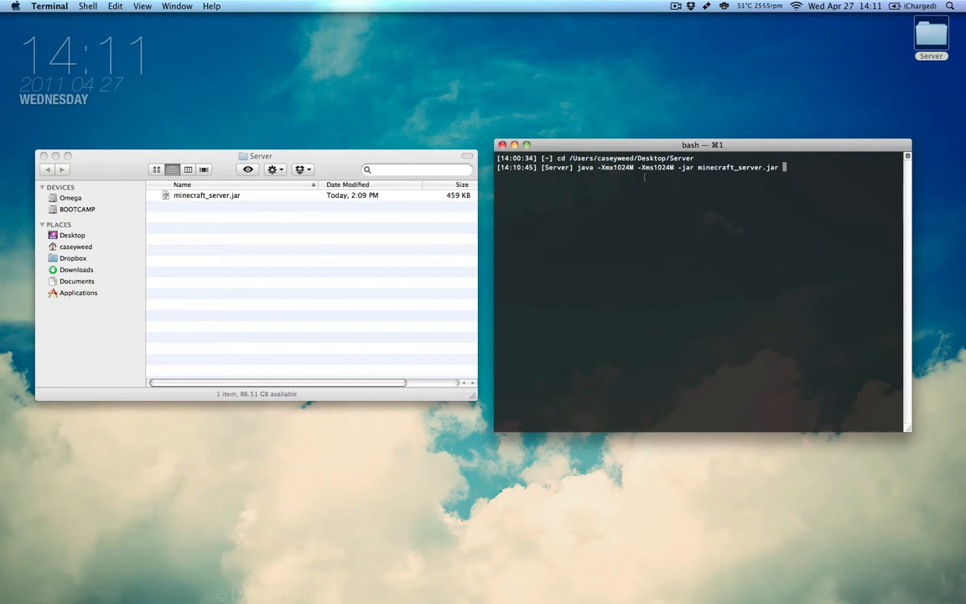
pyautogui.moveTo(620, 130)
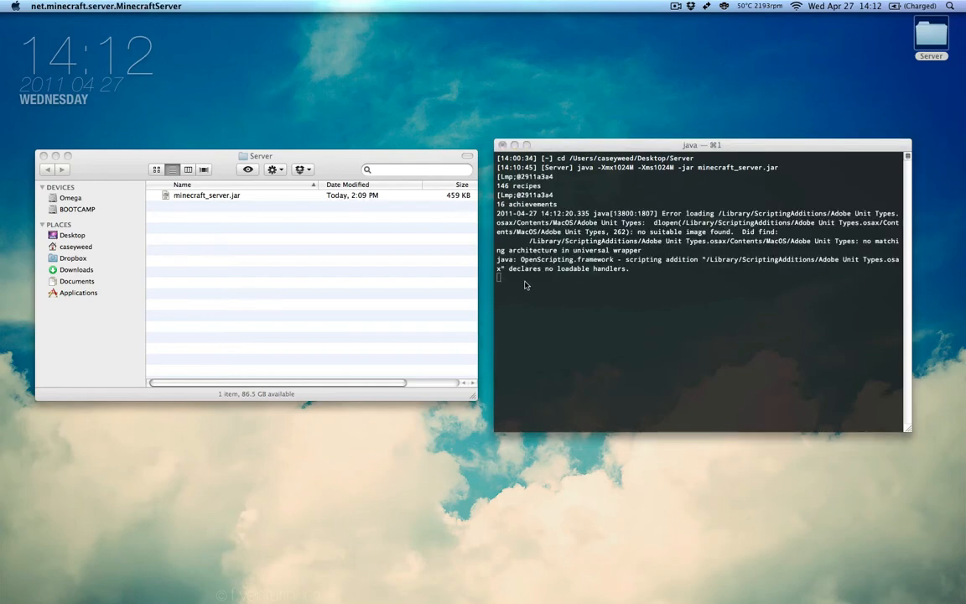
pyautogui.moveTo(576, 252)
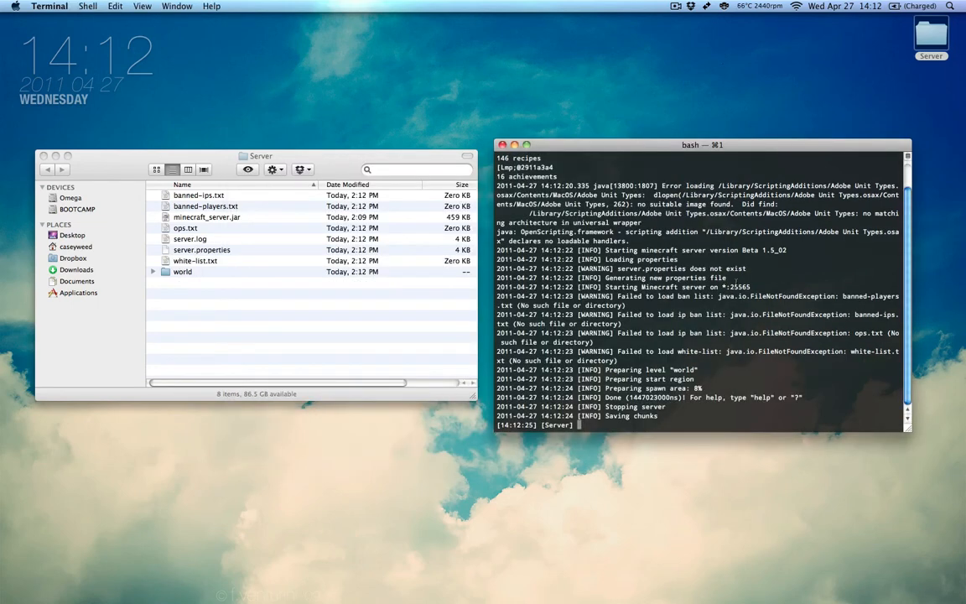
# Run java -Xmx1024M -Xms1024M -jar minecraft_server.jar nogui until the server reports Done.
pyautogui.write('java -Xmx1024M -Xms1024M -jar minecraft_server.jar nogui')
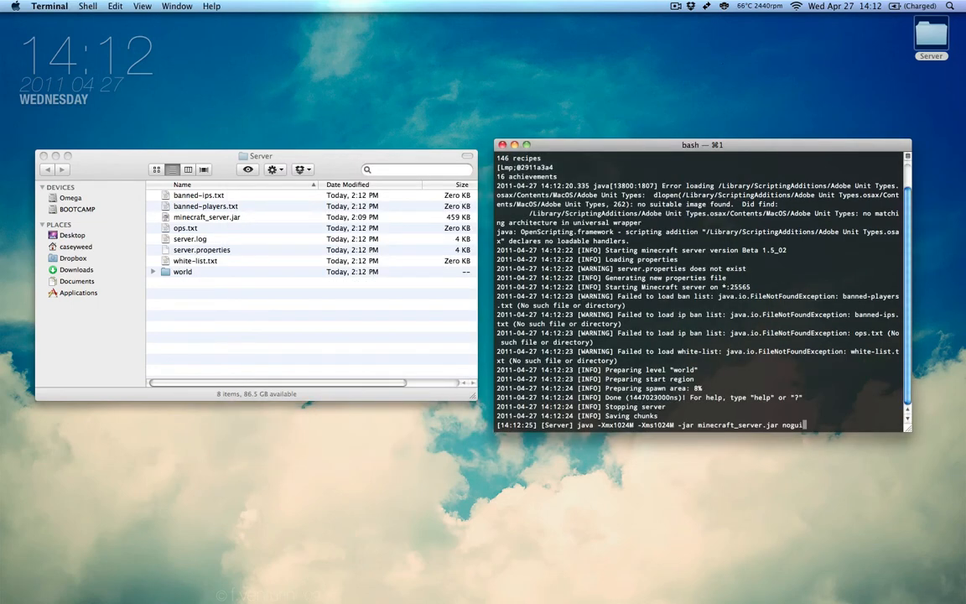
pyautogui.press('Return')
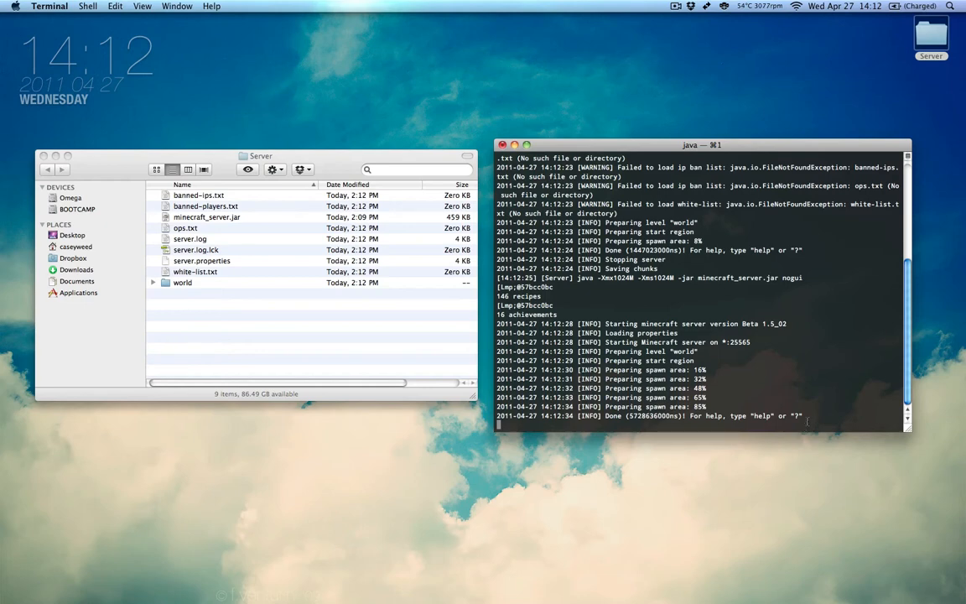
# Stop the server with the stop command and clear the Terminal console.
pyautogui.write('stop')
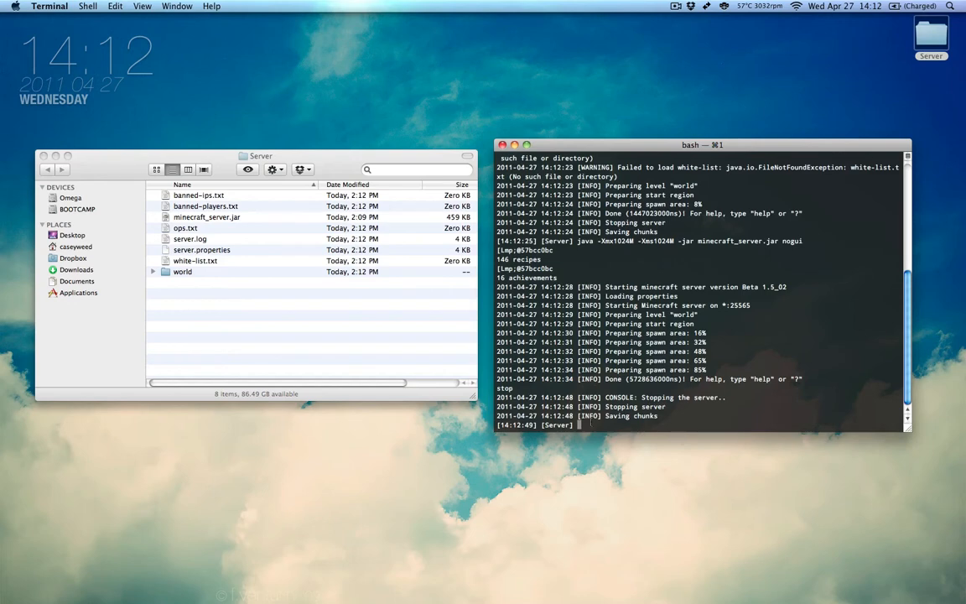
pyautogui.press('cmd+k')
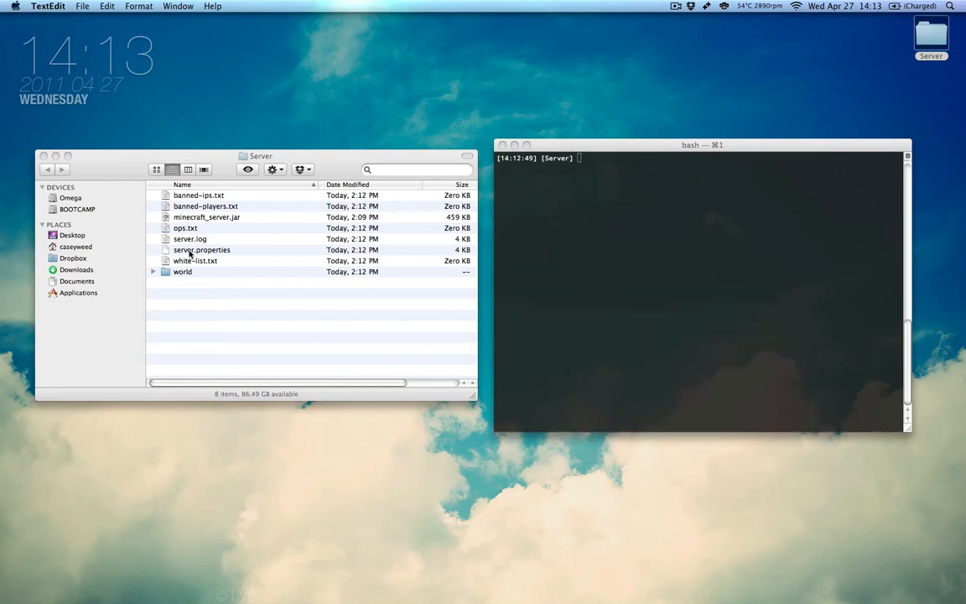
# Open server.properties from the Server folder in TextEdit.
pyautogui.doubleClick(199, 250)
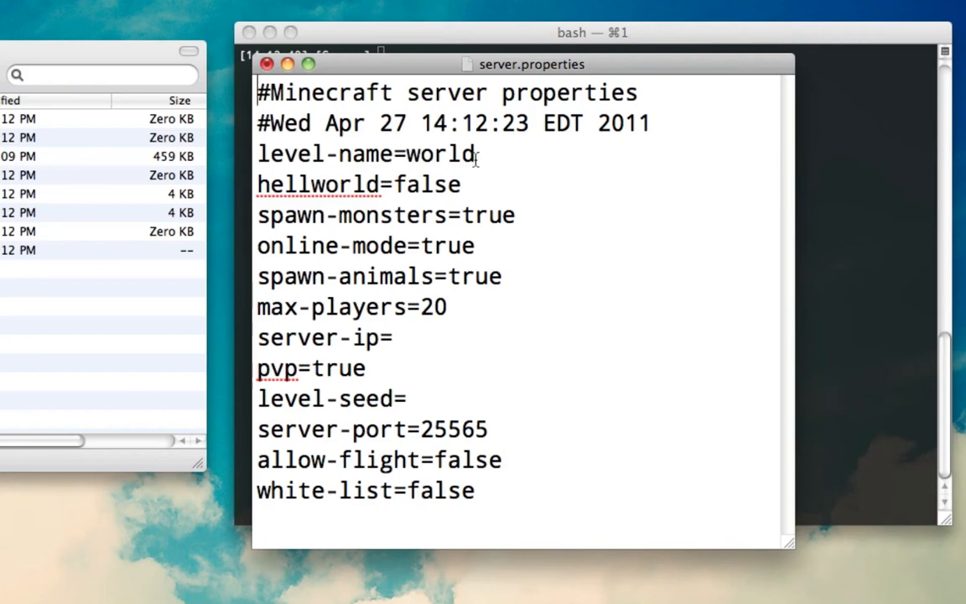
pyautogui.moveTo(549, 427)
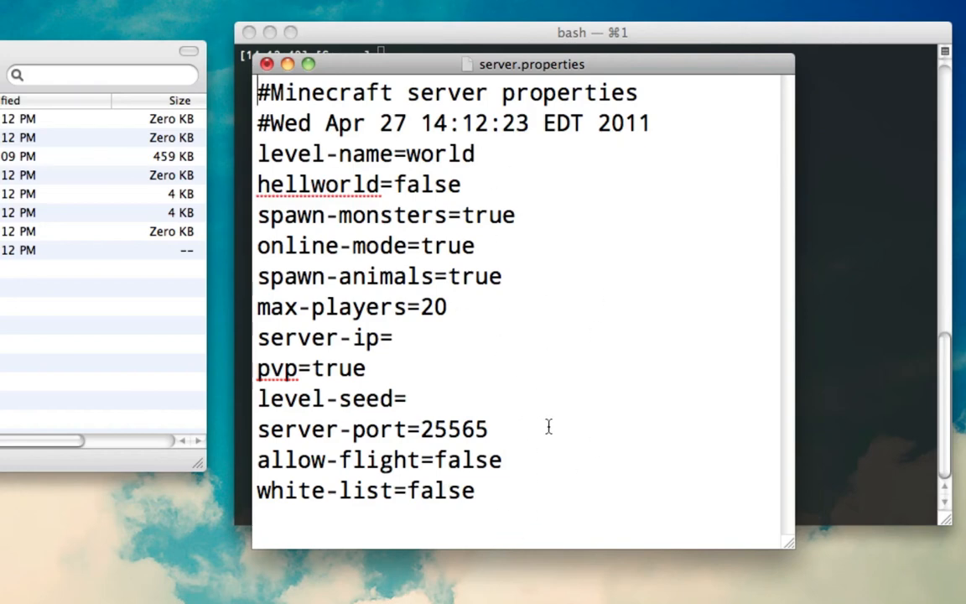
pyautogui.moveTo(552, 149)
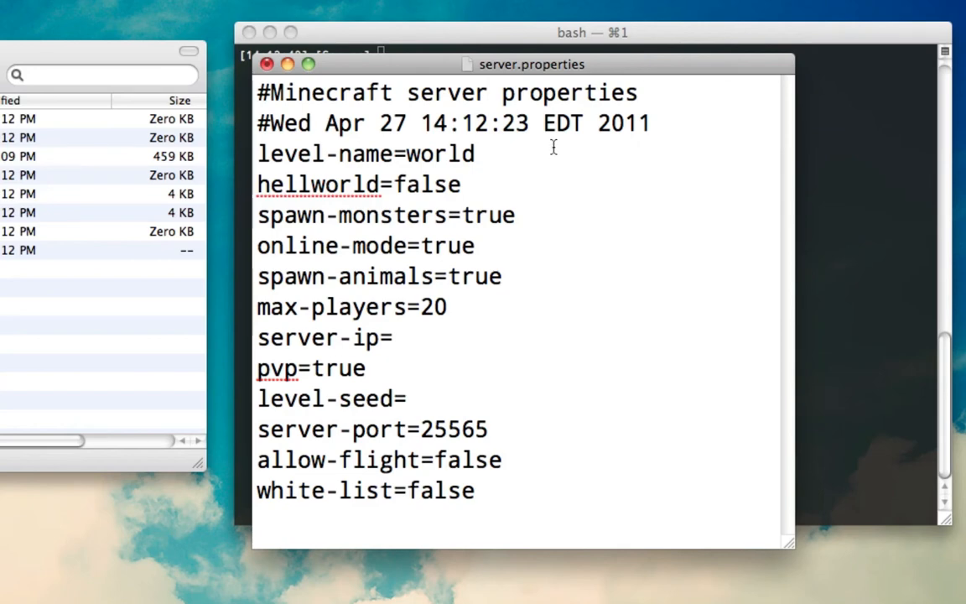
pyautogui.moveTo(549, 149)
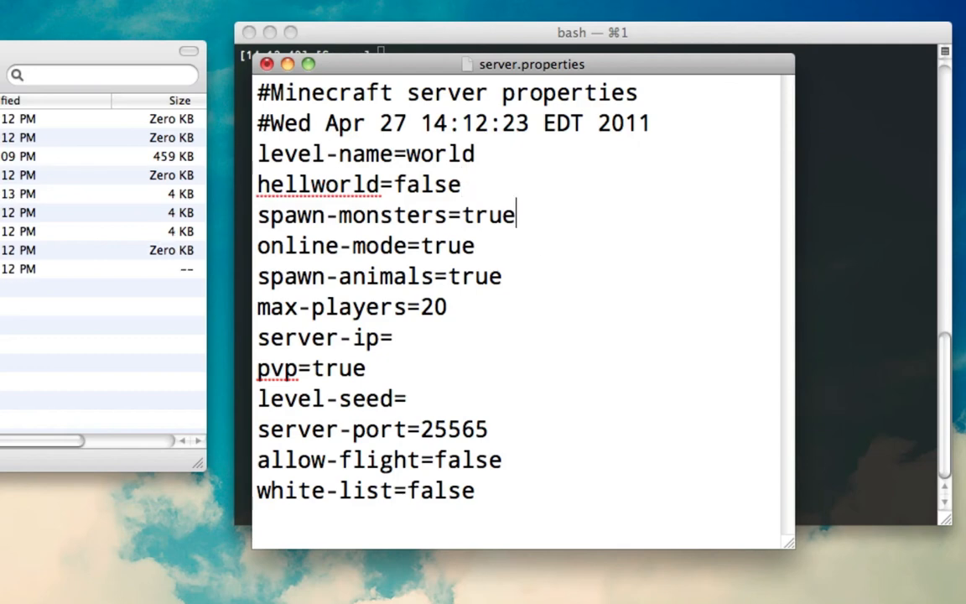
# Set spawn-monsters and spawn-animals to false in server.properties.
pyautogui.write('false')
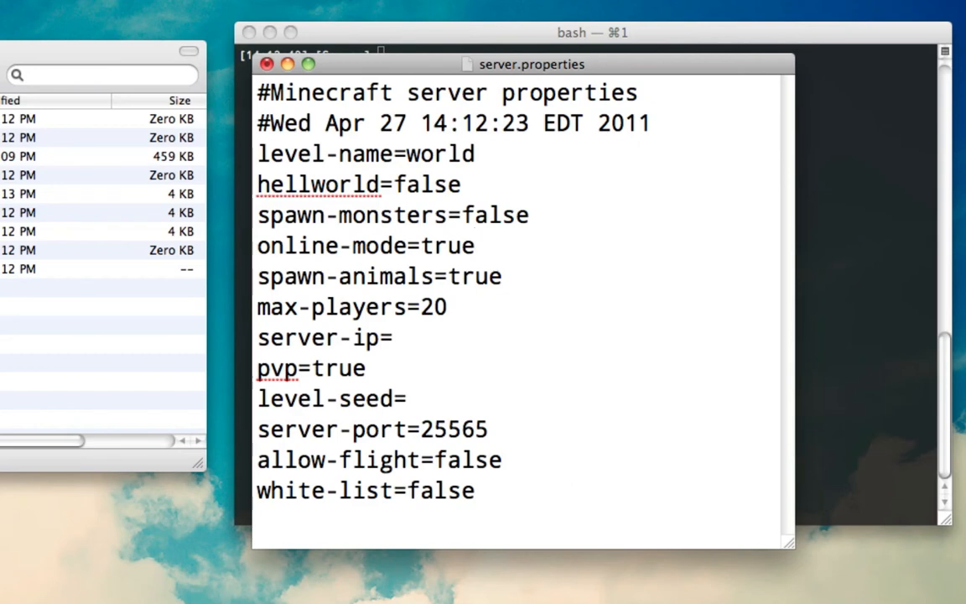
pyautogui.click(474, 245)
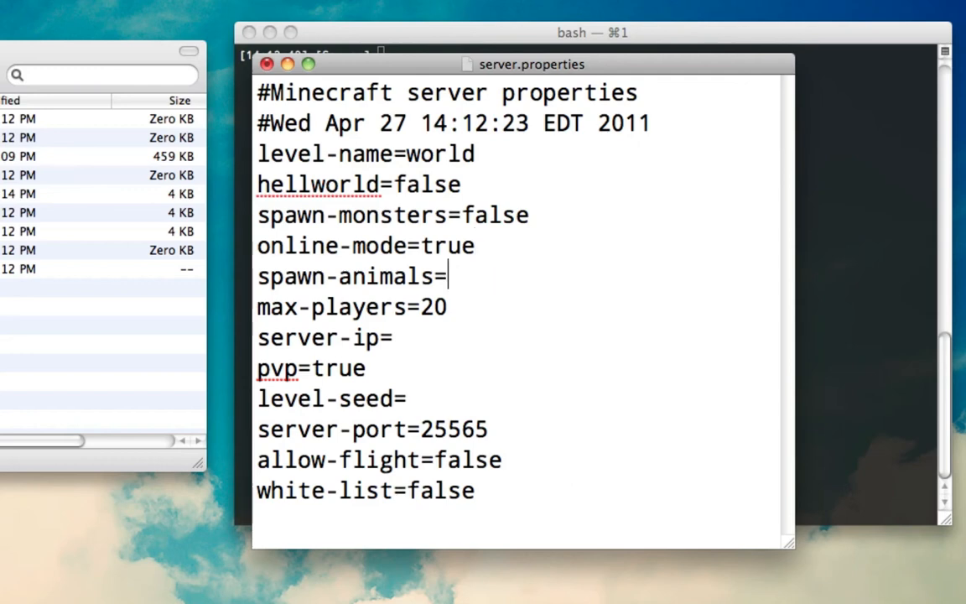
pyautogui.write('false')
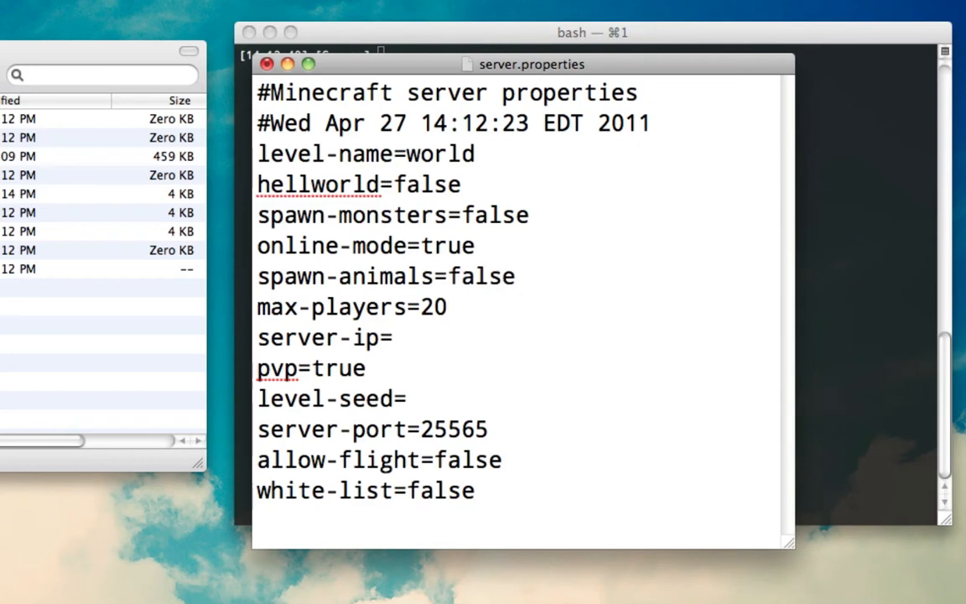
# Set max-players to 10 and pvp to false.
pyautogui.press('Backspace')
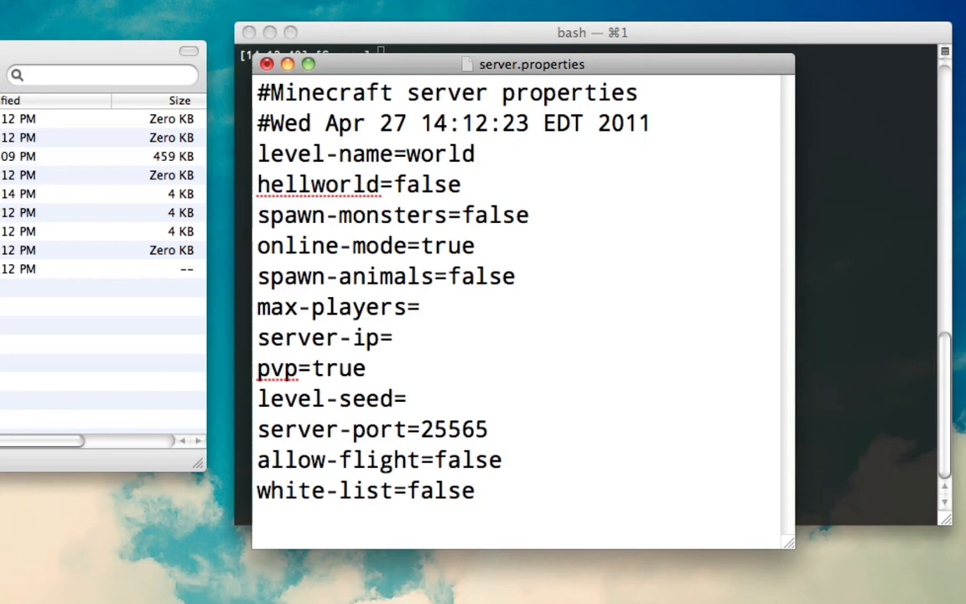
pyautogui.write('16')
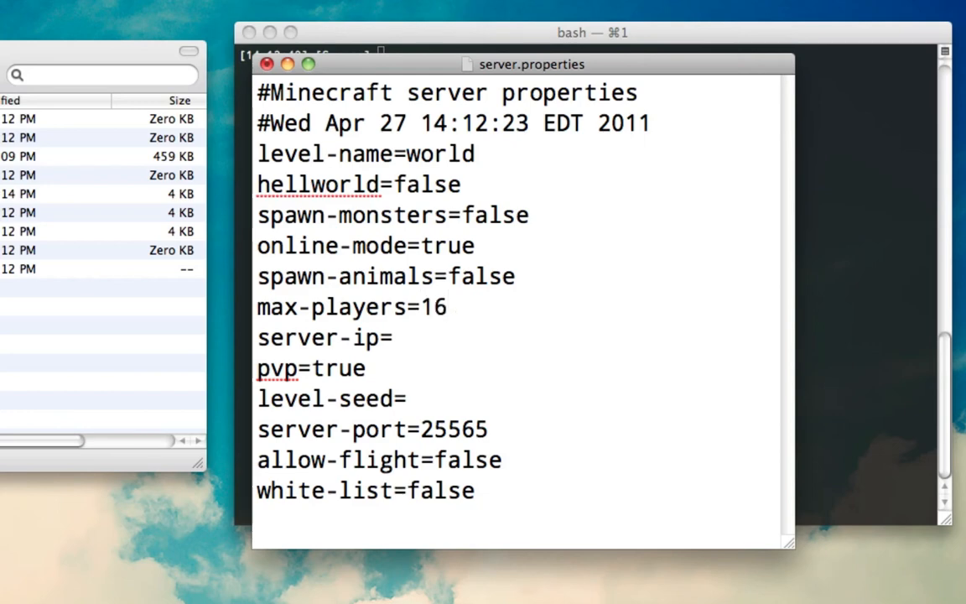
pyautogui.press('Backspace')
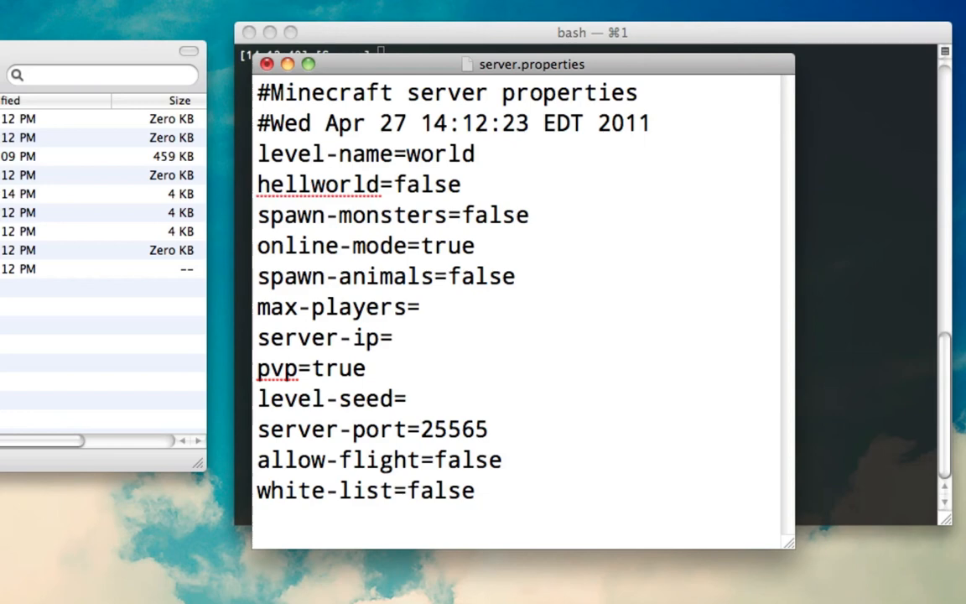
pyautogui.write('10')
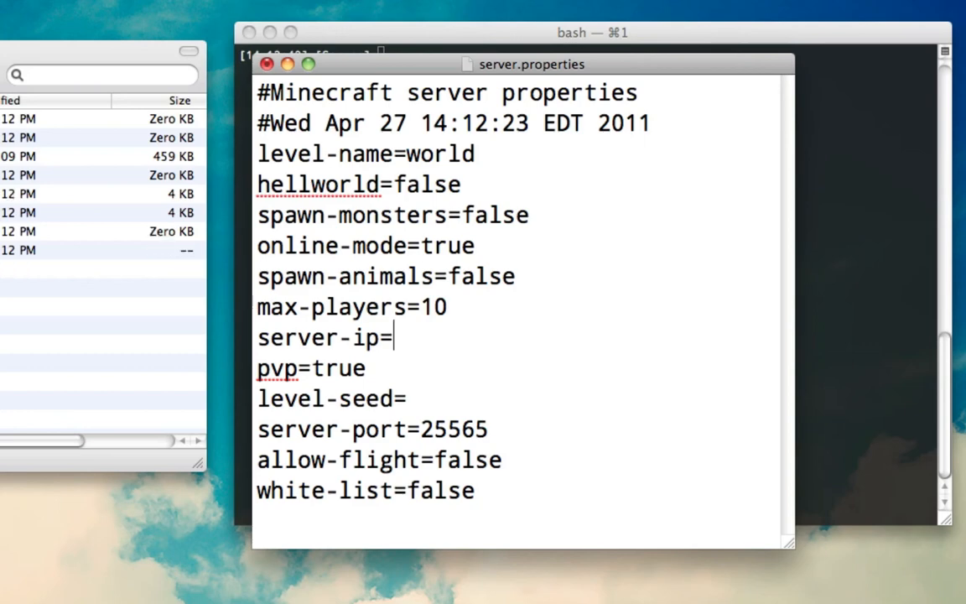
pyautogui.write('fals')
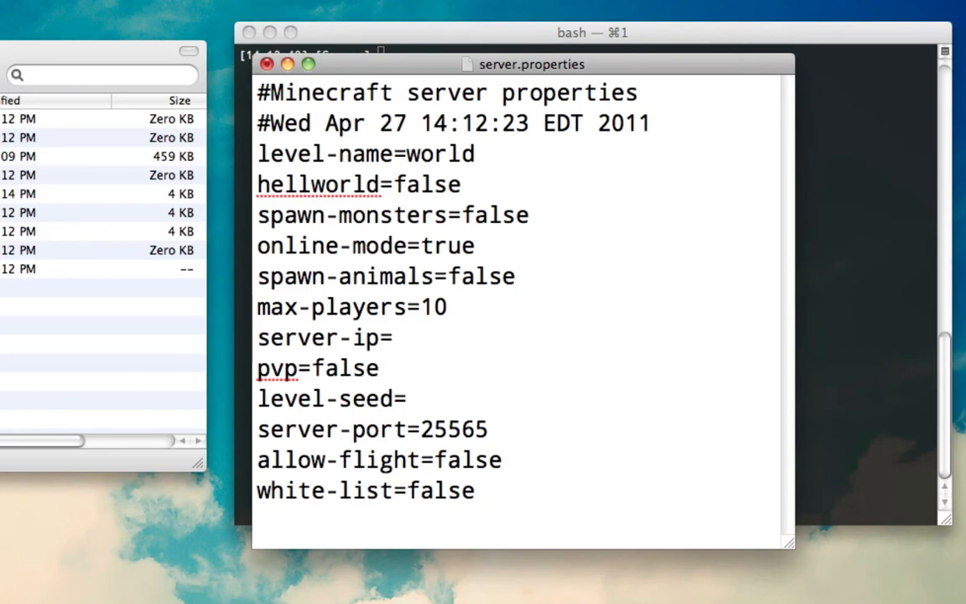
pyautogui.write('My')
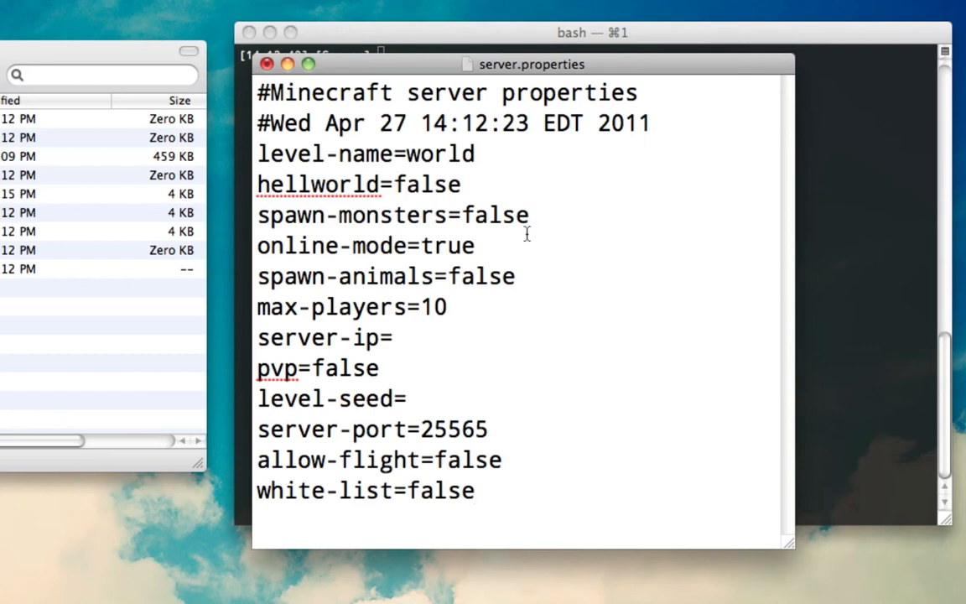
pyautogui.click(474, 490)
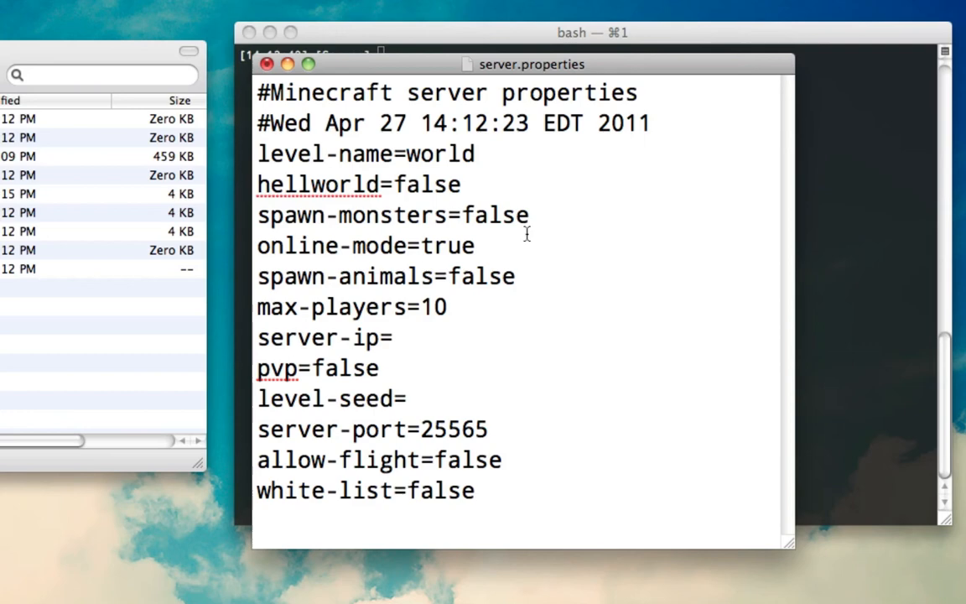
pyautogui.moveTo(523, 231)
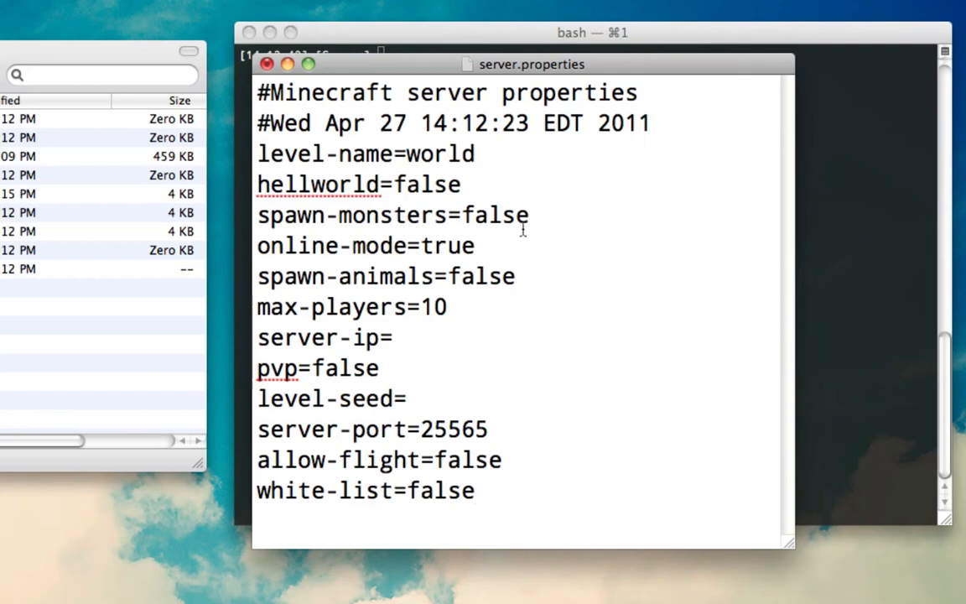
# Save server.properties with monsters, animals and pvp disabled and max-players 10, then close it.
pyautogui.click(401, 337)
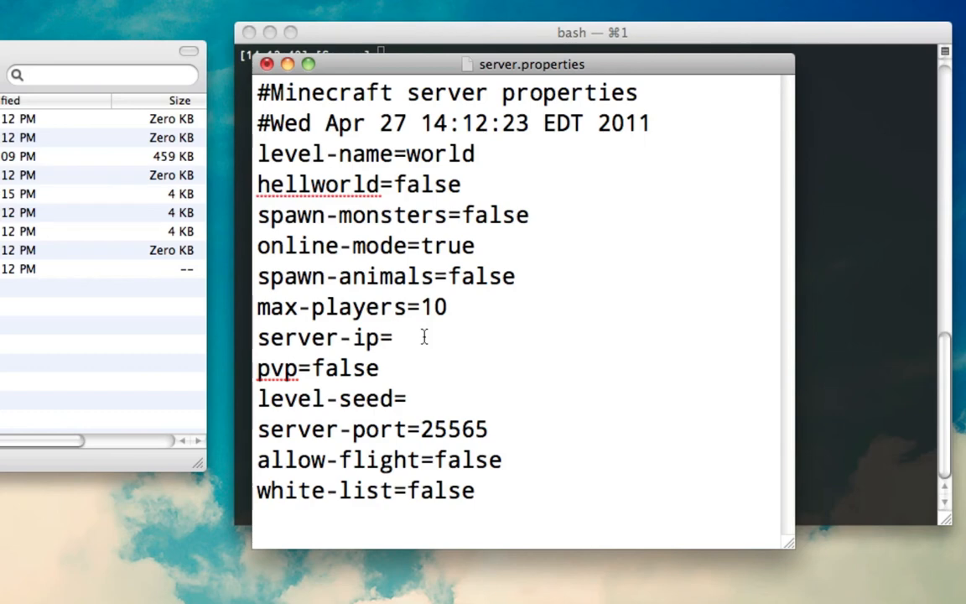
pyautogui.click(400, 337)
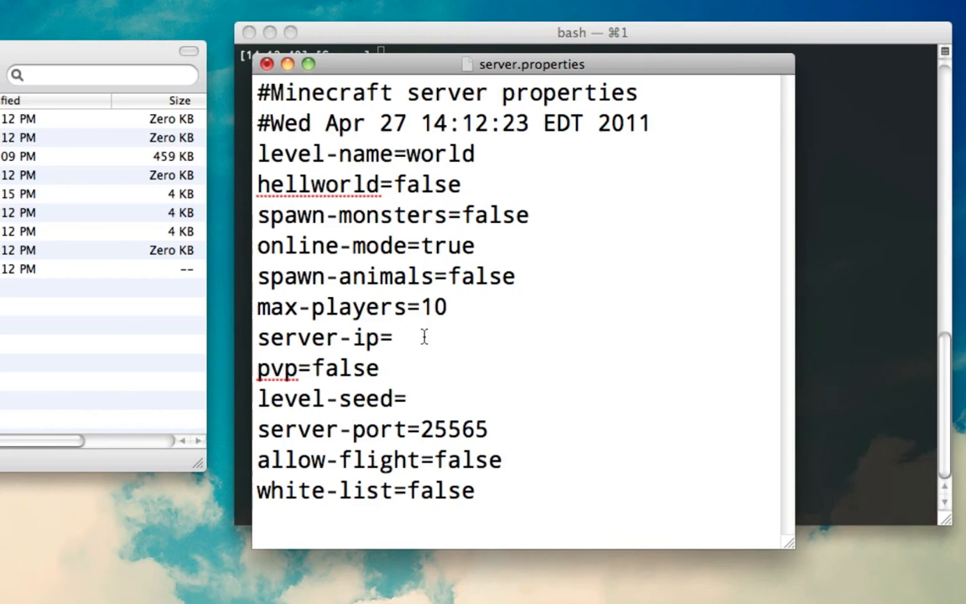
pyautogui.moveTo(418, 327)
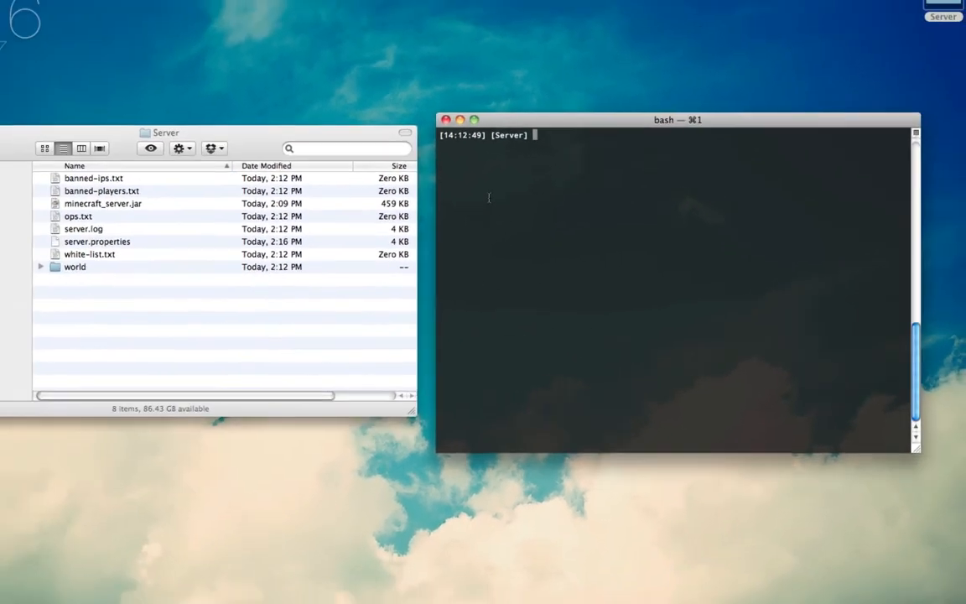
# Relaunch the server with java -Xmx1024M -Xms1024M -jar minecraft_server.jar nogui.
pyautogui.write('java -Xmx1024M -Xms1024M -jar minecraft_server.jar nogui')
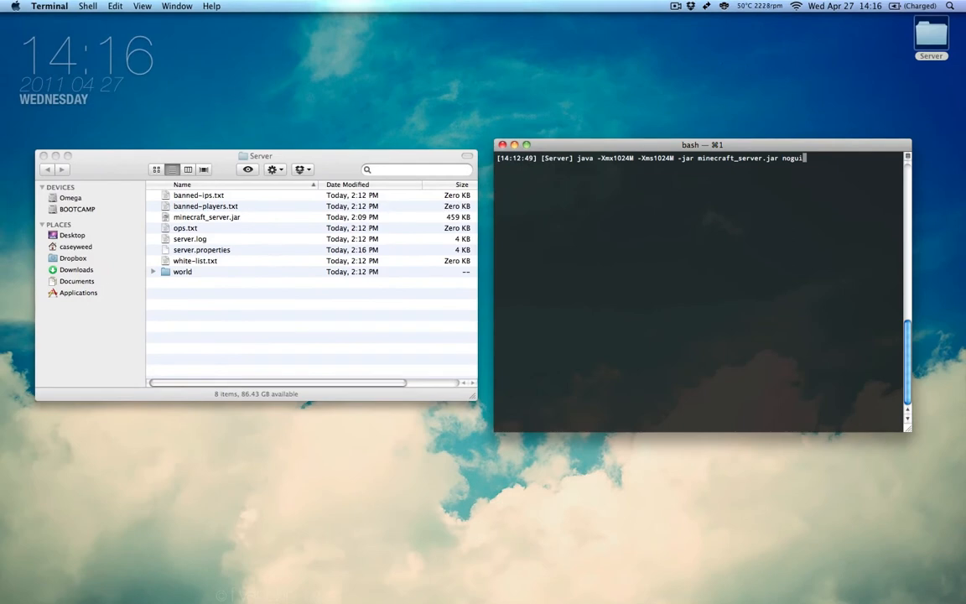
pyautogui.press('Return')
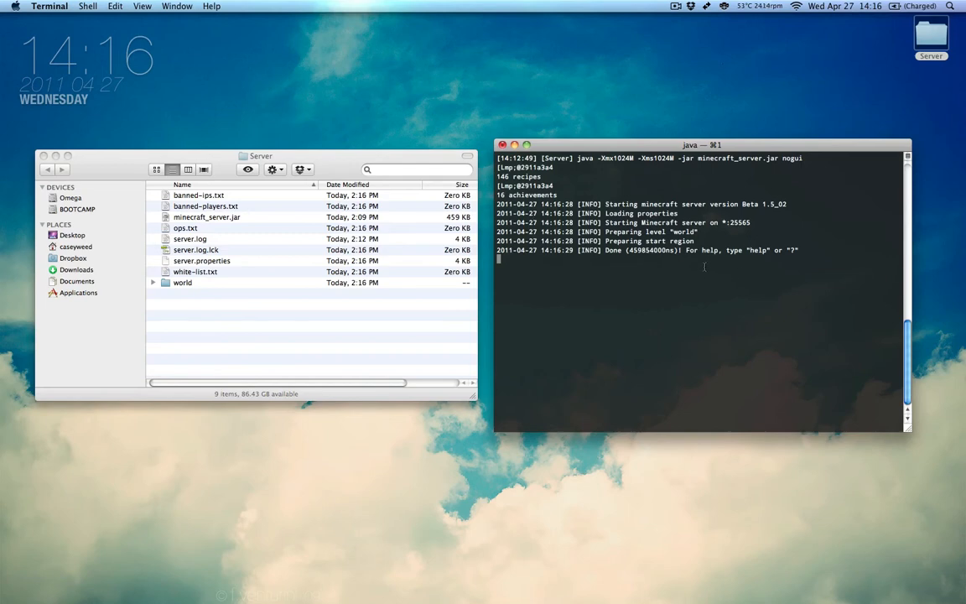
pyautogui.moveTo(370, 322)
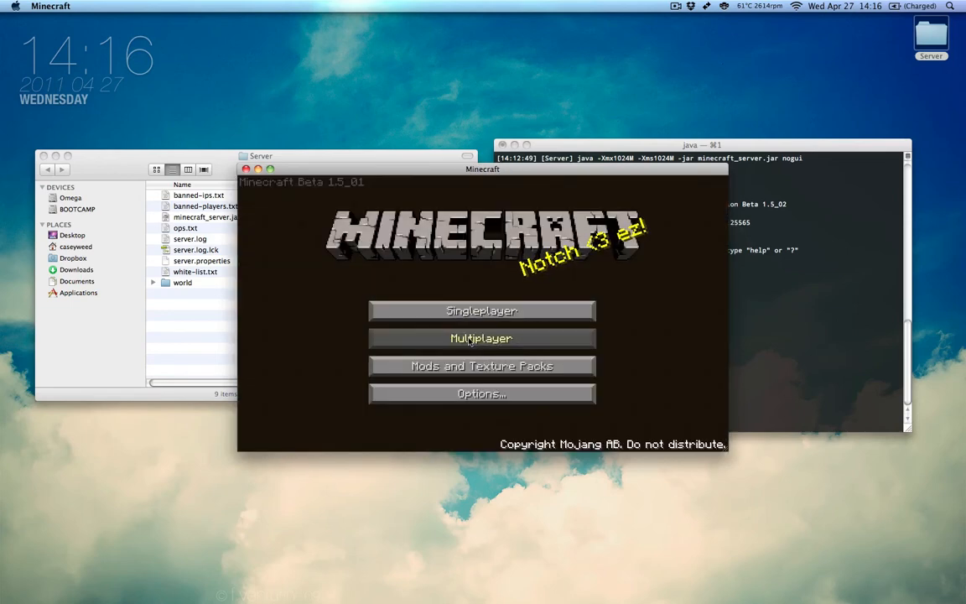
# Join the multiplayer server at 127.0.0.1 as haxorknight.
pyautogui.click(482, 338)
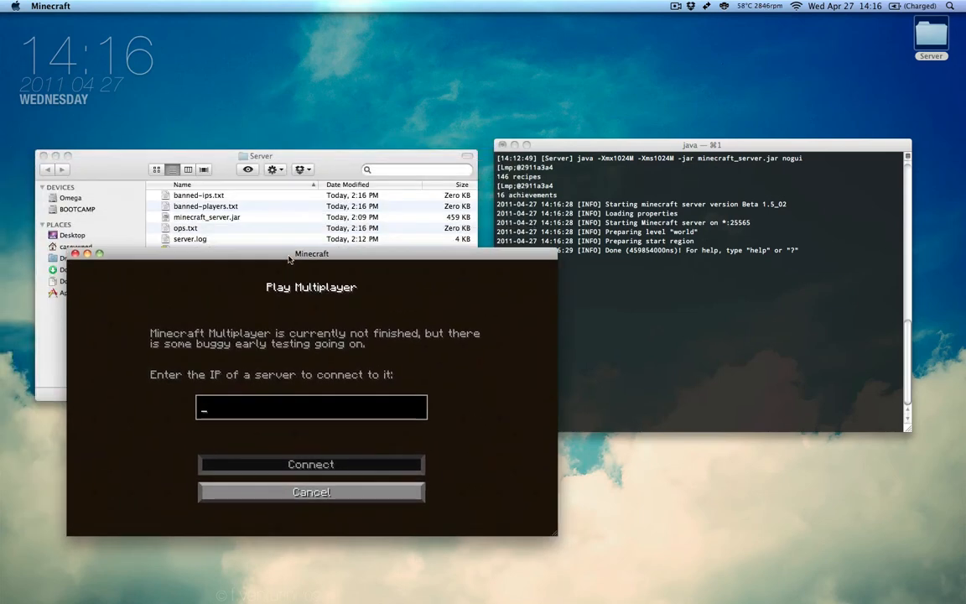
pyautogui.write('127.0.0.1')
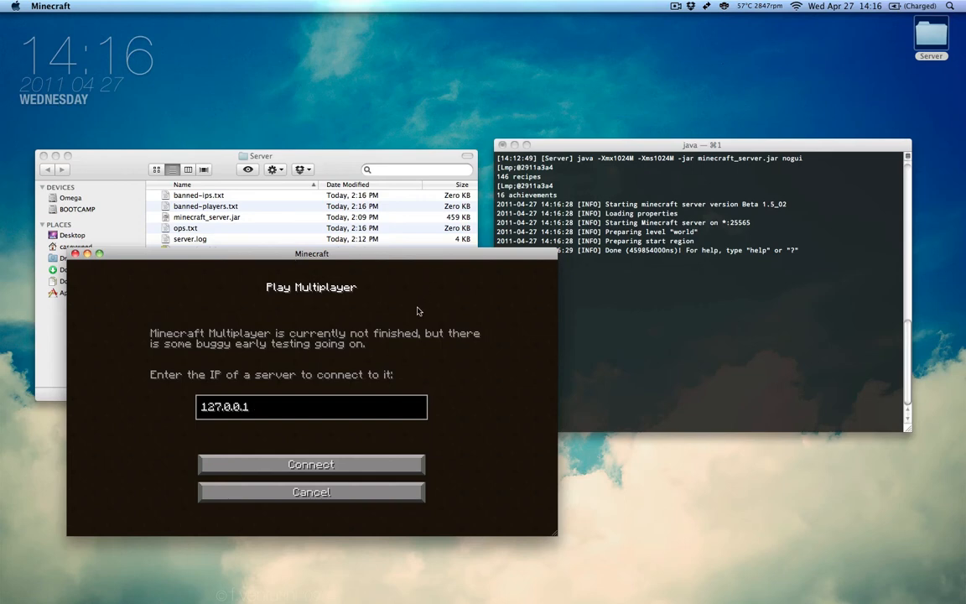
pyautogui.click(310, 464)
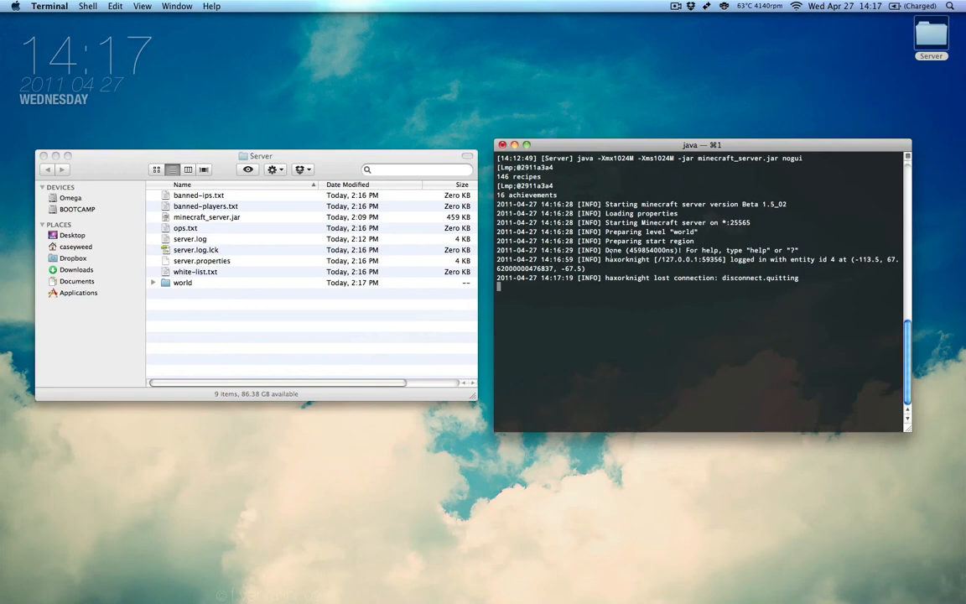
# Enter stop in the server console so it saves chunks and exits.
pyautogui.write('stop')
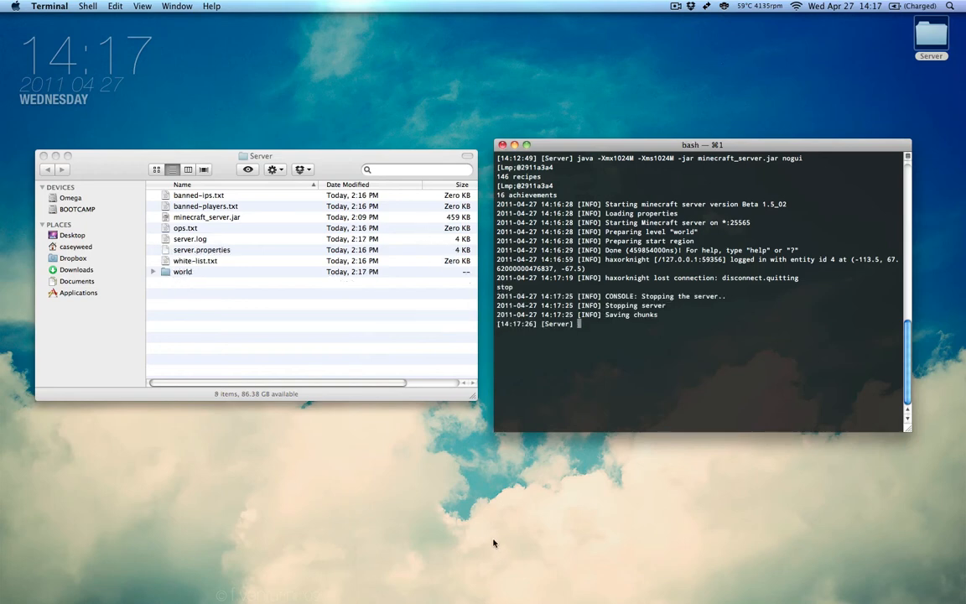
pyautogui.moveTo(218, 252)
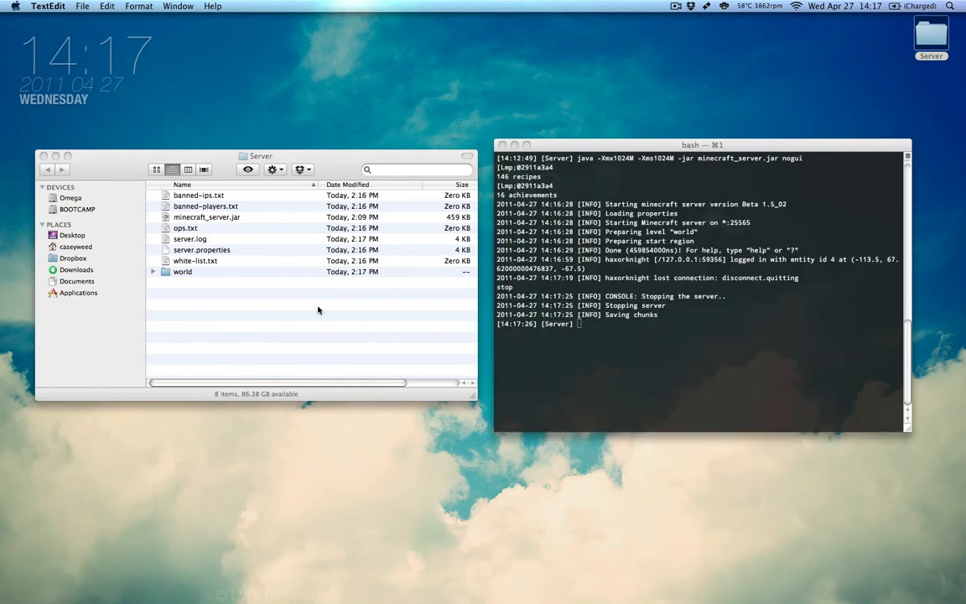
# Reopen server.properties, then launch System Preferences from the Apple menu.
pyautogui.doubleClick(201, 249)
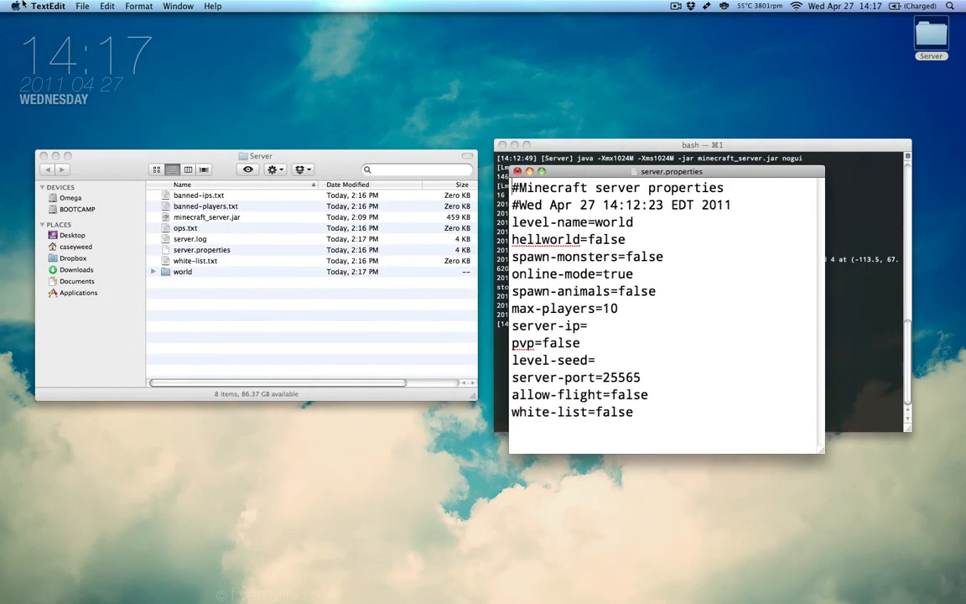
pyautogui.click(11, 6)
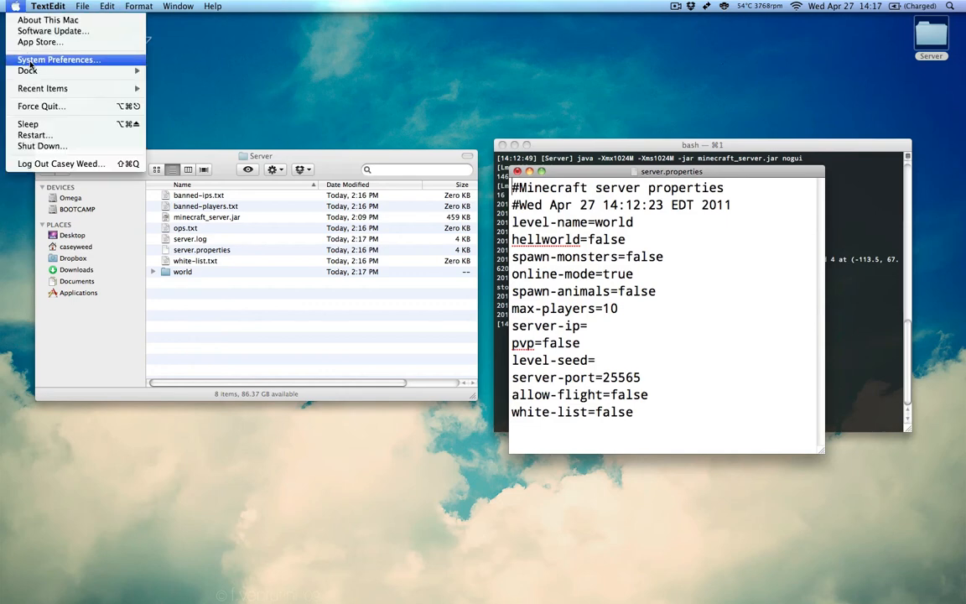
pyautogui.click(55, 59)
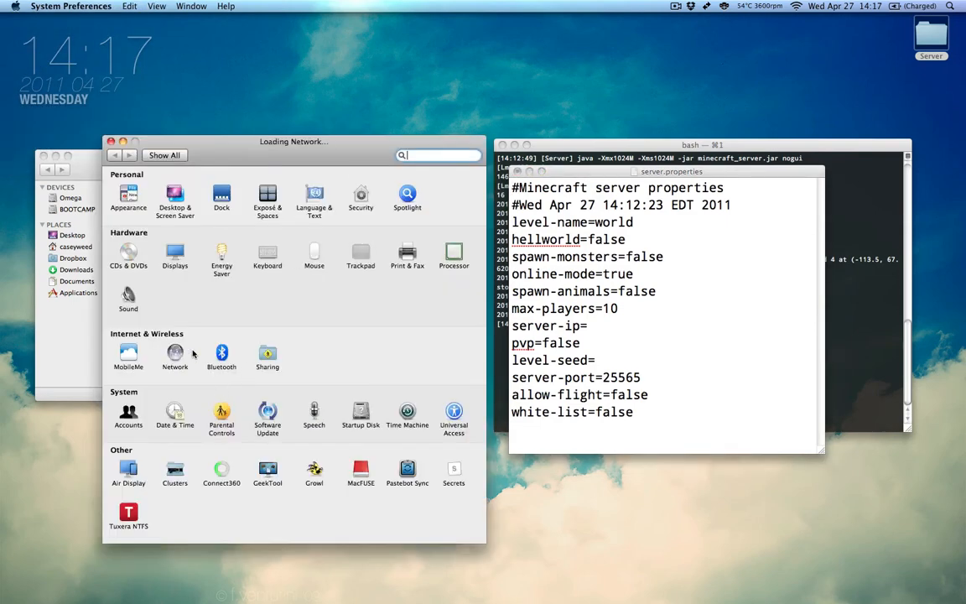
# In Network, compare Ethernet and AirPort, then bring up copy options for AirPort IP 10.0.1.2.
pyautogui.click(174, 353)
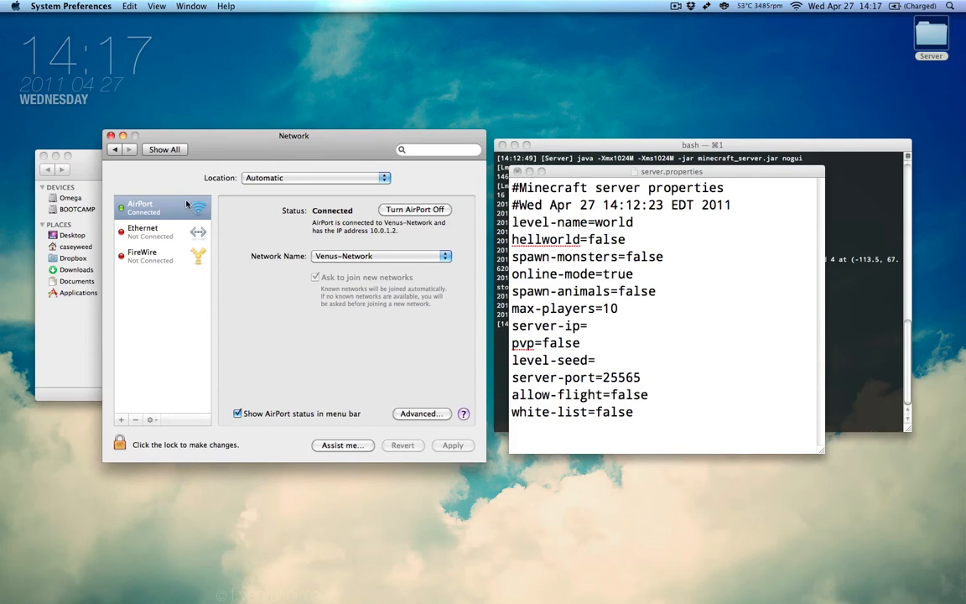
pyautogui.moveTo(167, 227)
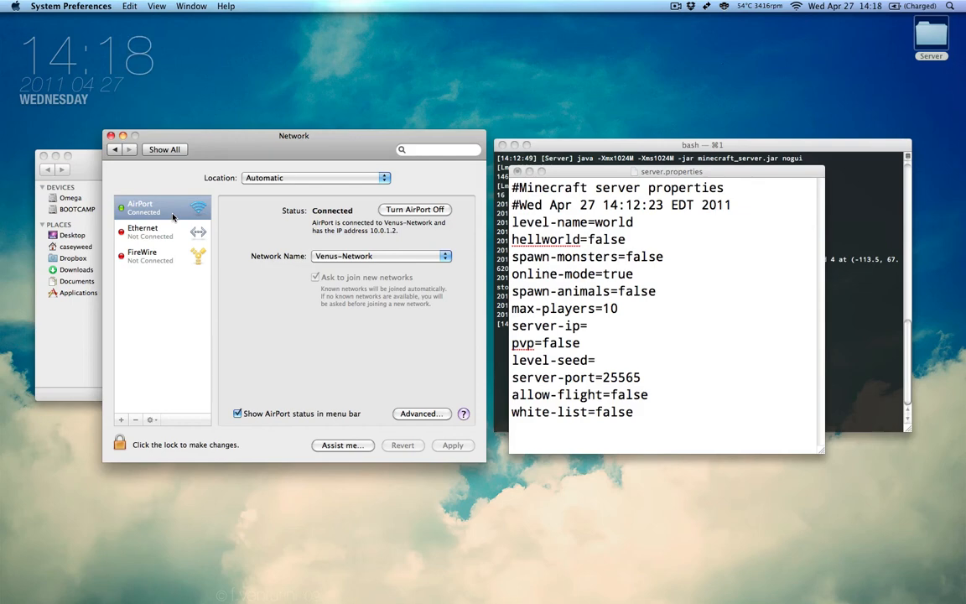
pyautogui.moveTo(172, 218)
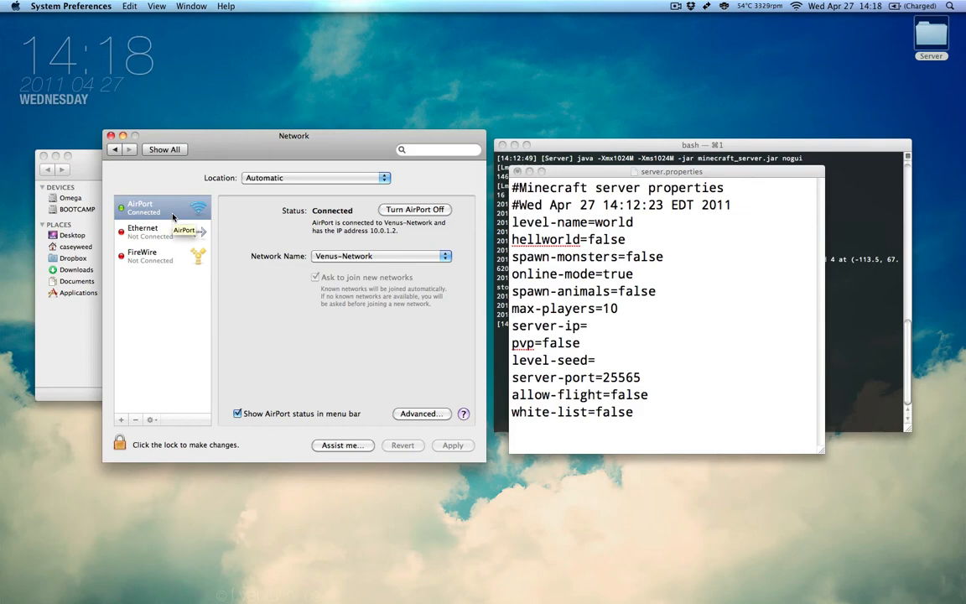
pyautogui.moveTo(199, 231)
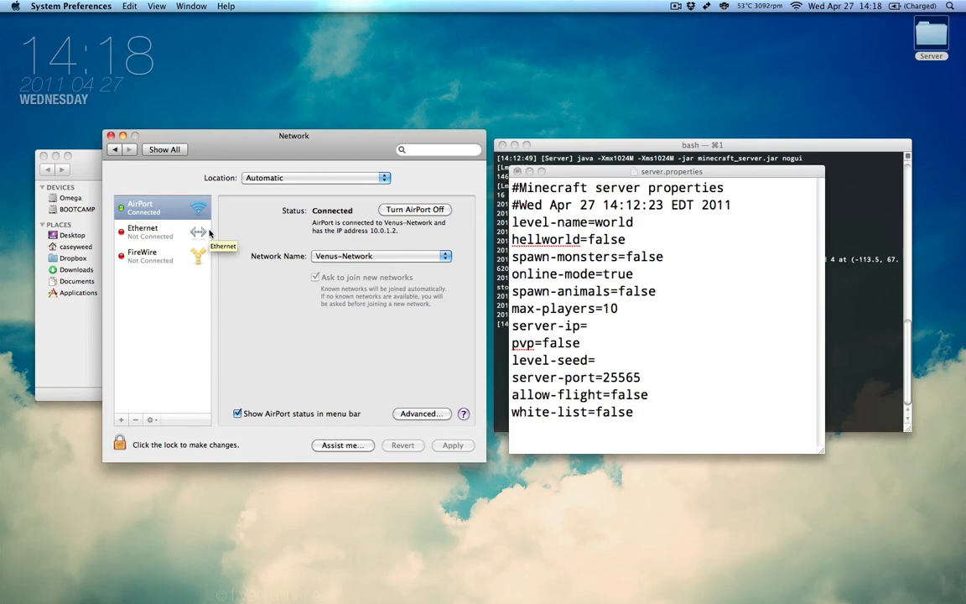
pyautogui.moveTo(155, 228)
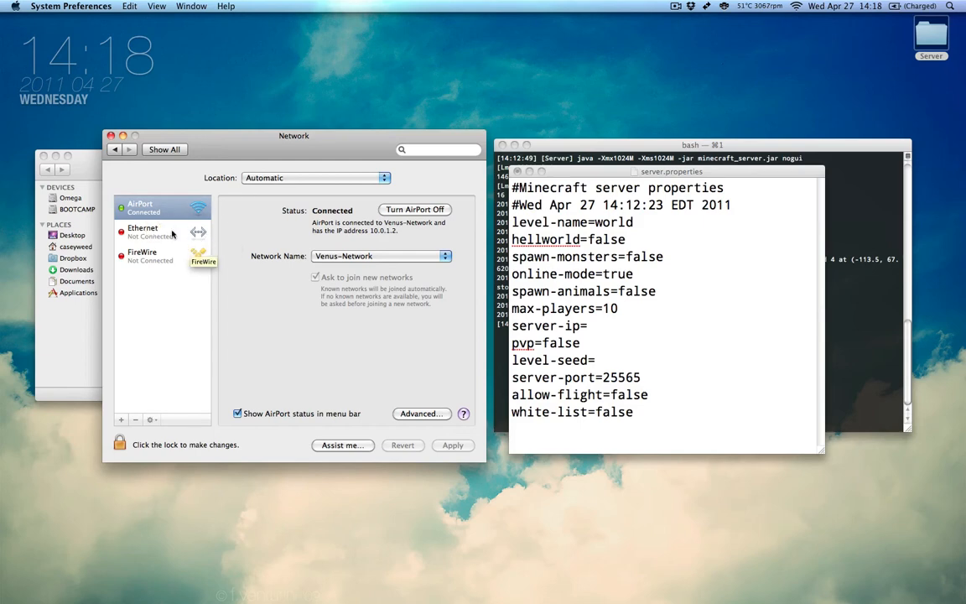
pyautogui.click(151, 232)
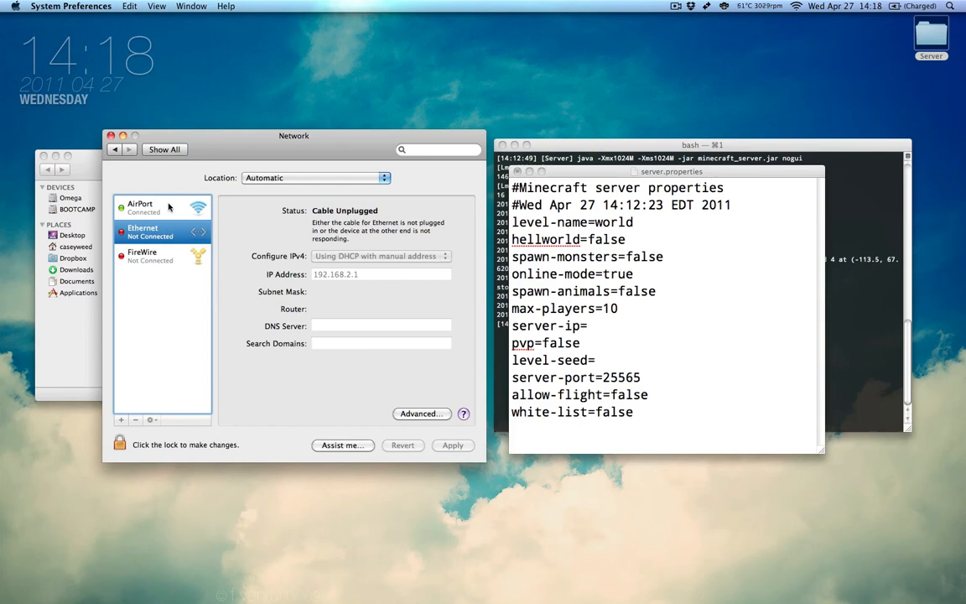
pyautogui.click(151, 208)
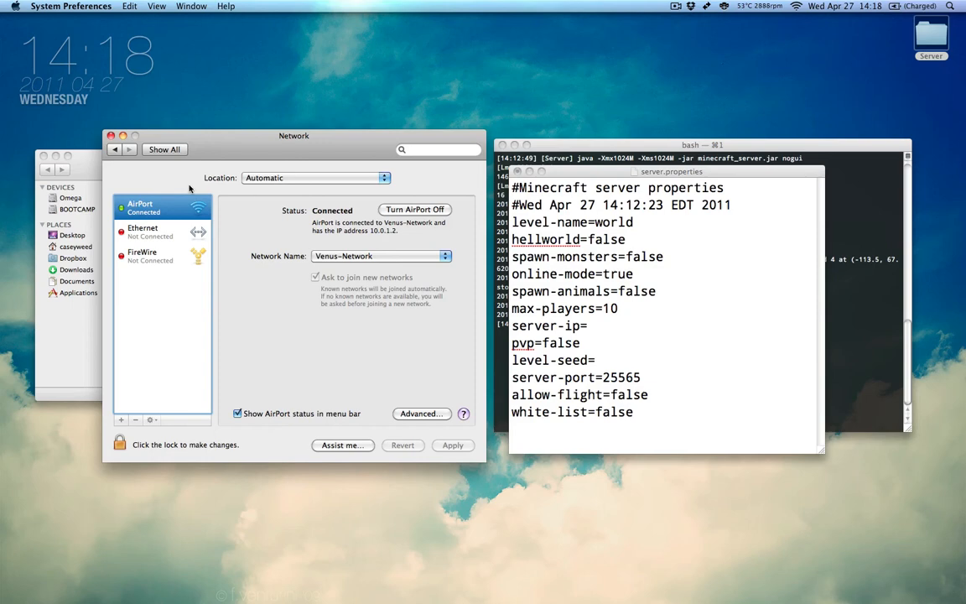
pyautogui.moveTo(387, 237)
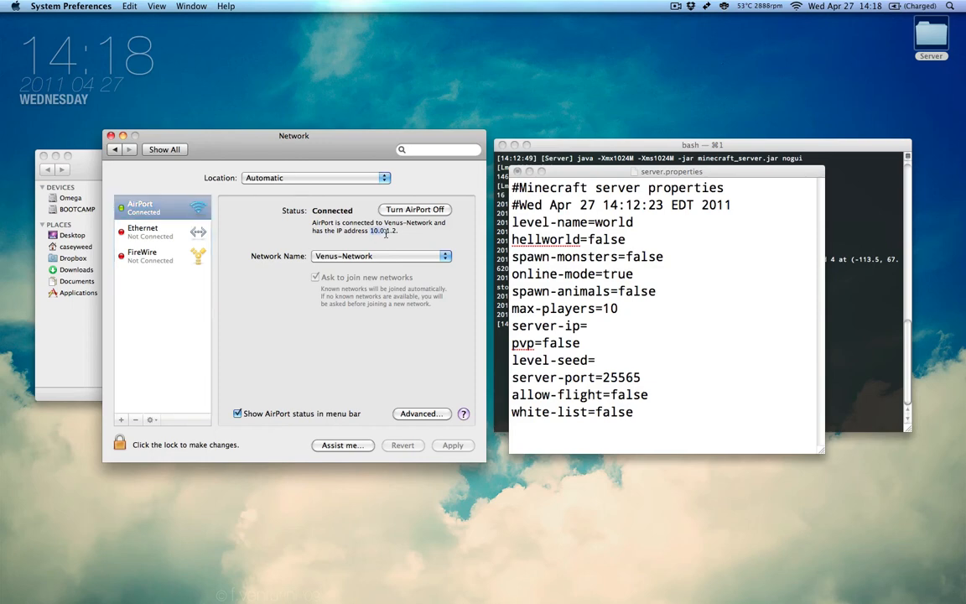
pyautogui.rightClick(377, 231)
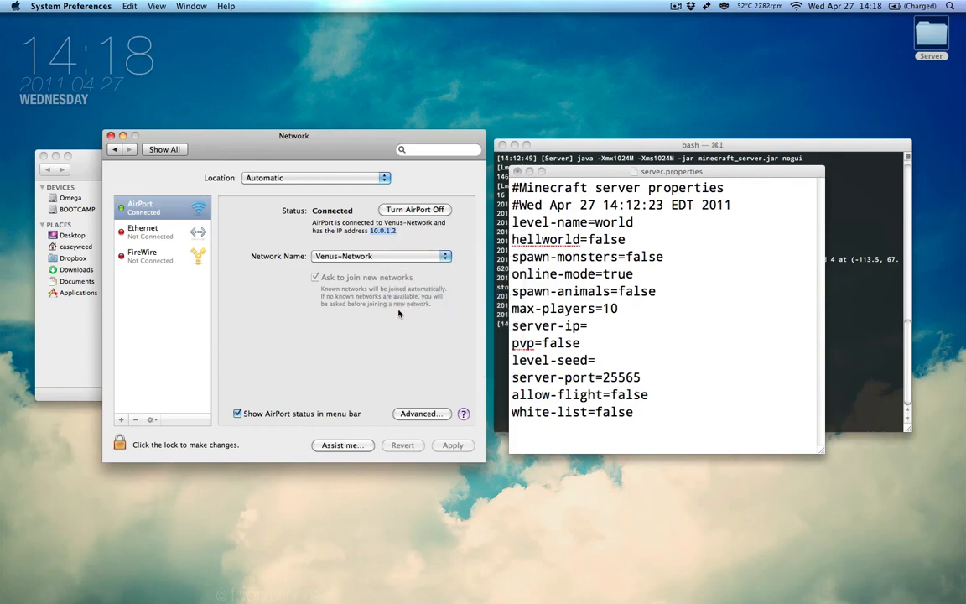
pyautogui.moveTo(466, 303)
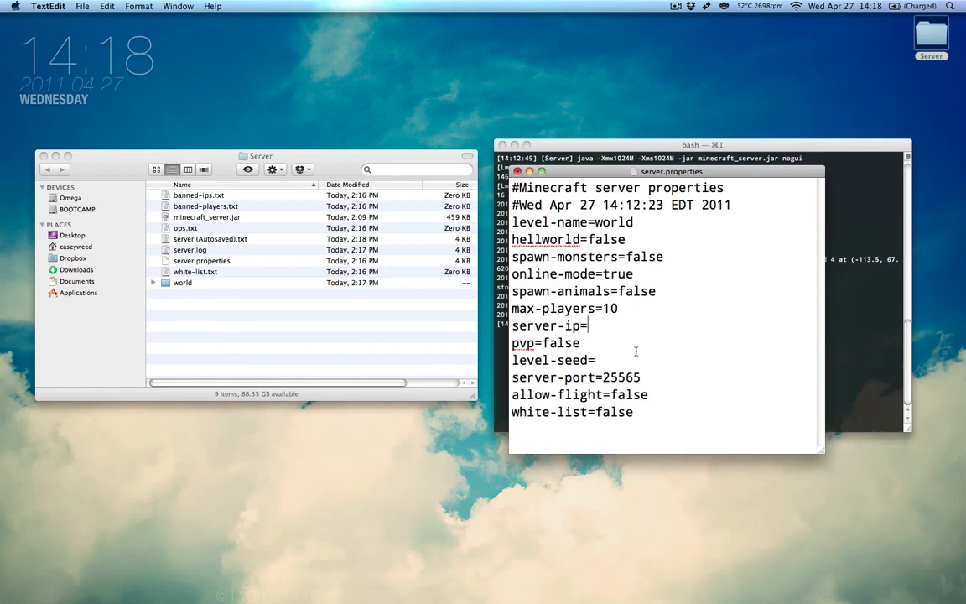
# Enter 10.0.1.2 as the server-ip value.
pyautogui.write('10.0.1.2')
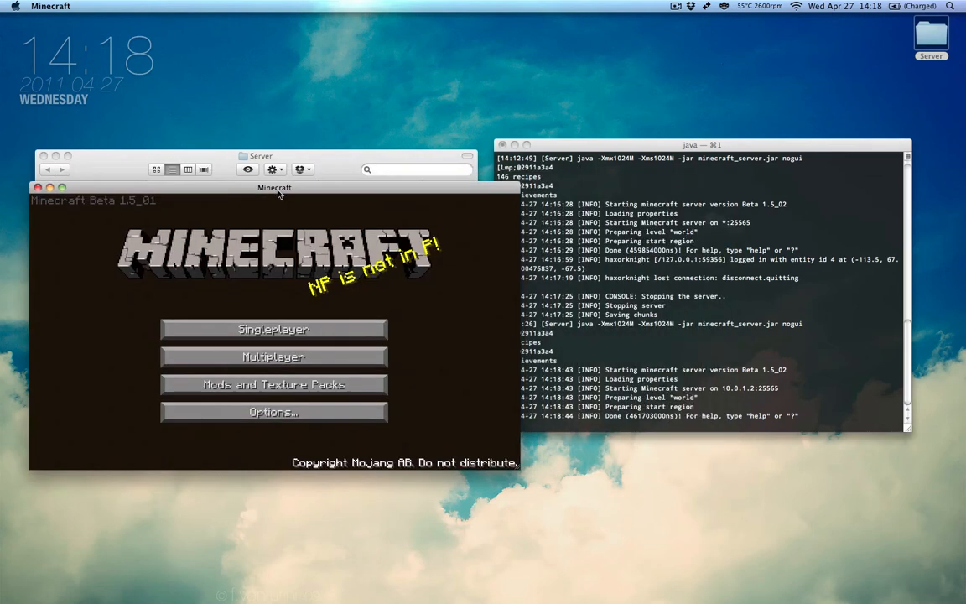
# Try 127.0.0.1, go back after the refusal, then connect to 10.0.1.2.
pyautogui.click(272, 356)
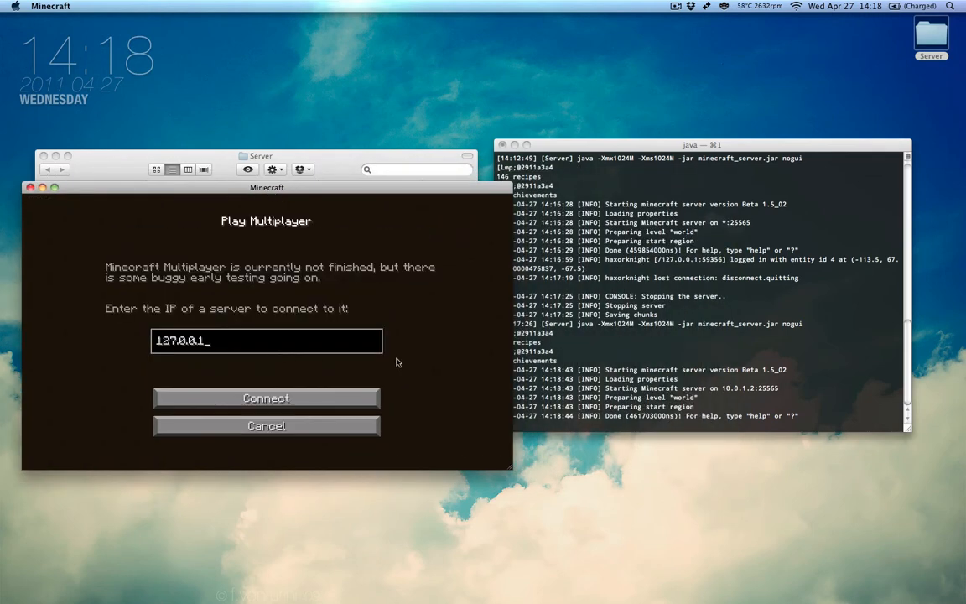
pyautogui.click(266, 398)
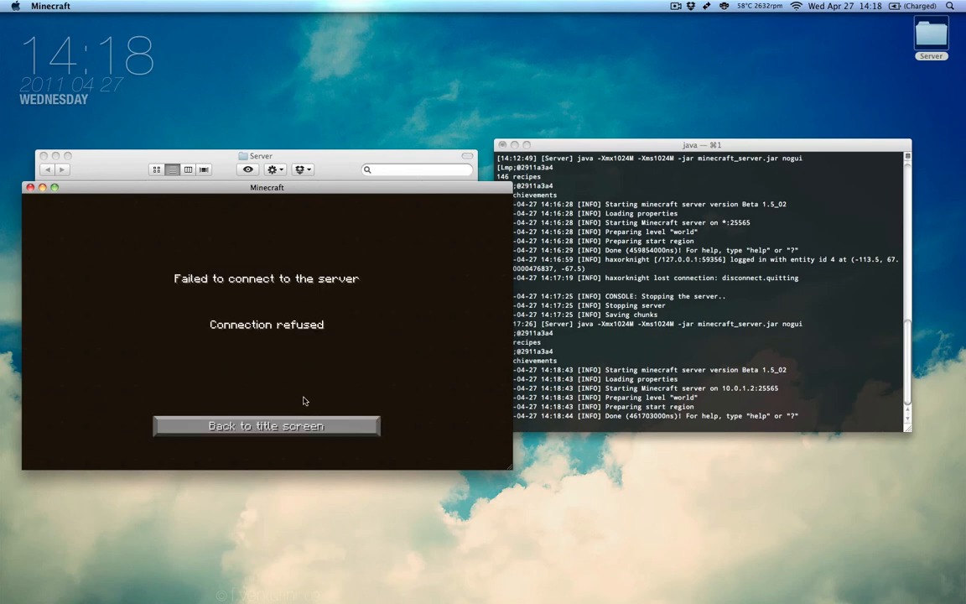
pyautogui.click(266, 425)
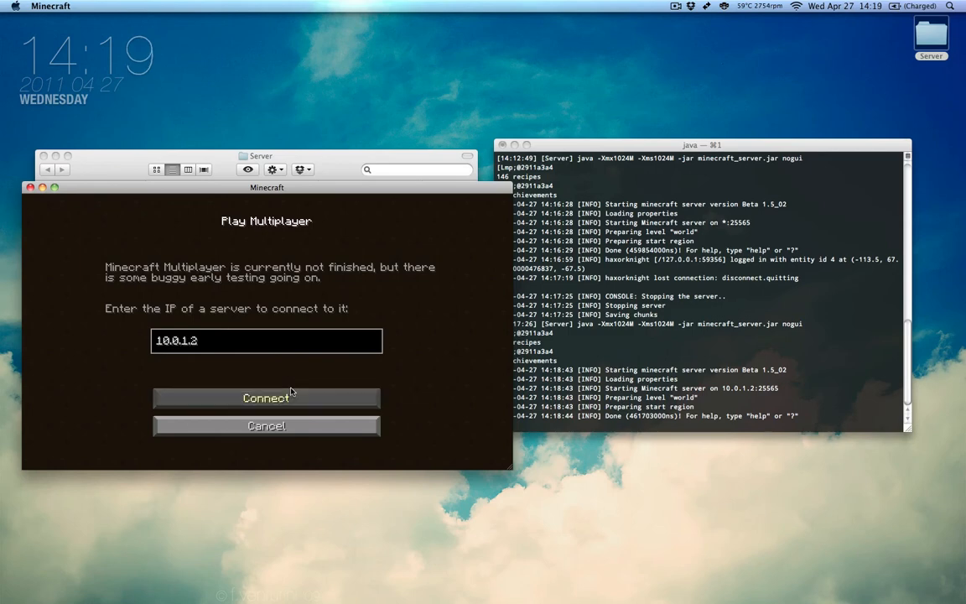
pyautogui.click(265, 397)
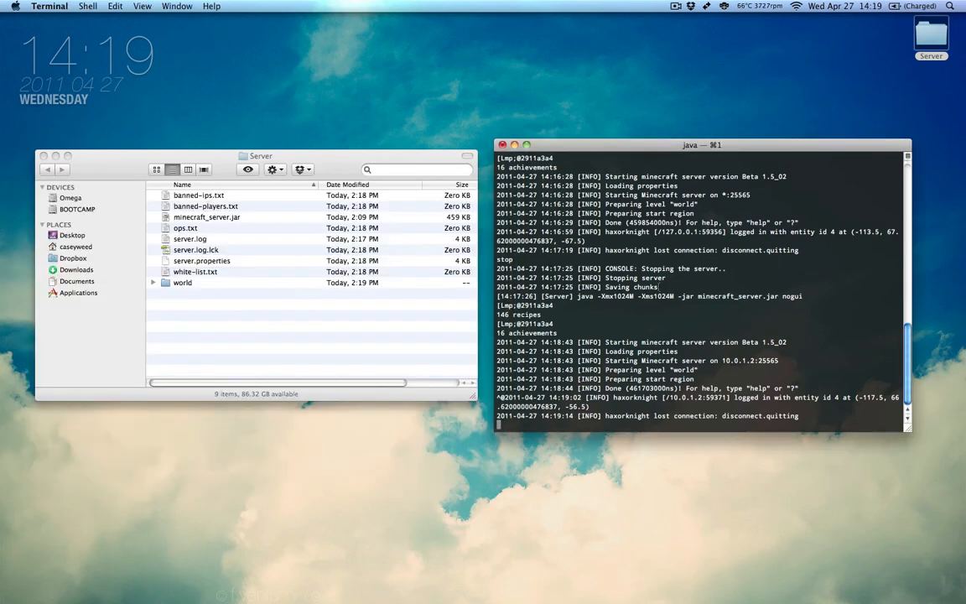
pyautogui.moveTo(231, 249)
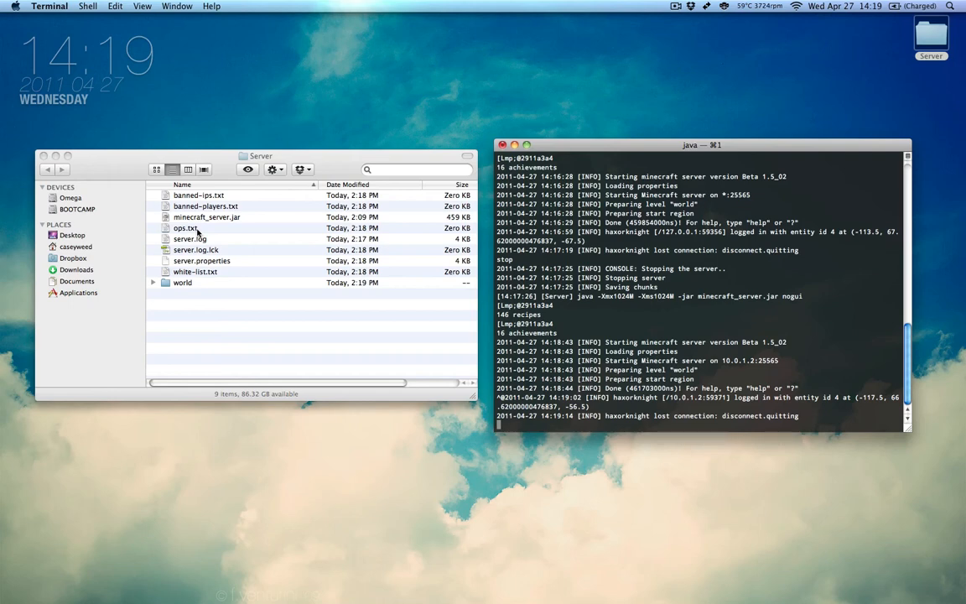
pyautogui.moveTo(194, 261)
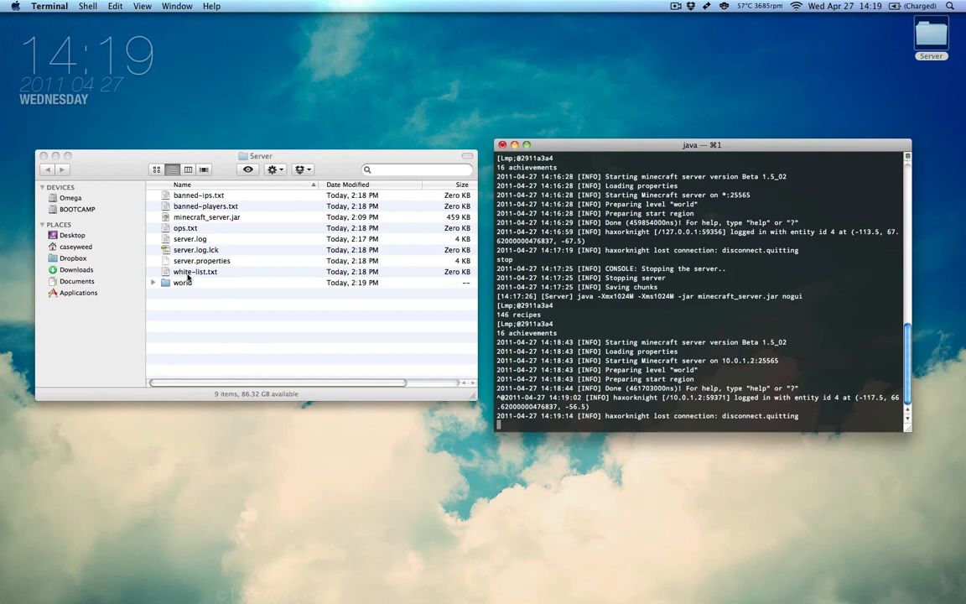
# Open the empty white-list.txt from the Server folder and type 'guy'.
pyautogui.doubleClick(194, 271)
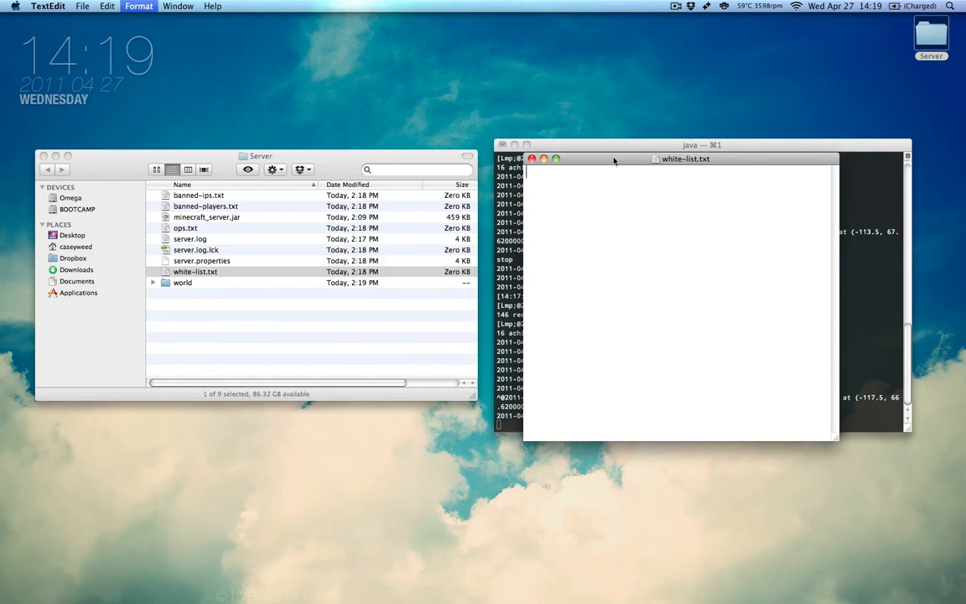
pyautogui.write('guy')
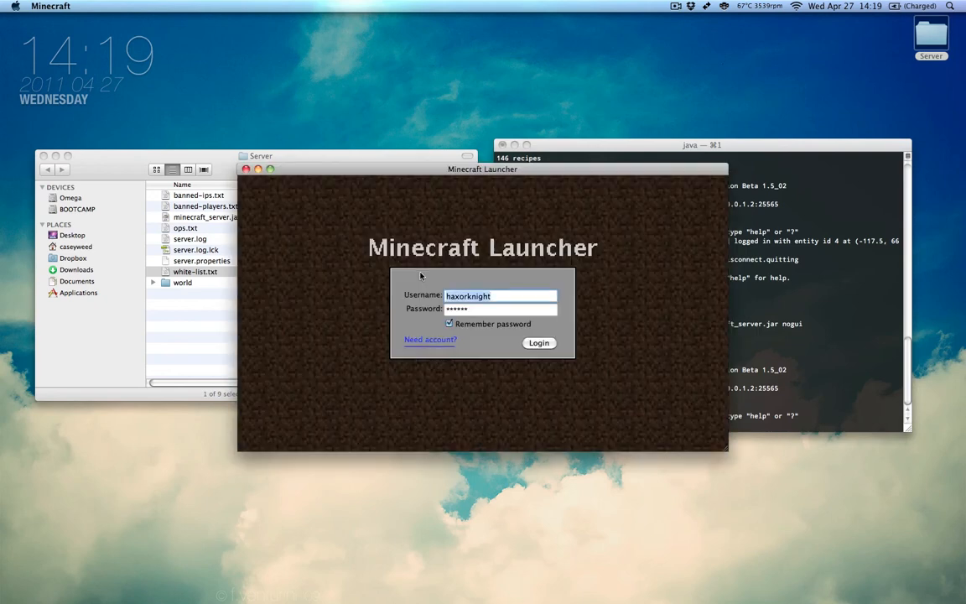
# Log in to the launcher and connect to 10.0.1.2, getting 'Failed to login: Bad login'.
pyautogui.click(539, 343)
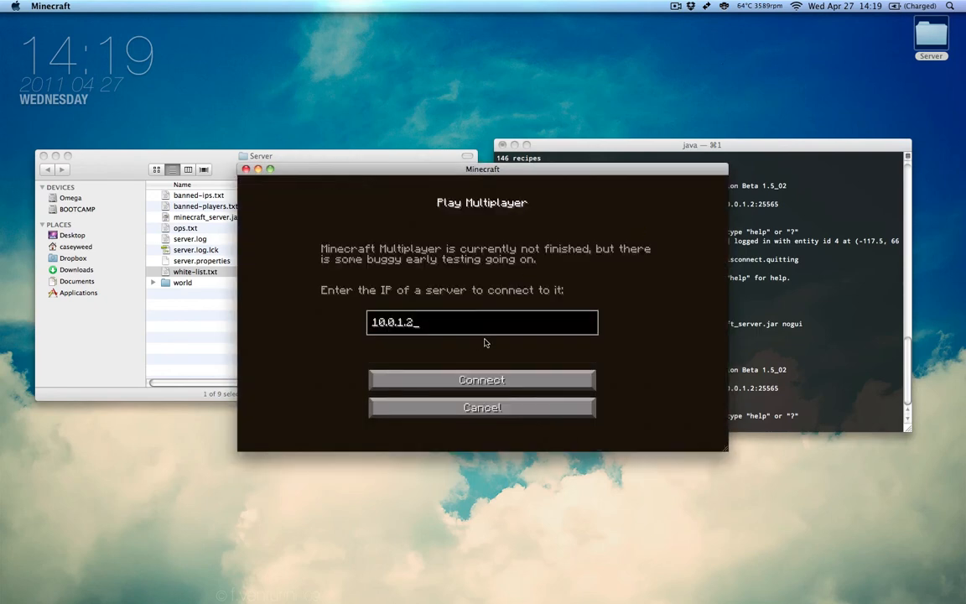
pyautogui.click(481, 379)
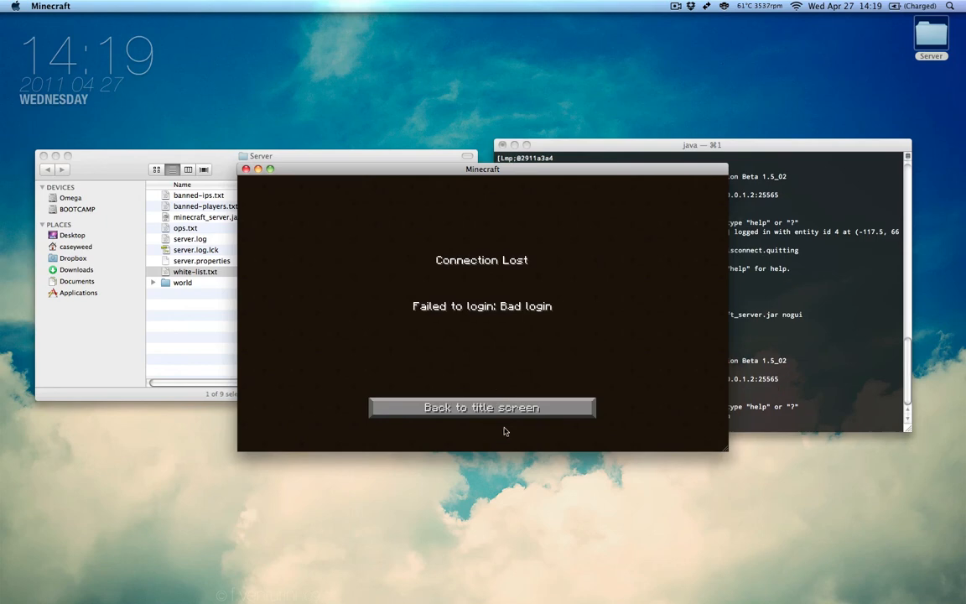
pyautogui.moveTo(536, 369)
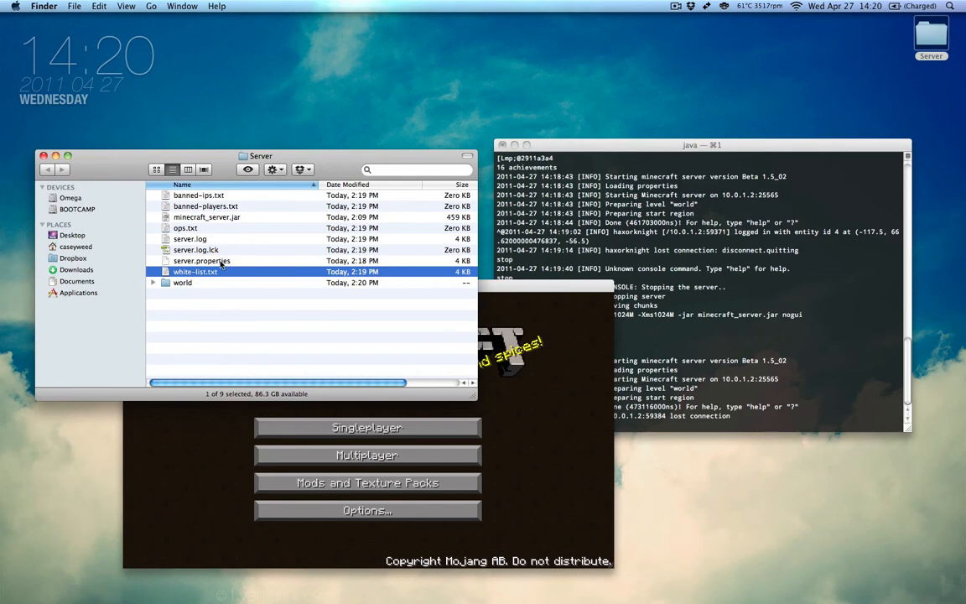
pyautogui.moveTo(546, 375)
pyautogui.write('stop')
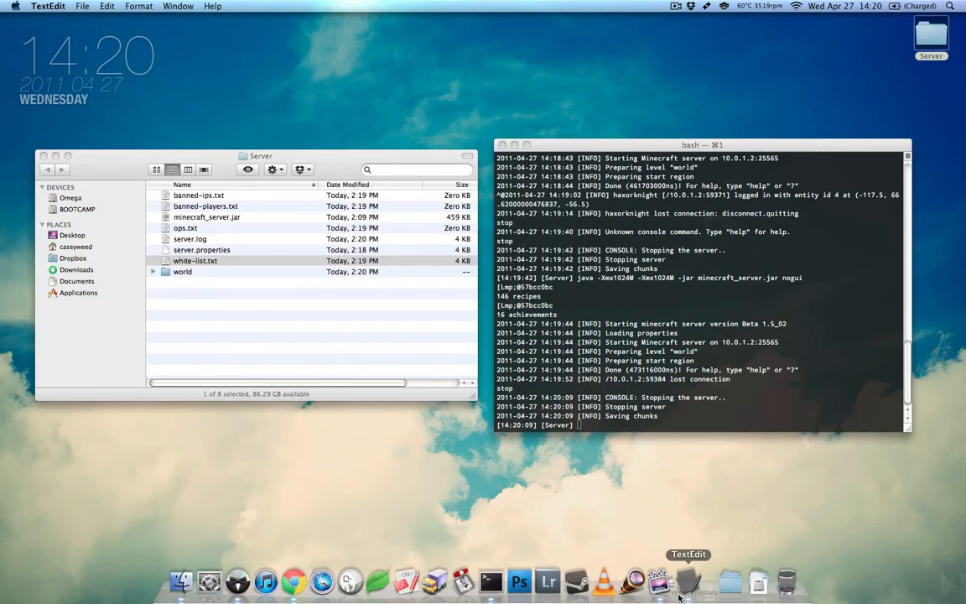
# Bring TextEdit back up from the Dock.
pyautogui.doubleClick(201, 249)
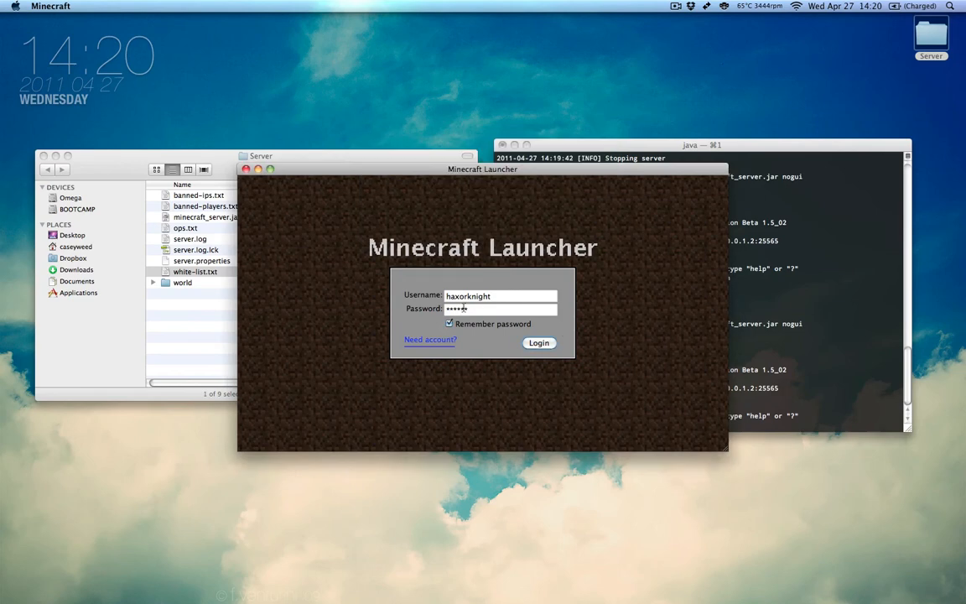
# Log in and join the server, get rejected as not white-listed, then return to title.
pyautogui.click(539, 343)
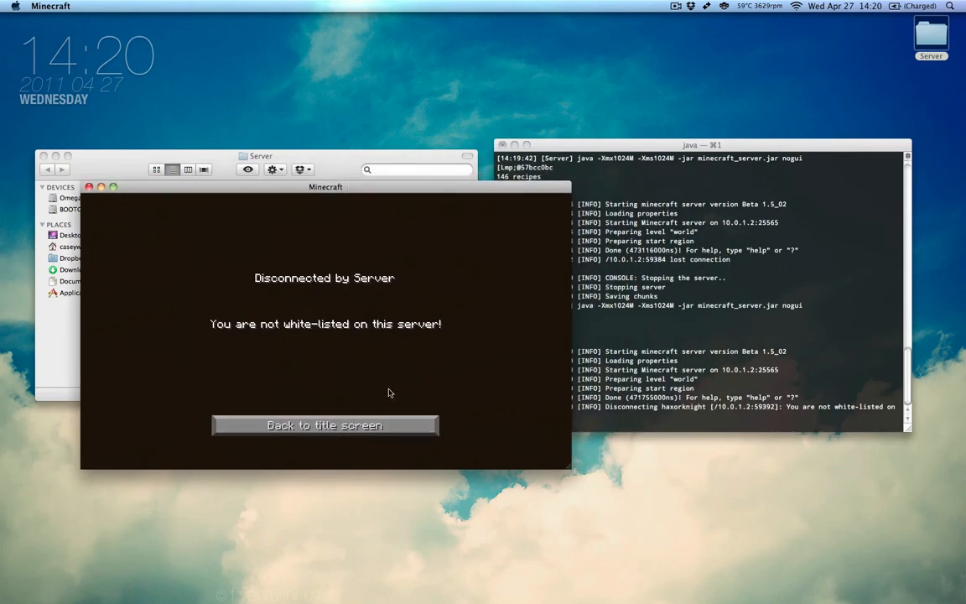
pyautogui.click(324, 425)
pyautogui.write('stop')
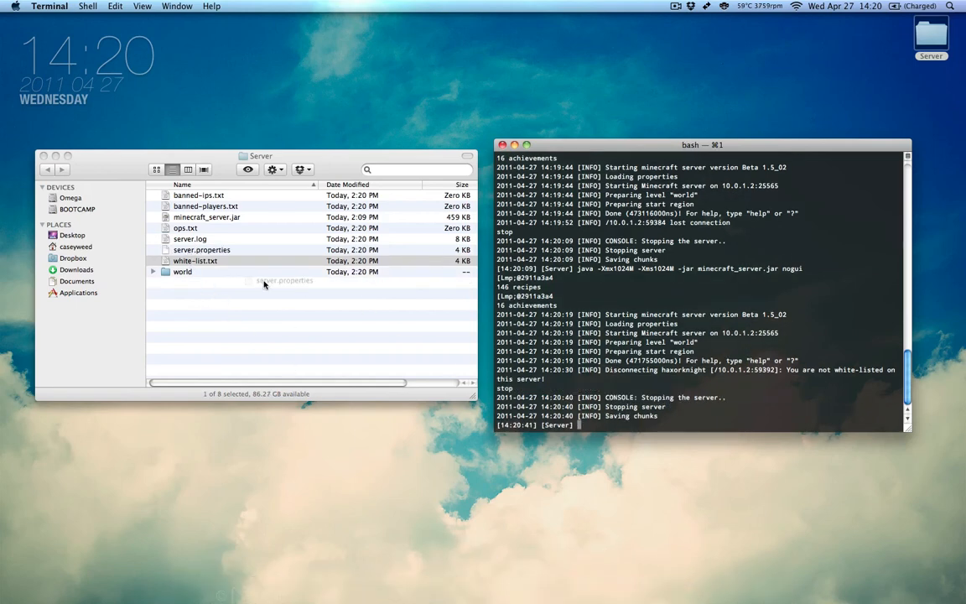
# Set online-mode to false in server.properties.
pyautogui.rightClick(201, 249)
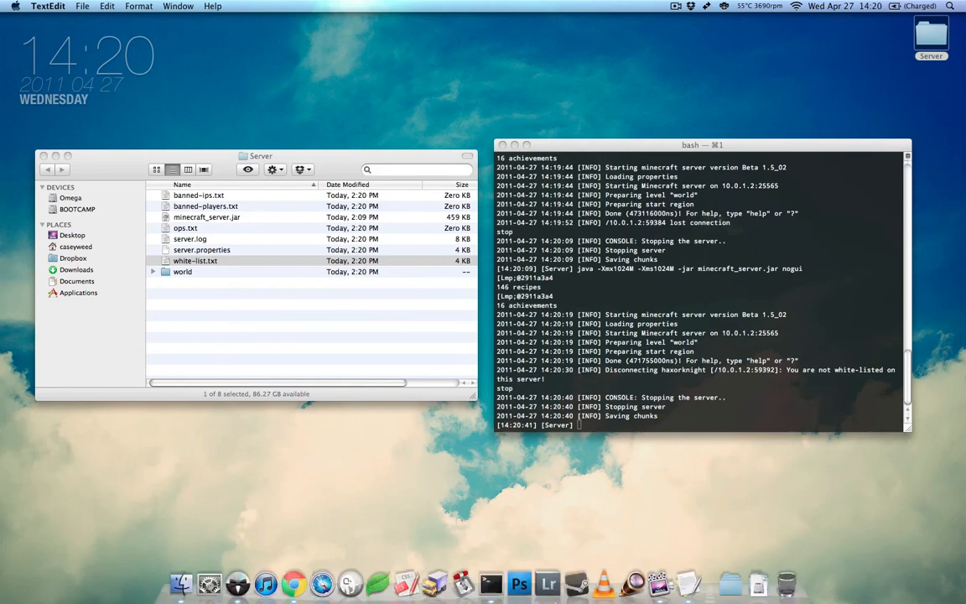
pyautogui.doubleClick(201, 249)
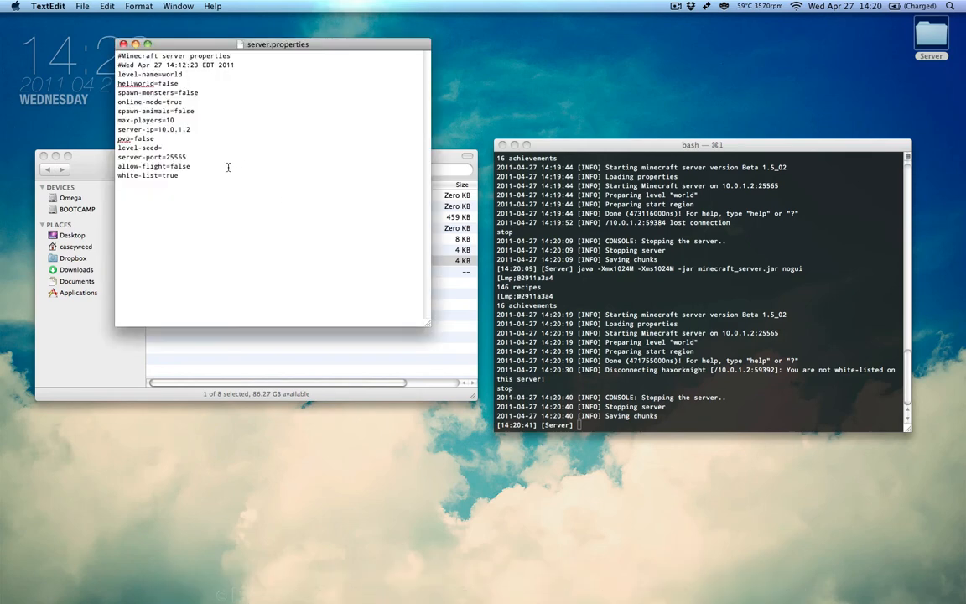
pyautogui.write('false')
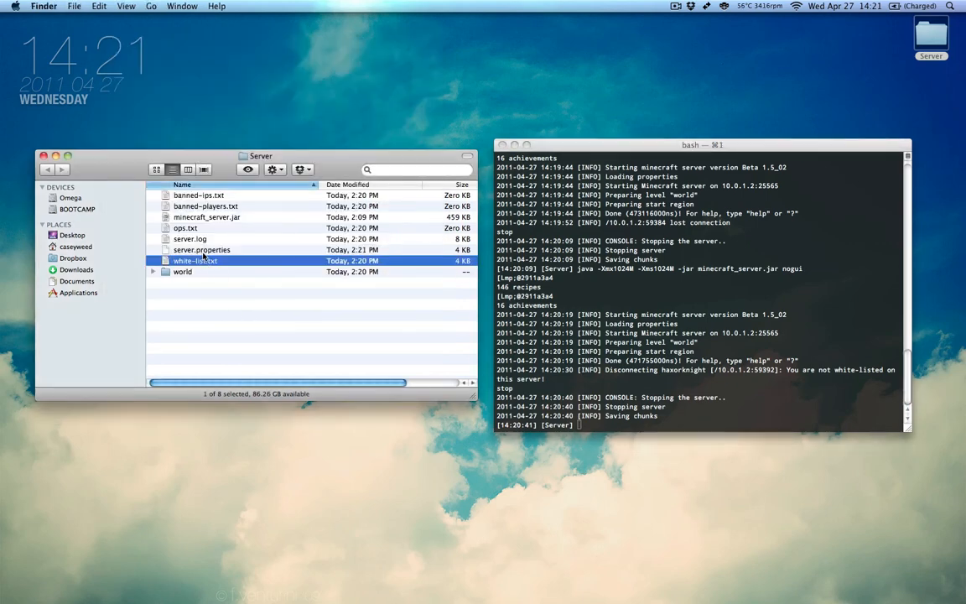
# Open white-list.txt, then add 'haxorknight' to ops.txt.
pyautogui.doubleClick(195, 260)
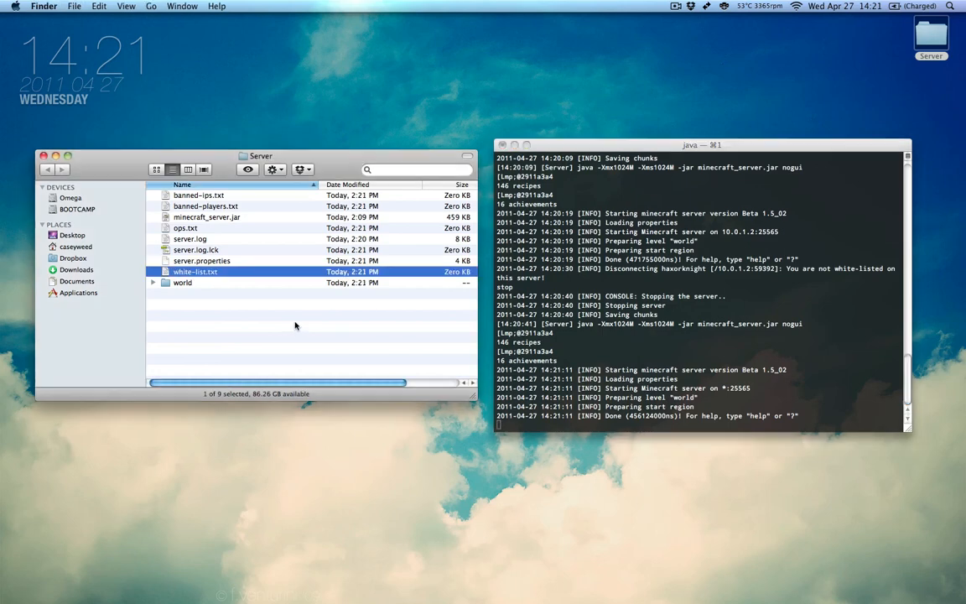
pyautogui.doubleClick(185, 227)
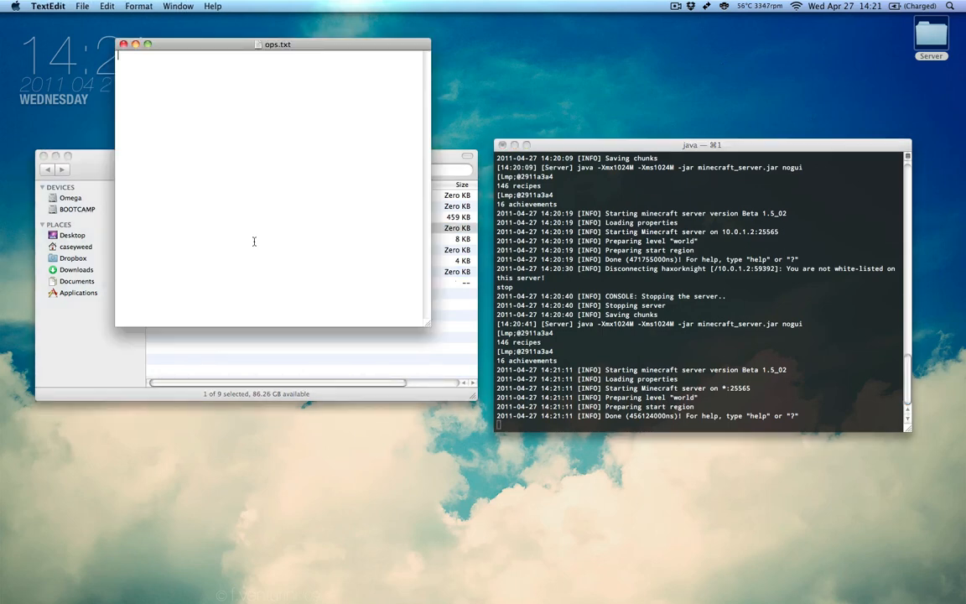
pyautogui.write('haxorknight')
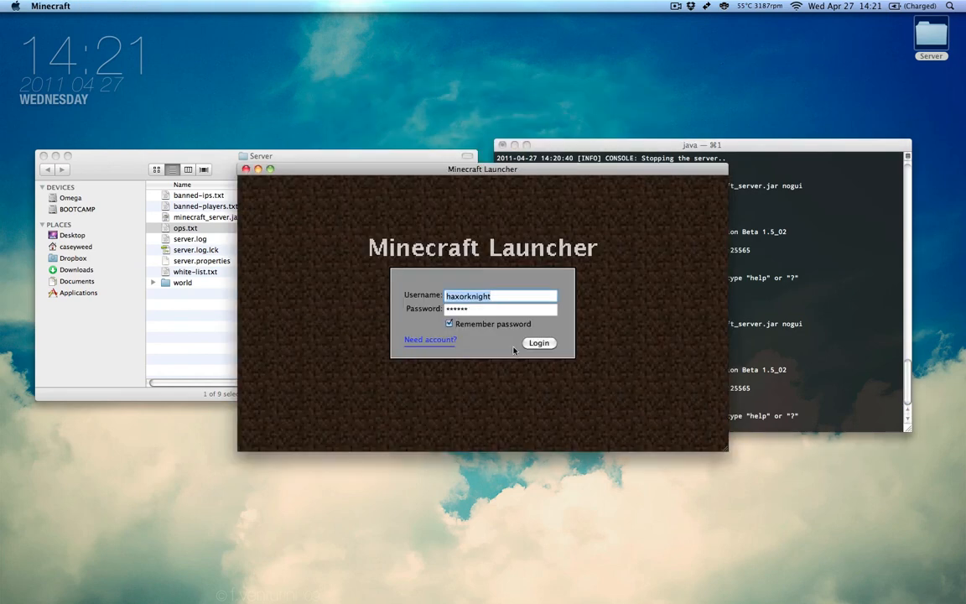
# Log in to Minecraft and connect to the server at 127.0.0.1.
pyautogui.click(538, 343)
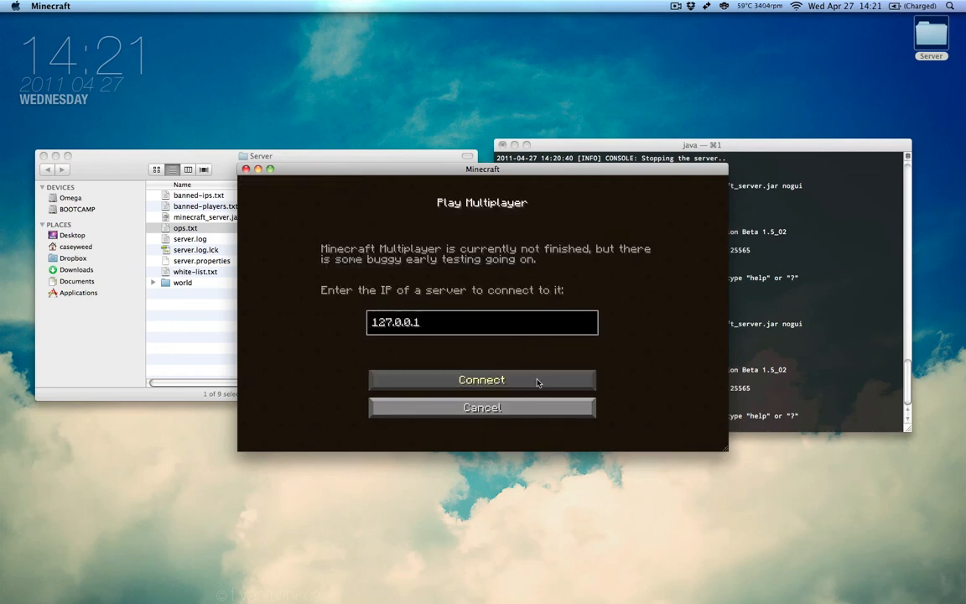
pyautogui.click(481, 380)
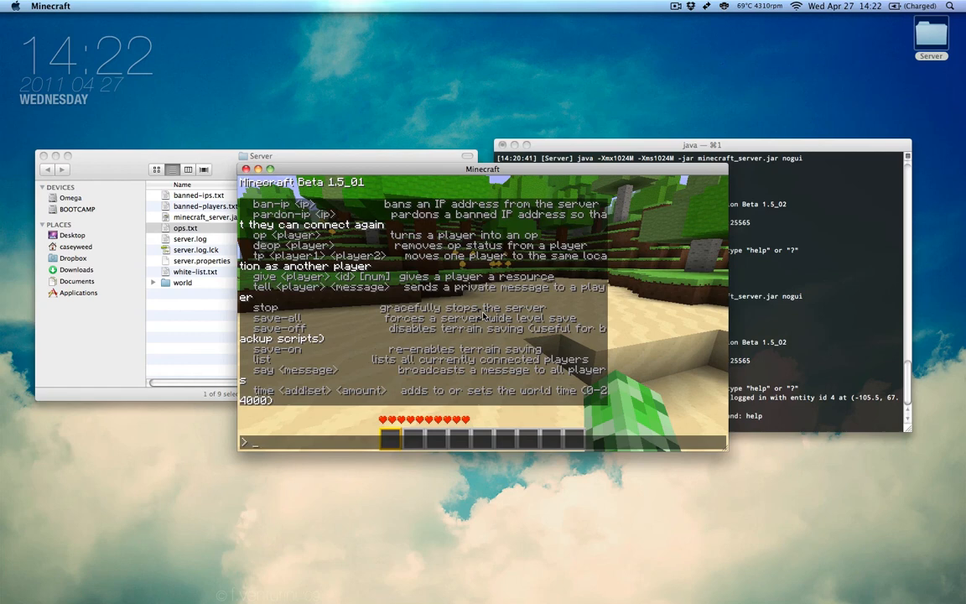
# Broadcast 'blab' with /say, add 15000 to world time, and start /time set 0.
pyautogui.write('say')
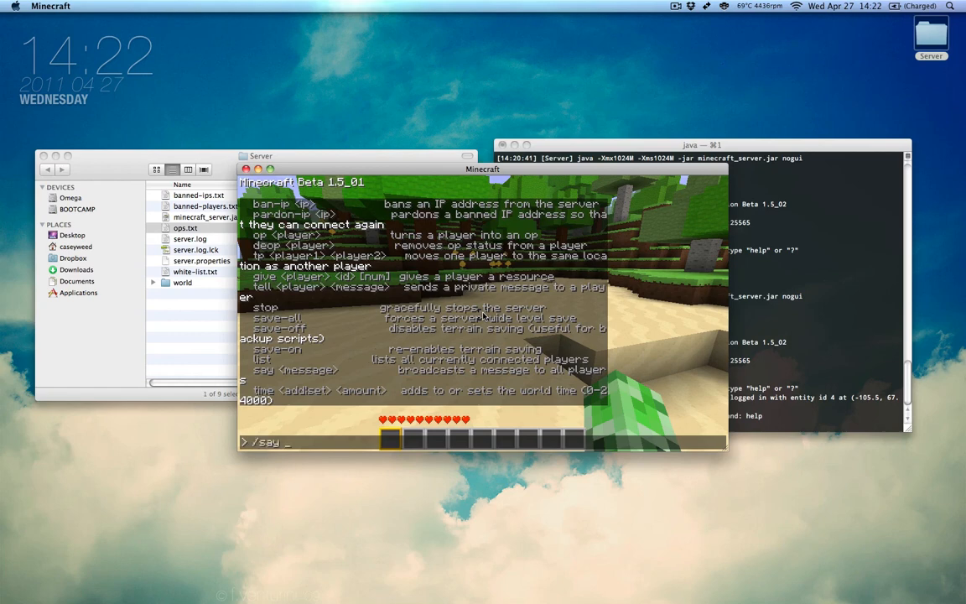
pyautogui.press('escape')
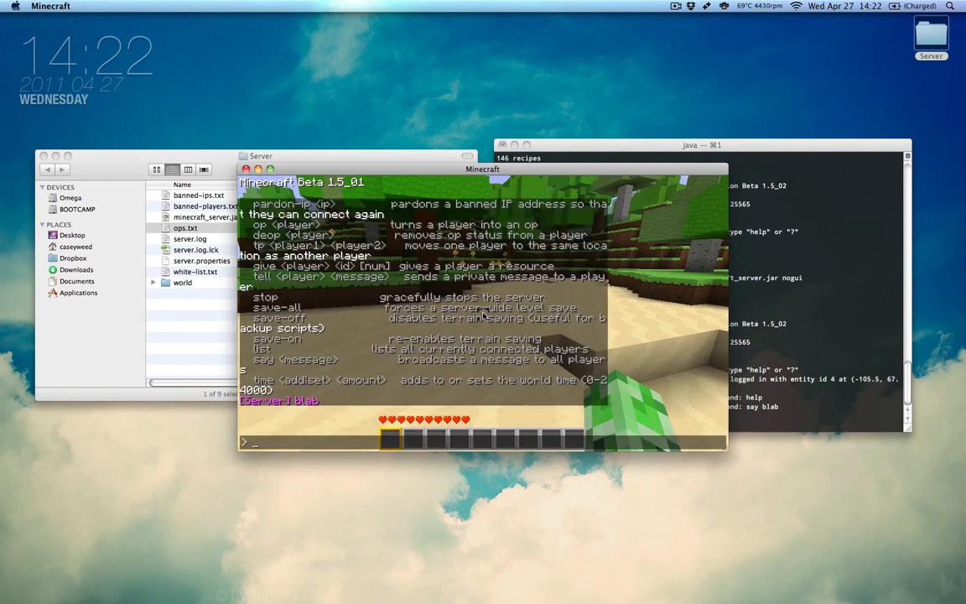
pyautogui.write('/t')
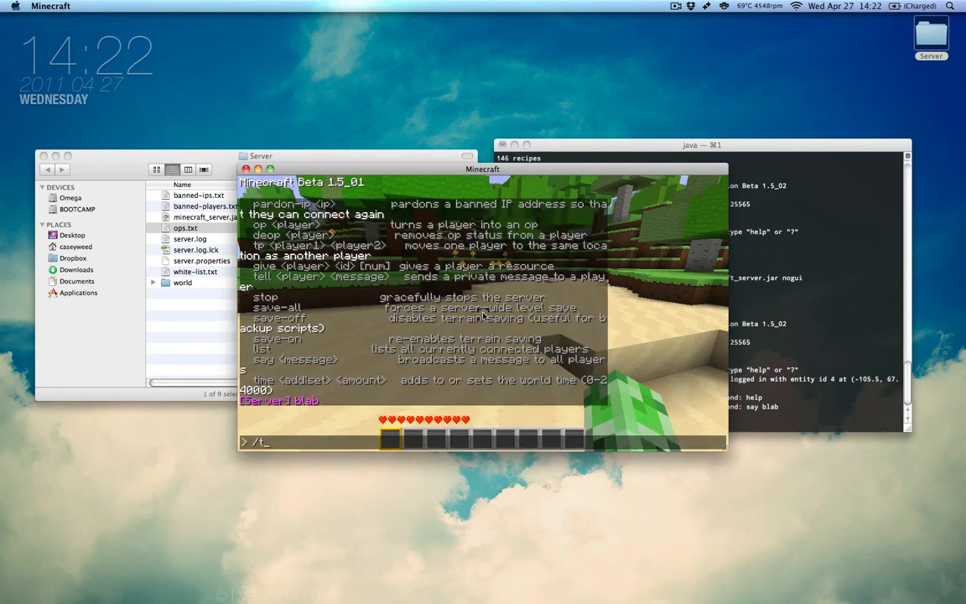
pyautogui.write('/time a')
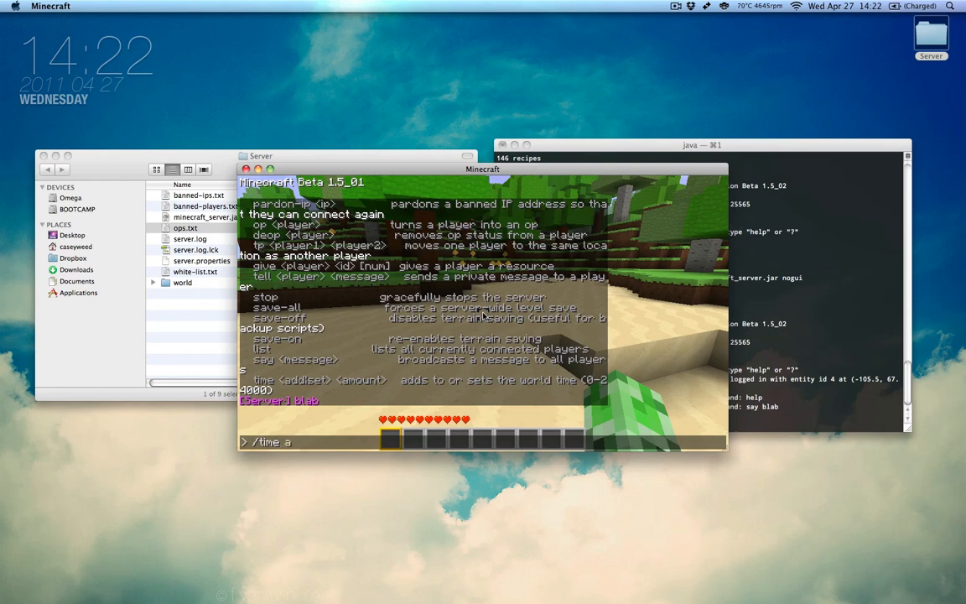
pyautogui.write('dd 15')
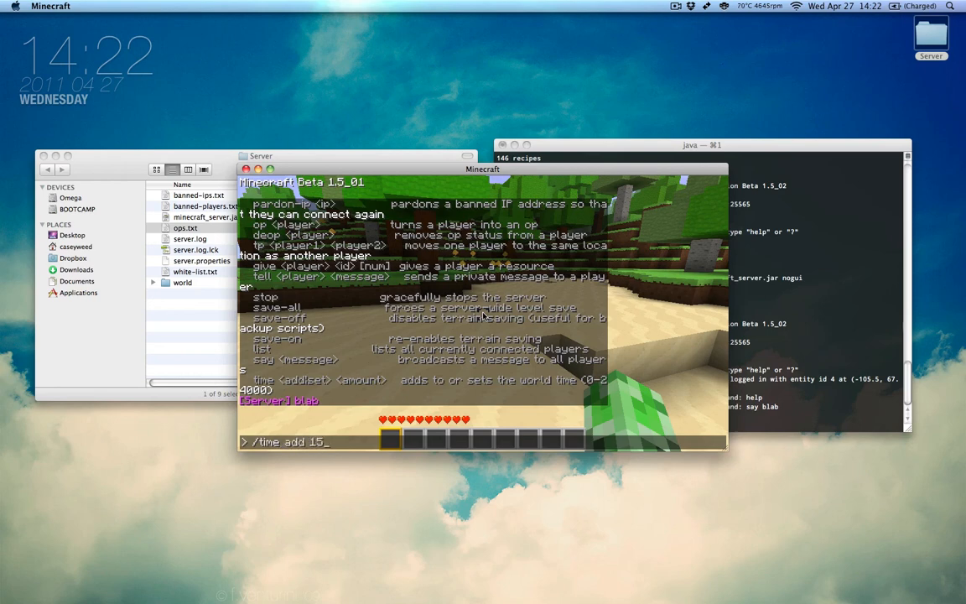
pyautogui.press('Return')
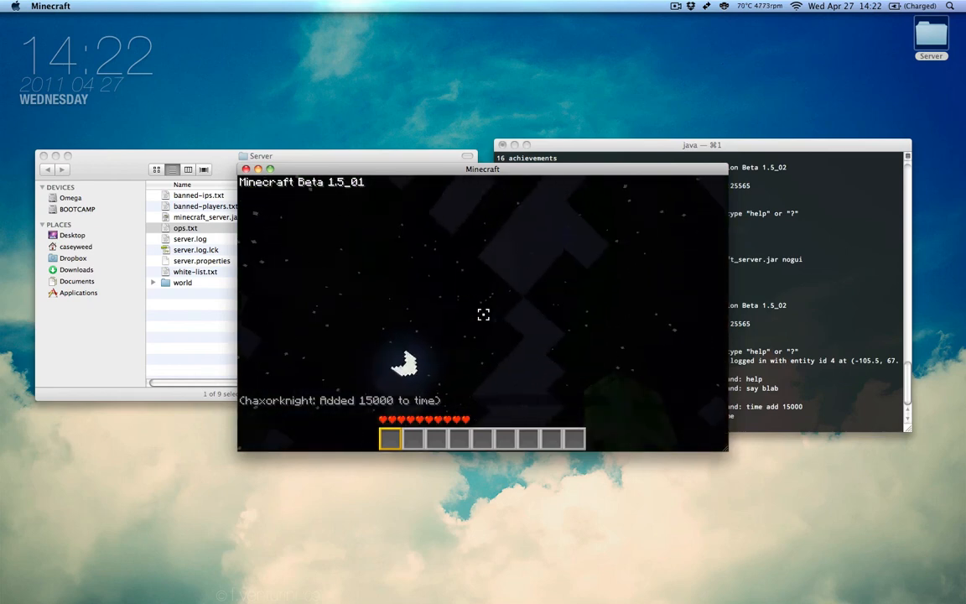
pyautogui.write('/ti')
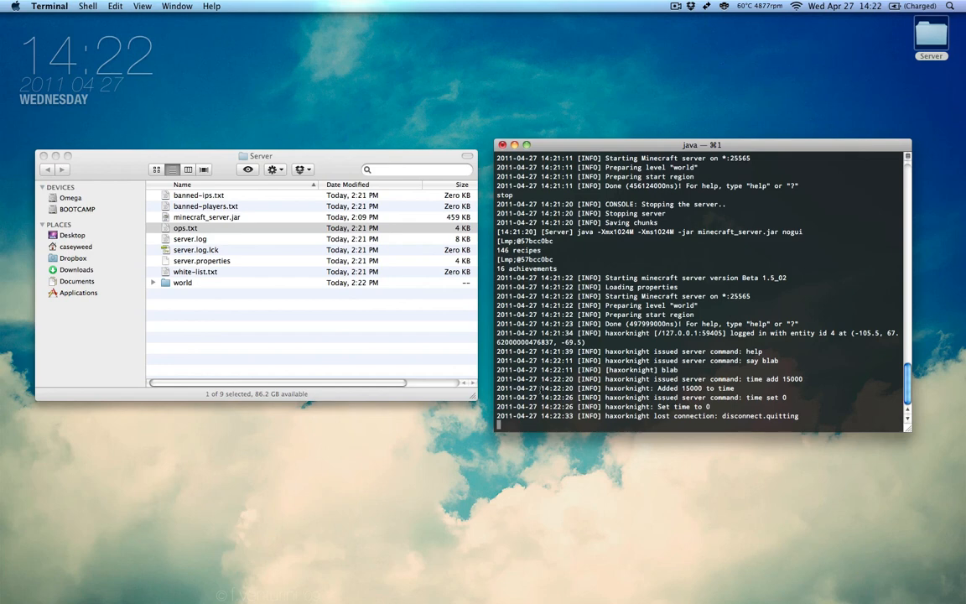
pyautogui.moveTo(311, 596)
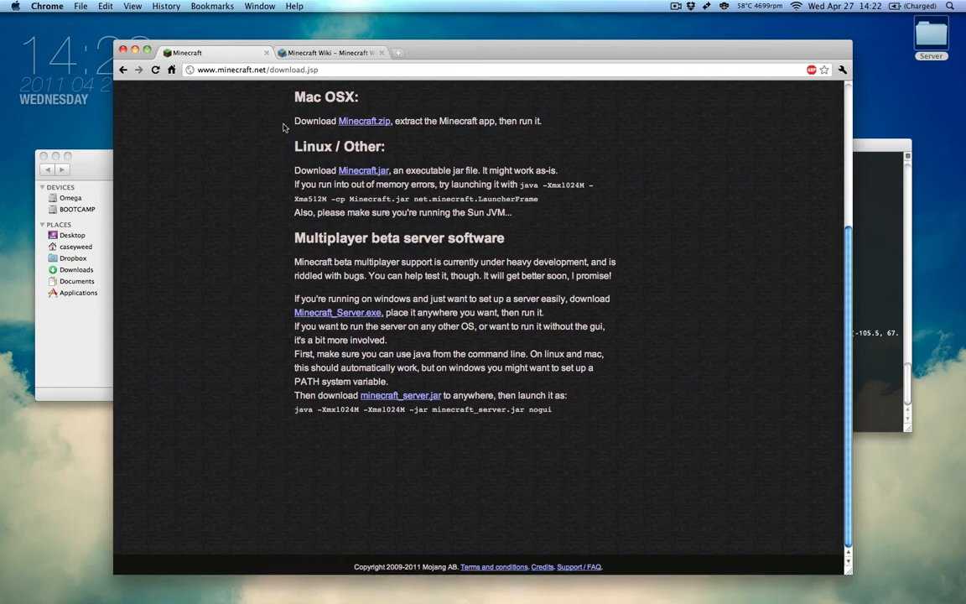
# Reach the Minecraft Wiki through a new-tab search and enter 'Server.properties' in its search box.
pyautogui.scroll(3)
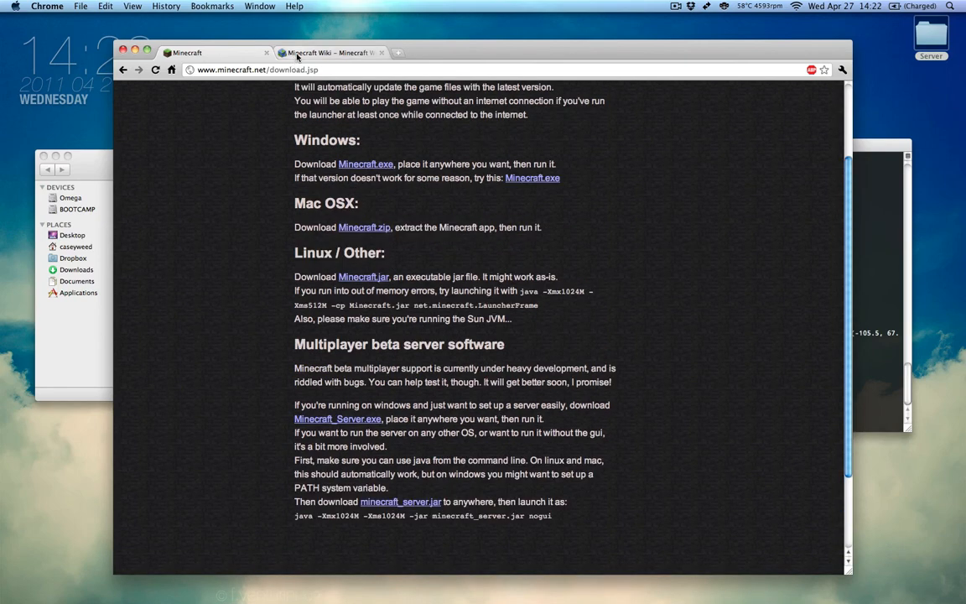
pyautogui.click(327, 52)
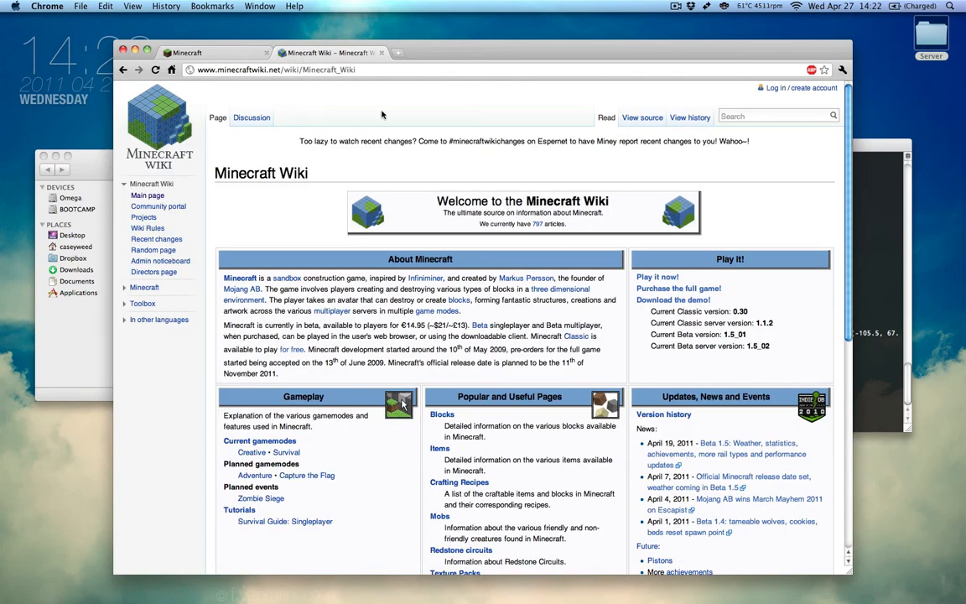
pyautogui.moveTo(429, 140)
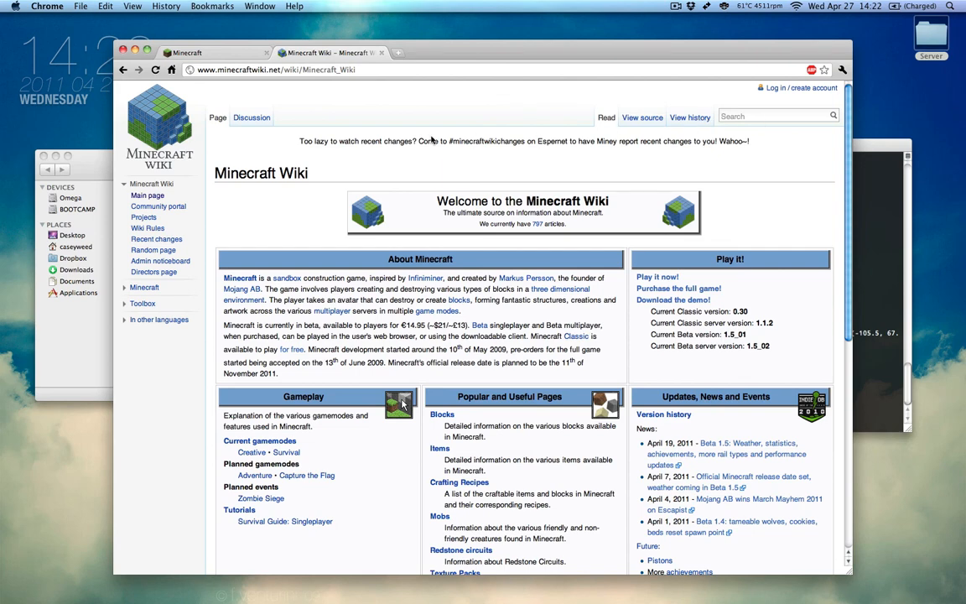
pyautogui.moveTo(417, 143)
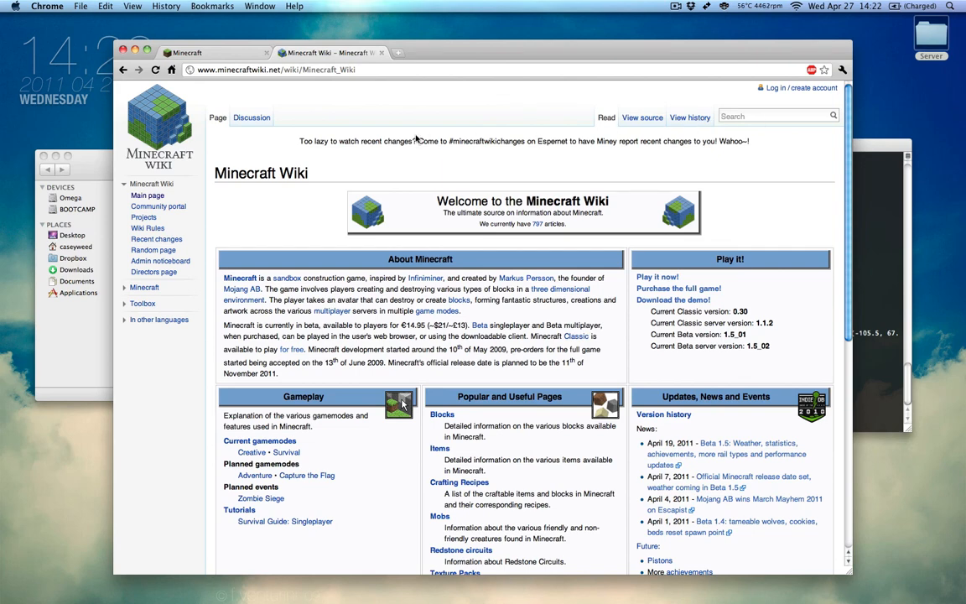
pyautogui.click(505, 52)
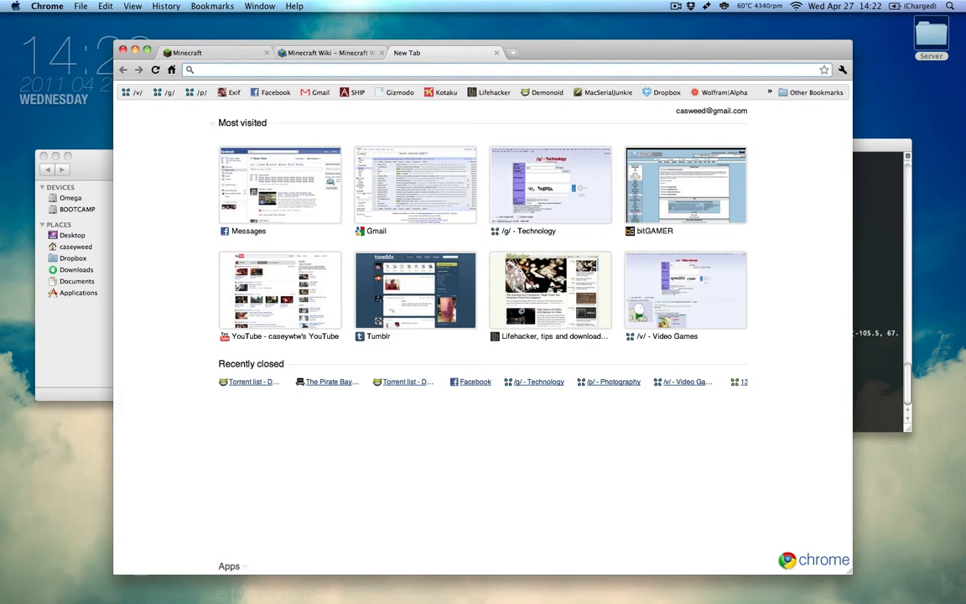
pyautogui.write('minecraft.net')
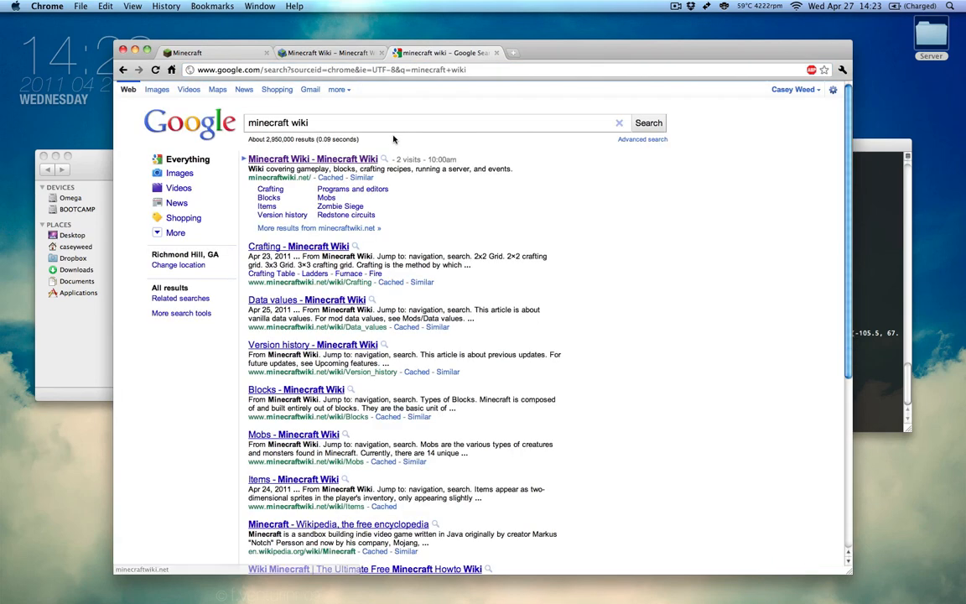
pyautogui.click(313, 158)
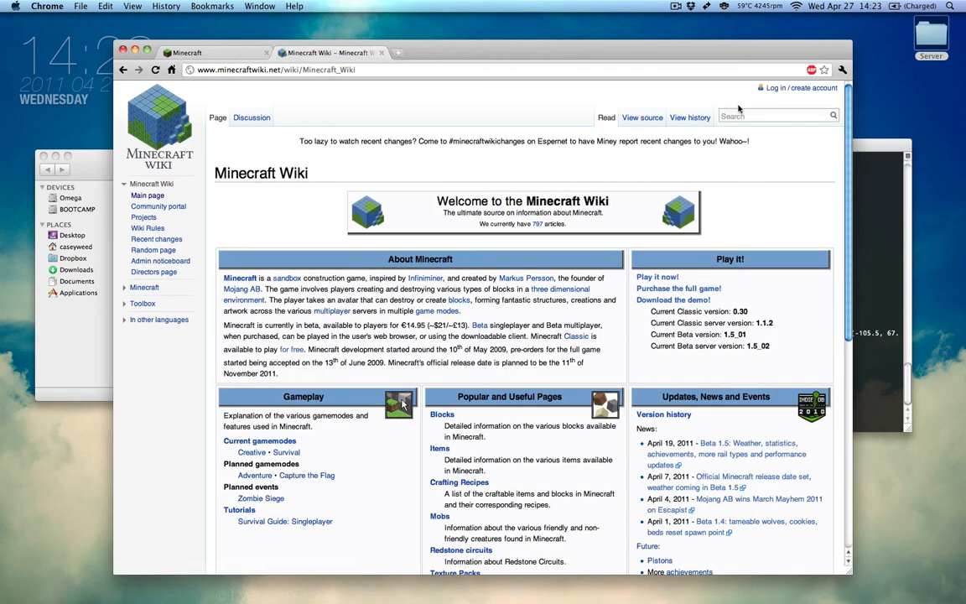
pyautogui.write('sewrwer')
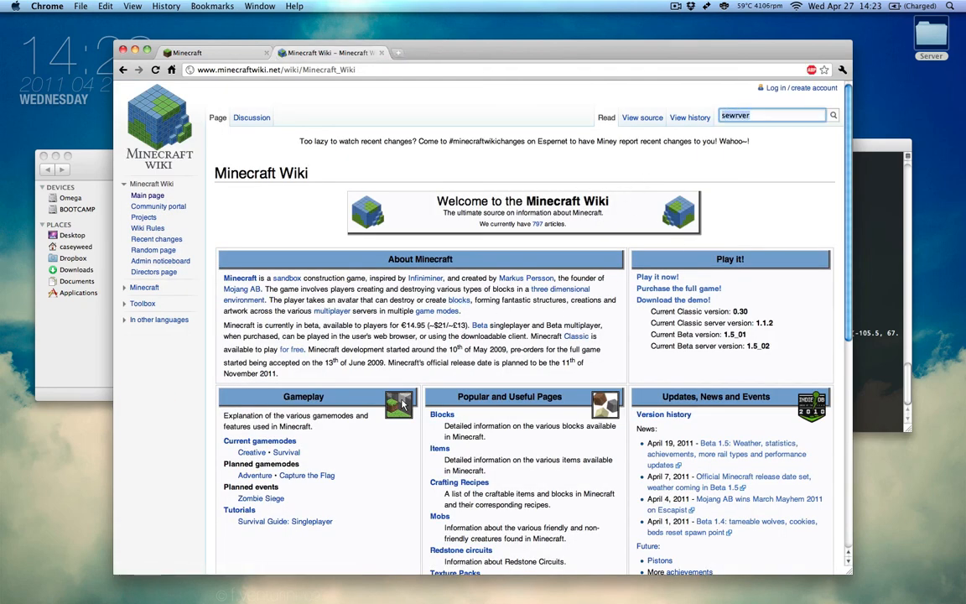
pyautogui.write('Server.properties')
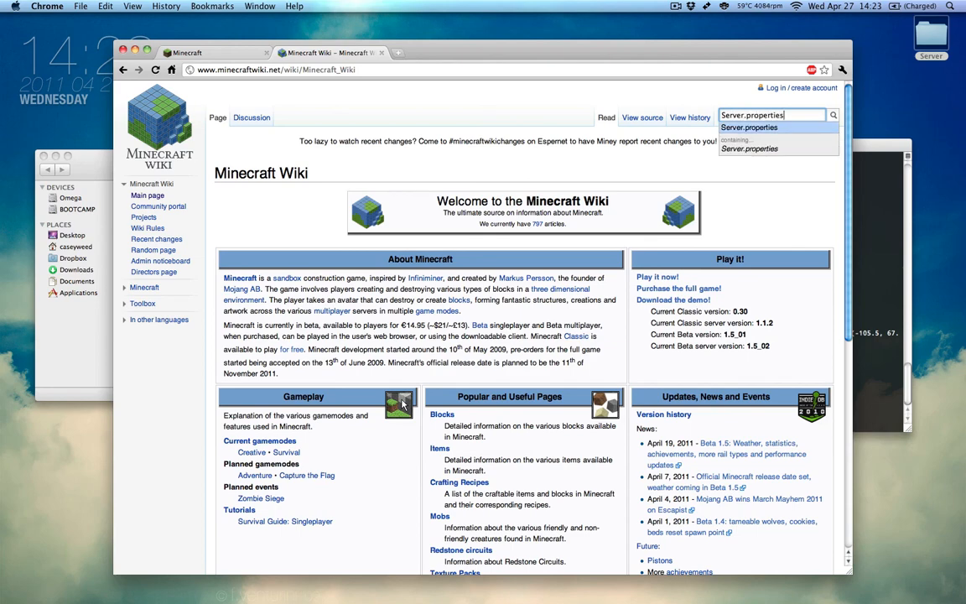
# Open the Server.properties suggestion and scroll through the article's setting keys.
pyautogui.click(752, 127)
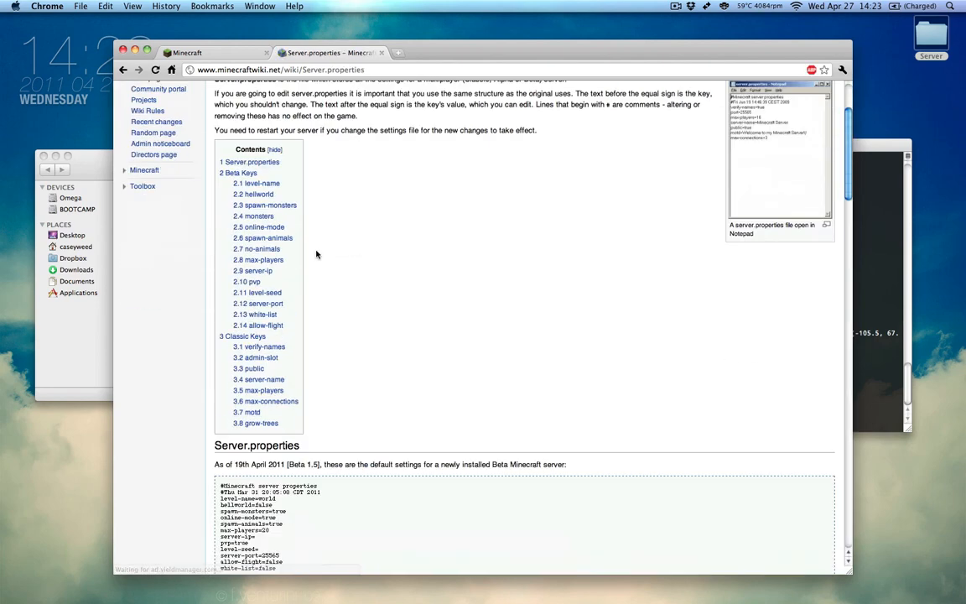
pyautogui.scroll(-3)
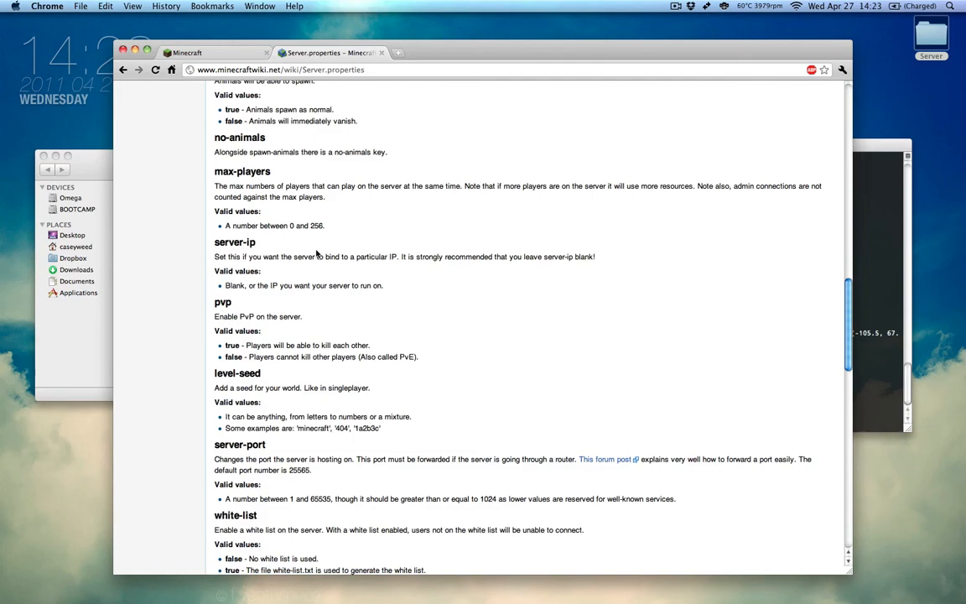
pyautogui.scroll(-3)
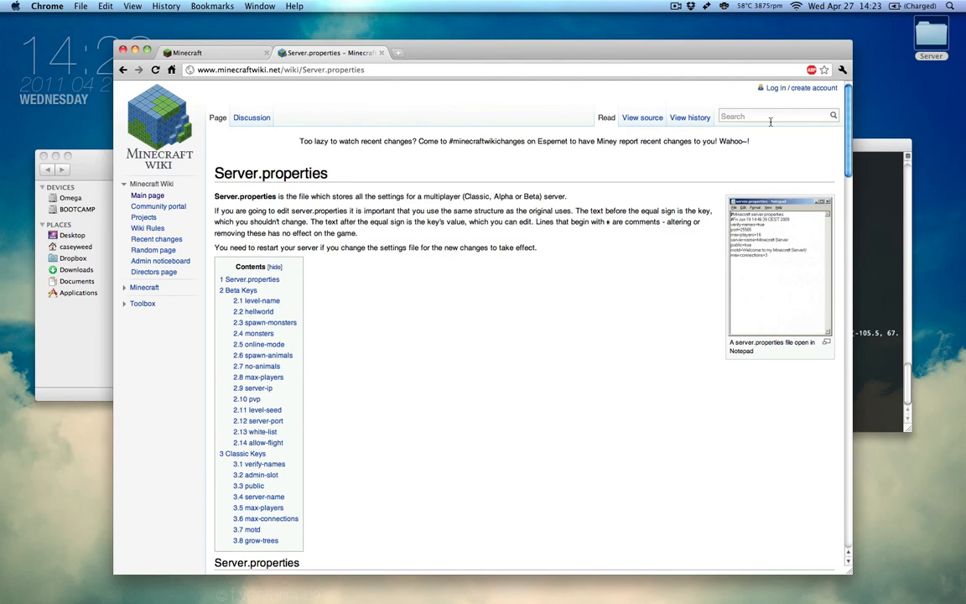
pyautogui.moveTo(771, 120)
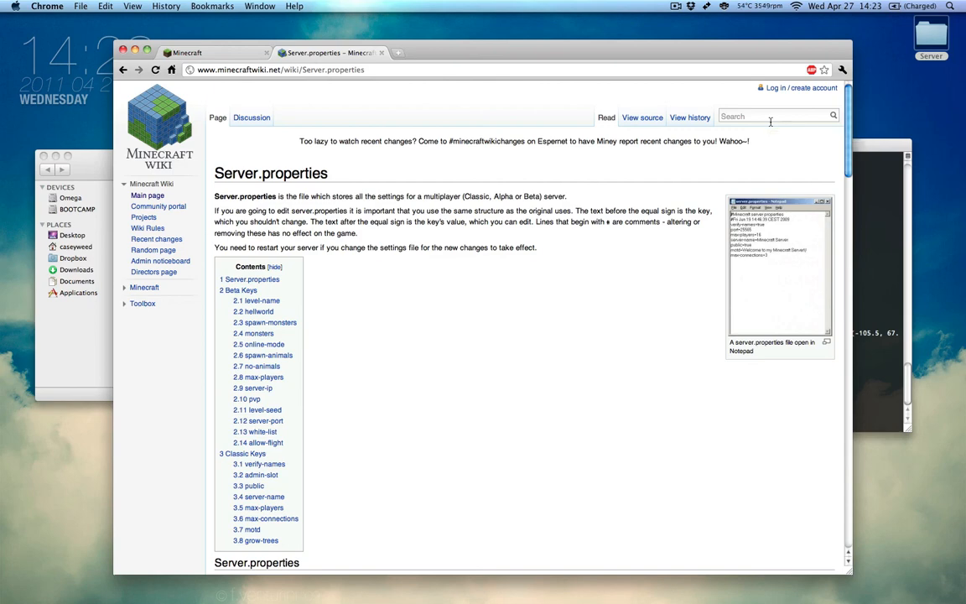
pyautogui.moveTo(762, 111)
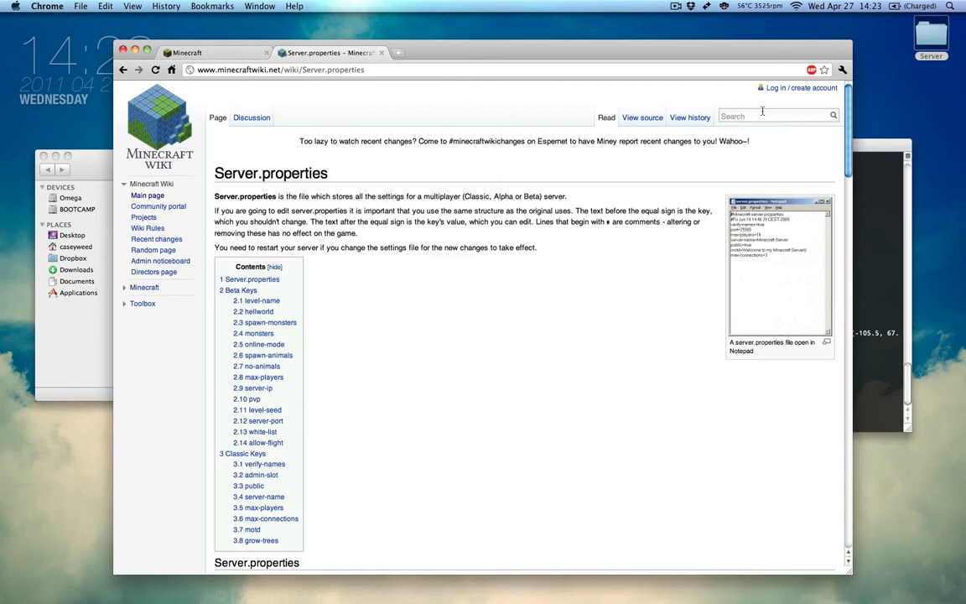